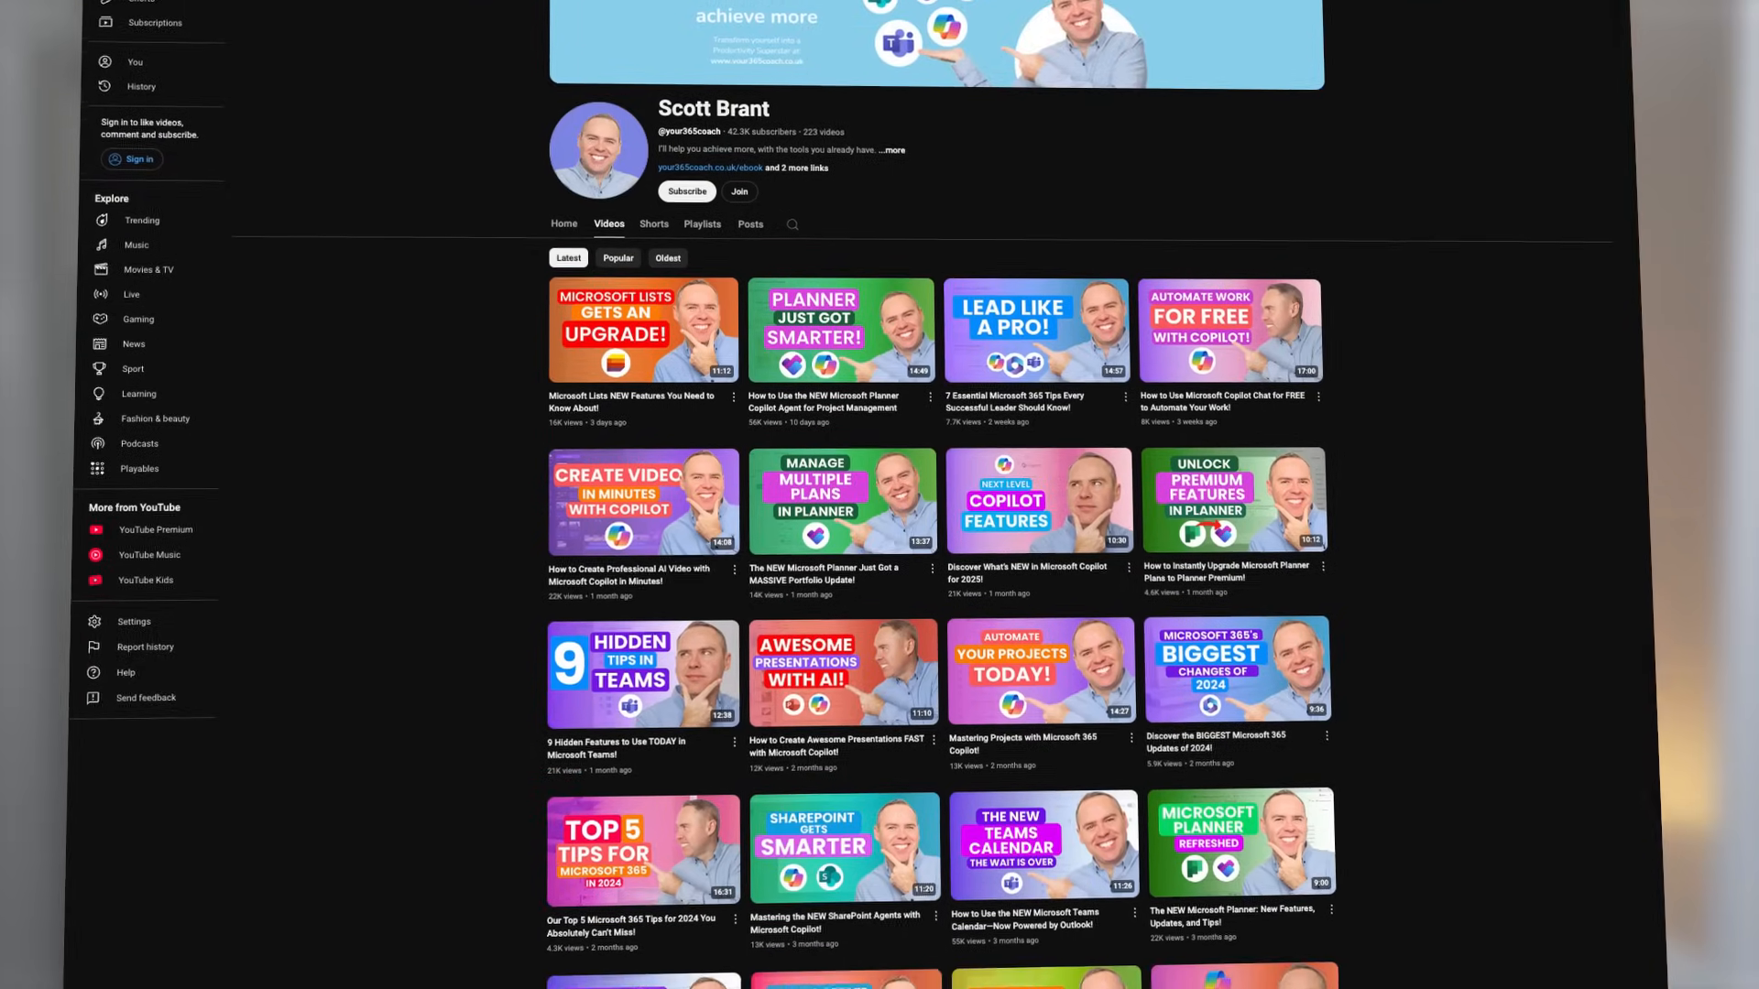
Step: Open the / content picker after the summarise request in Copilot Chat
scroll(down, 3)
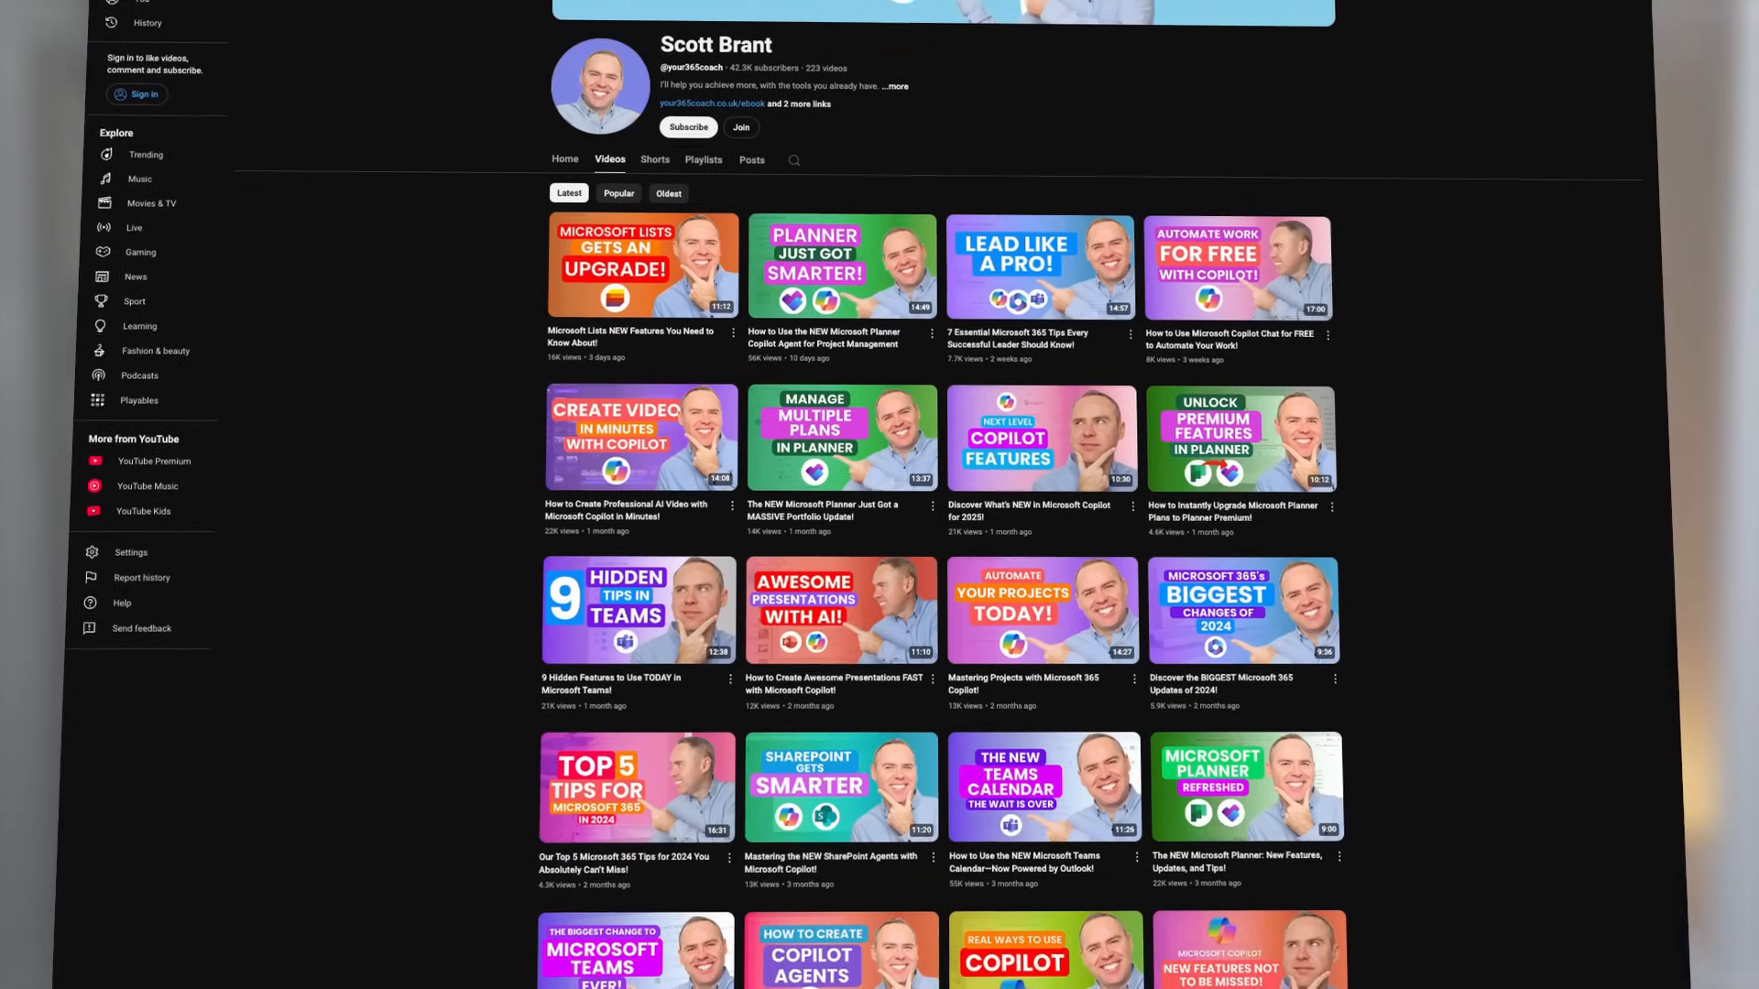
scroll(up, 3)
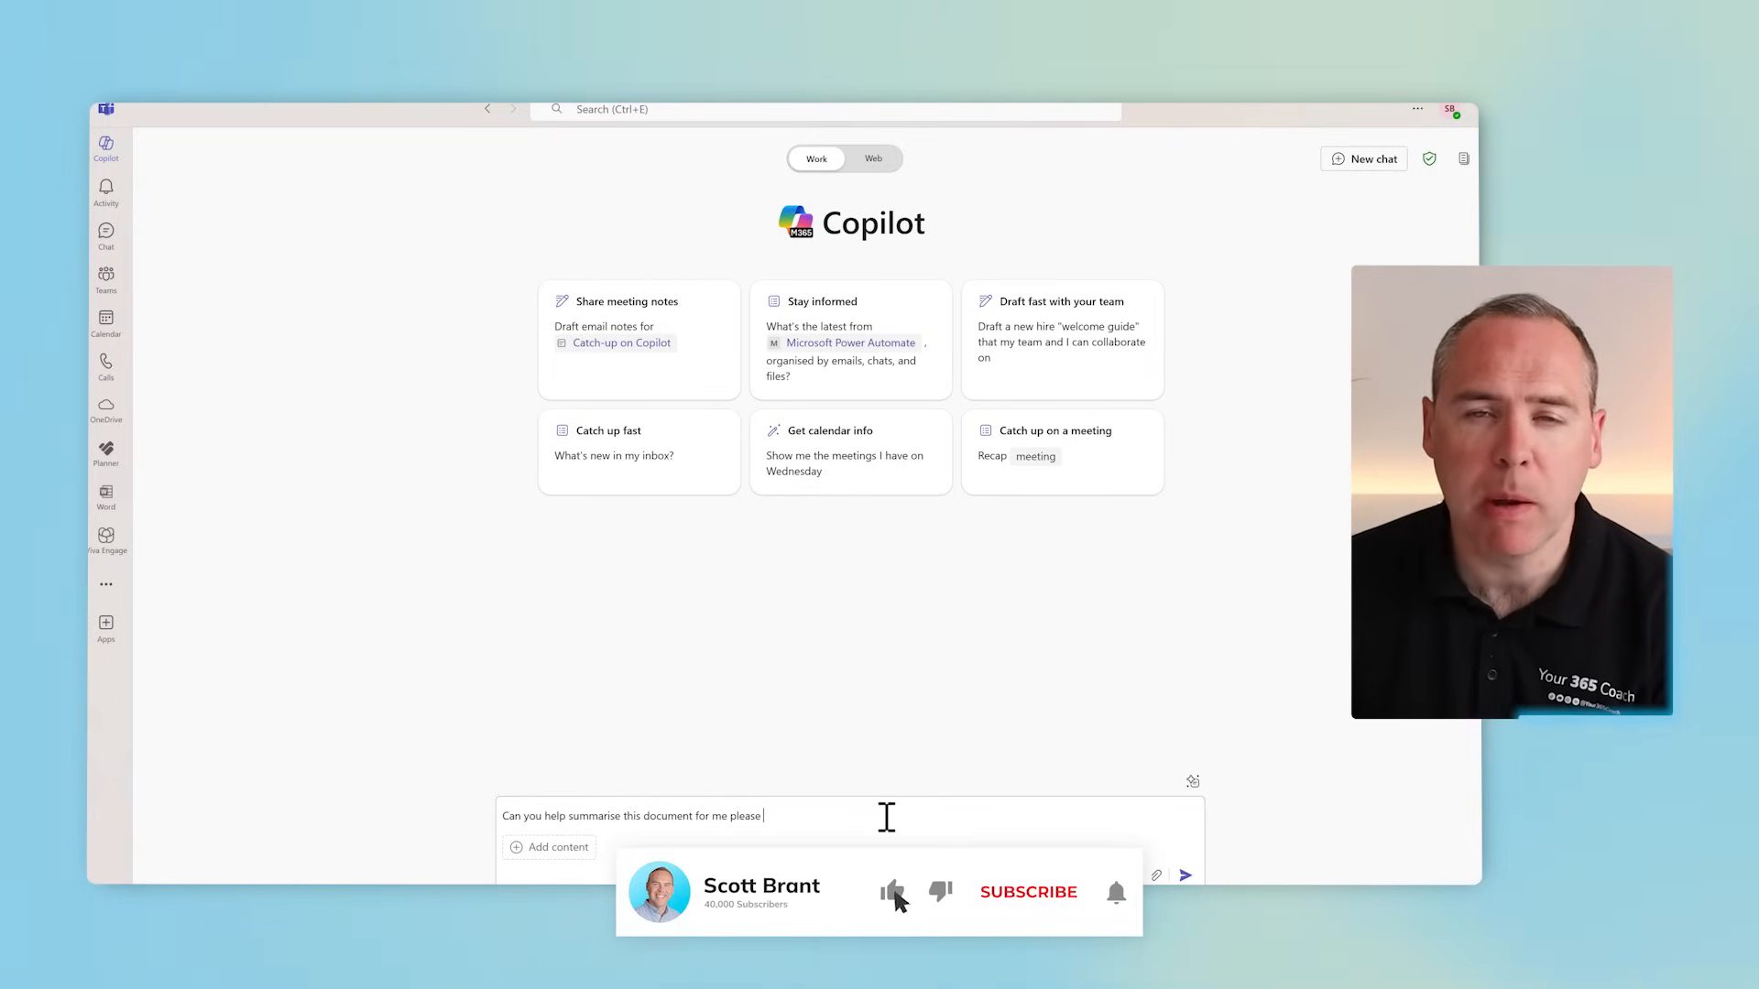
click(1028, 893)
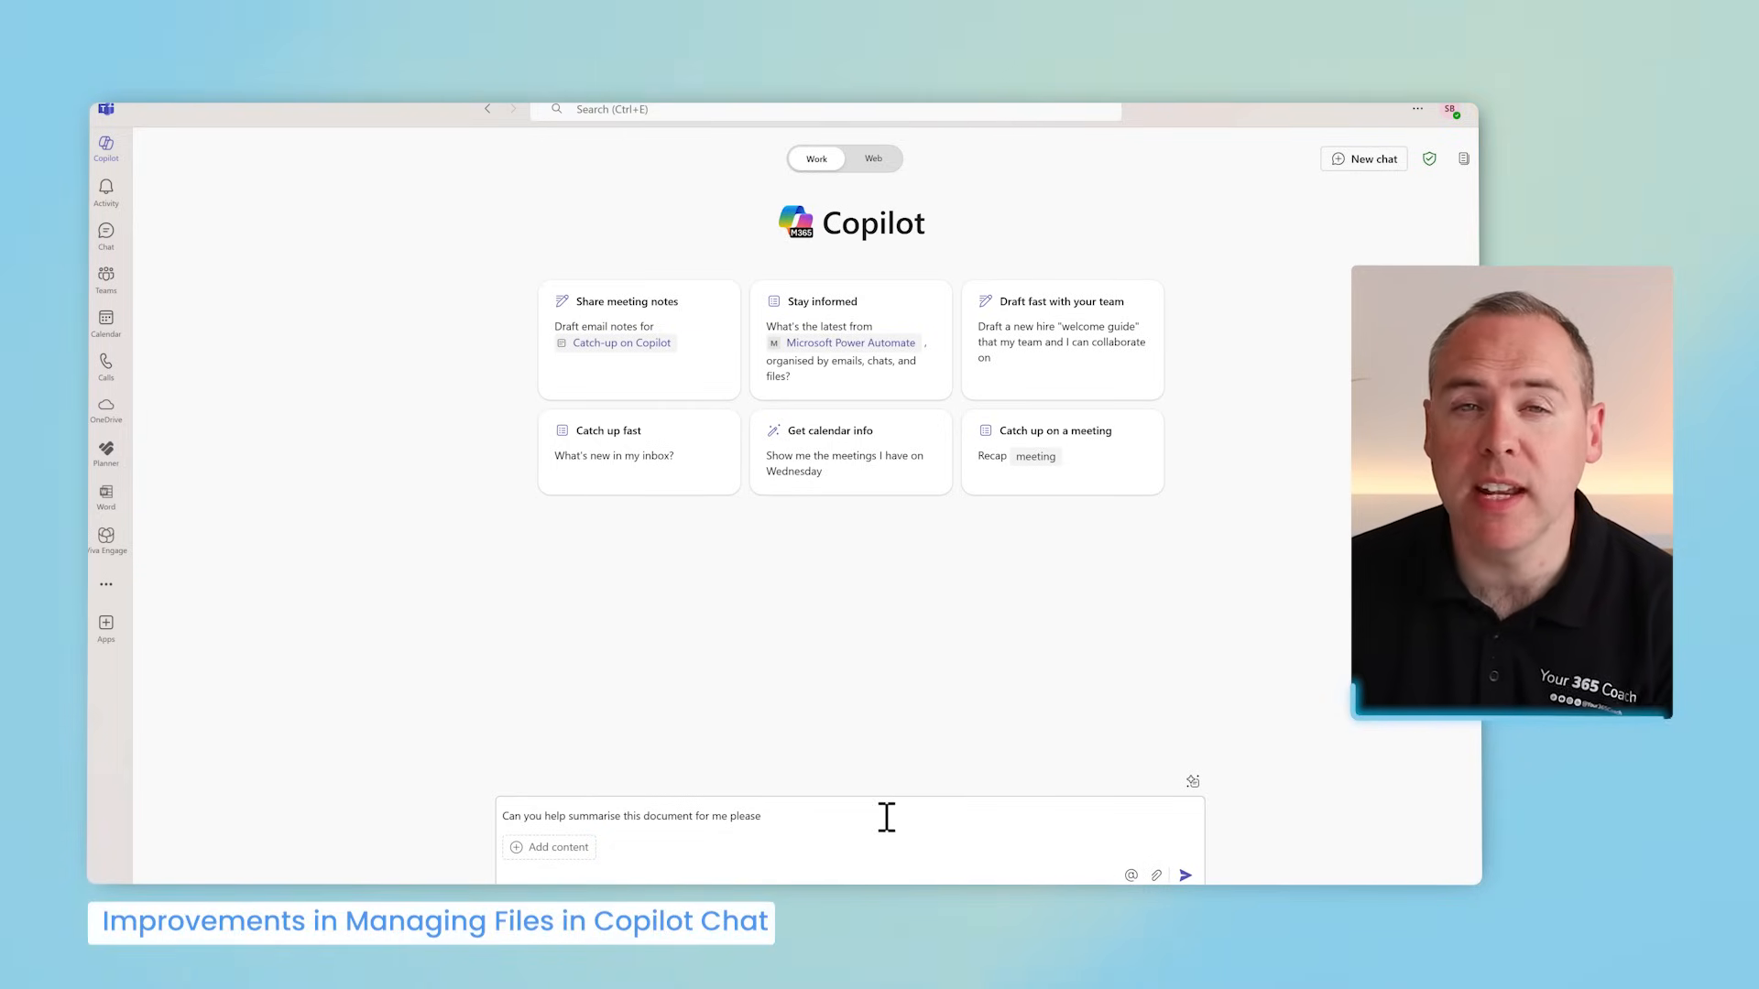
text(/)
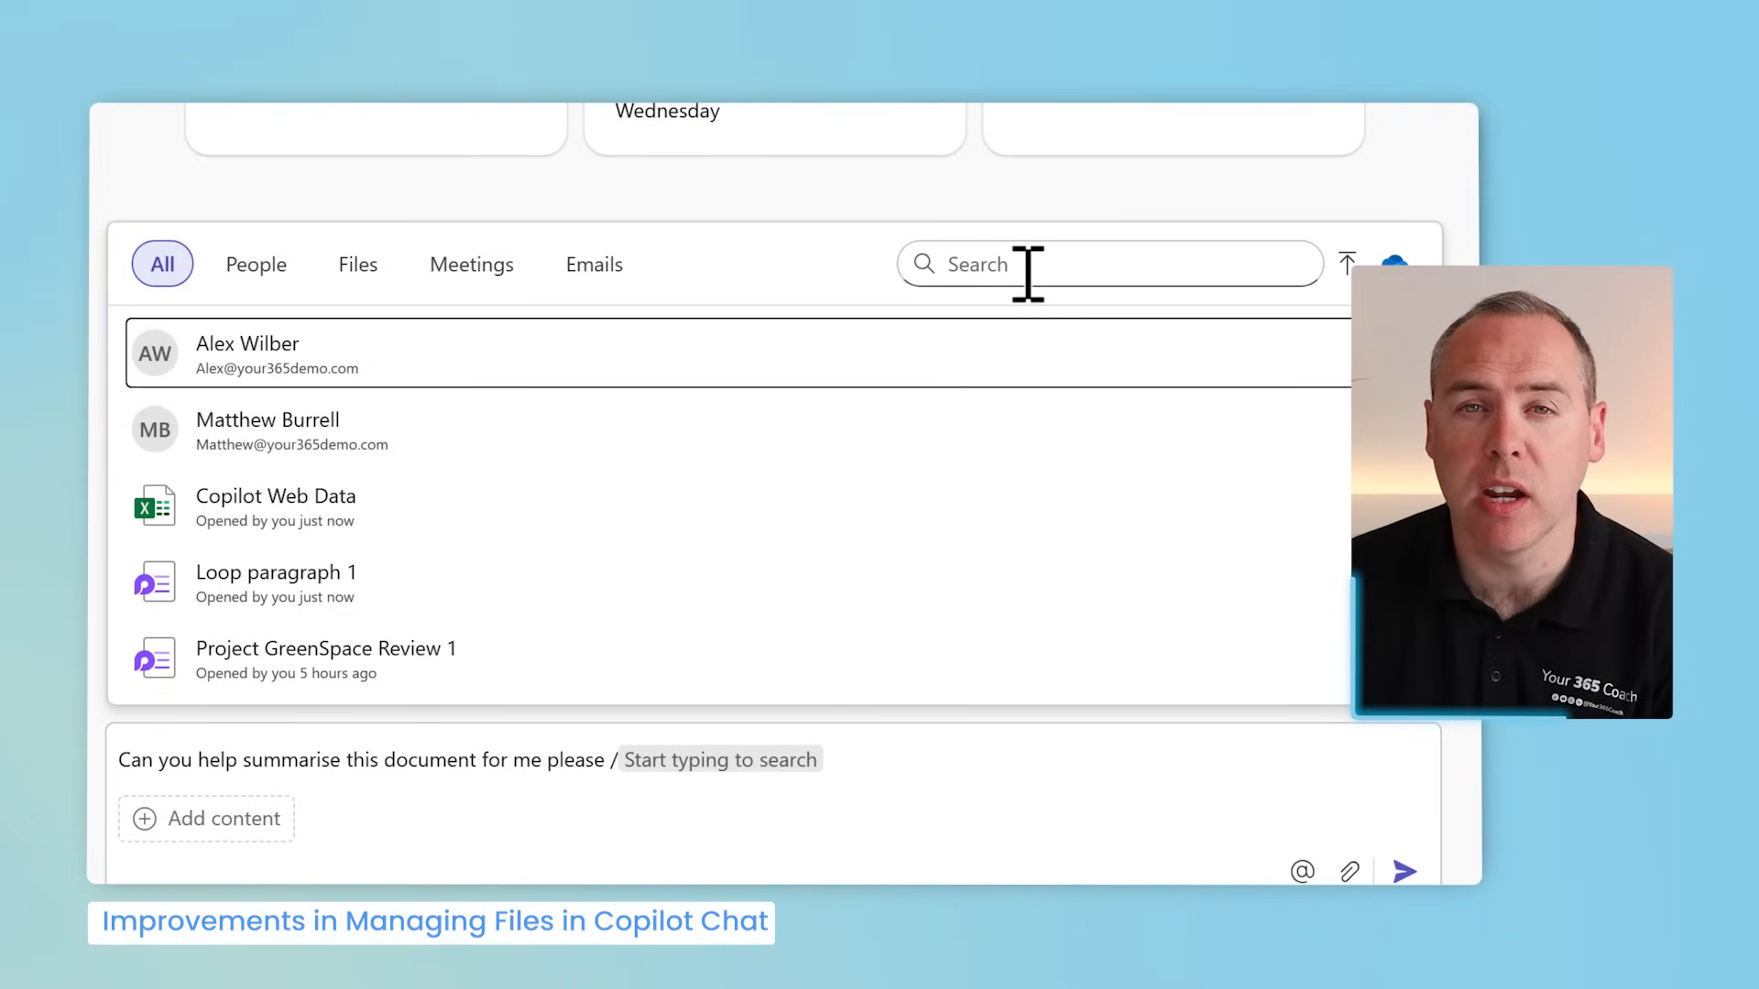
Step: Reference the Project GreenSpace Review 1 file via a Files-filtered search and send the prompt
text(Project GreenSpace)
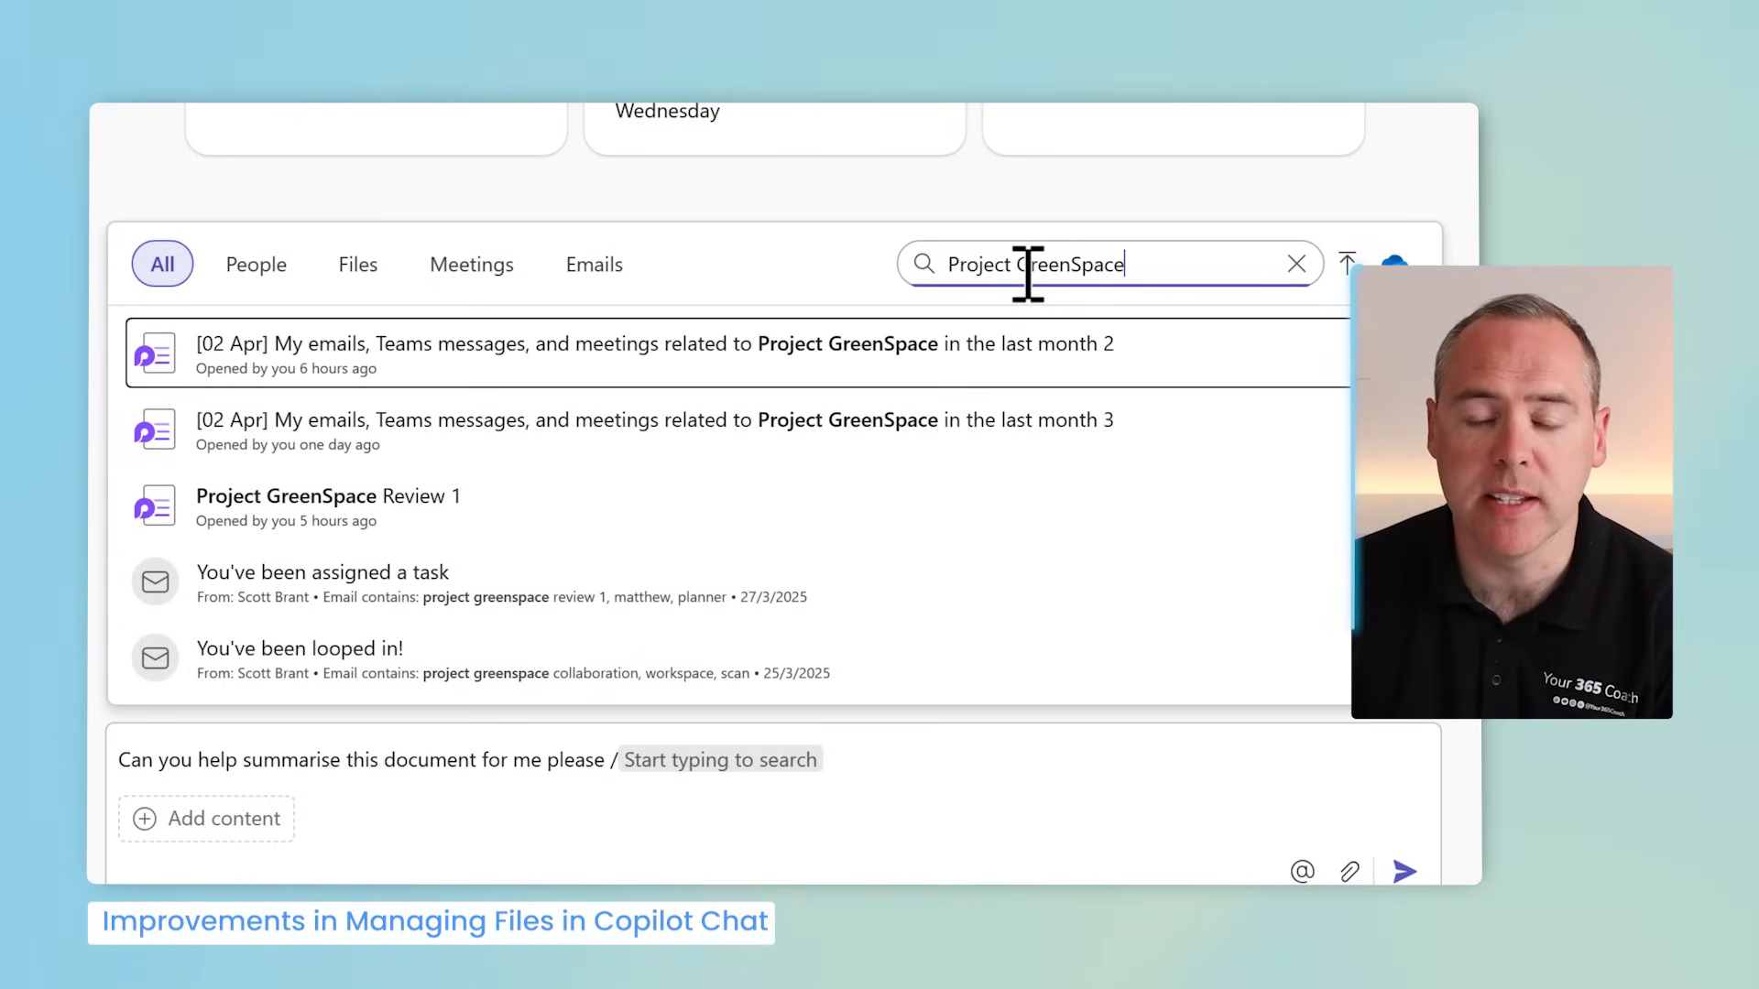
click(358, 264)
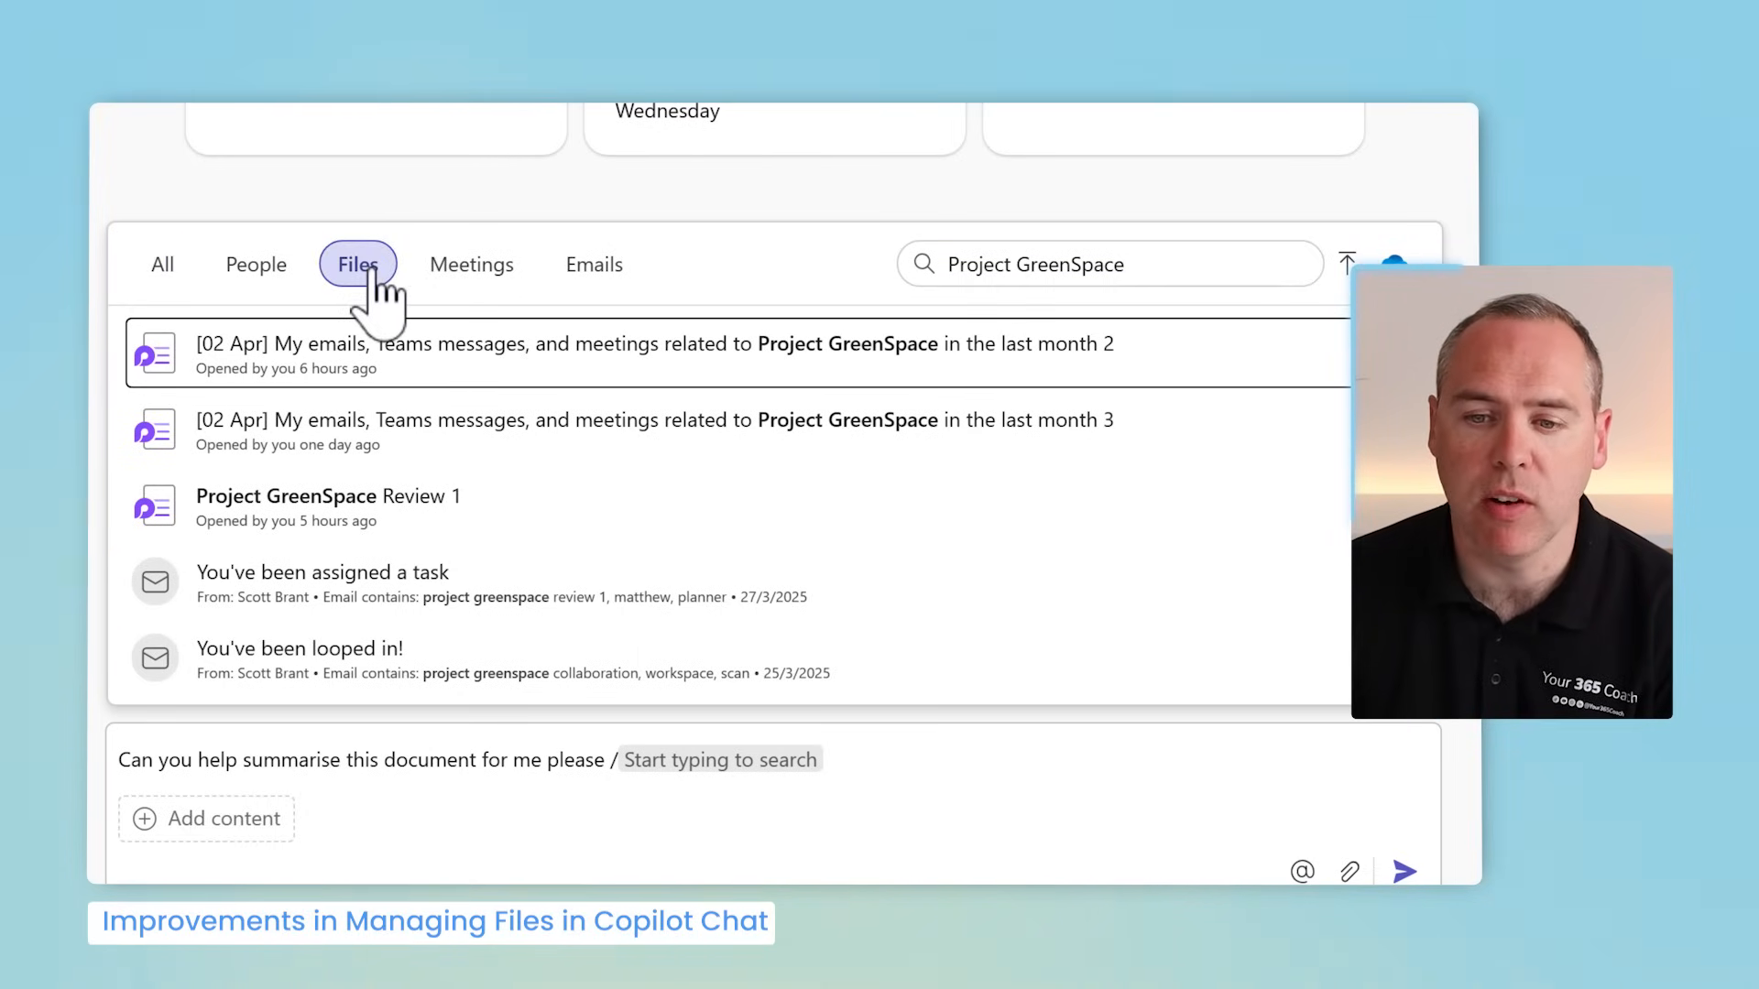
click(356, 265)
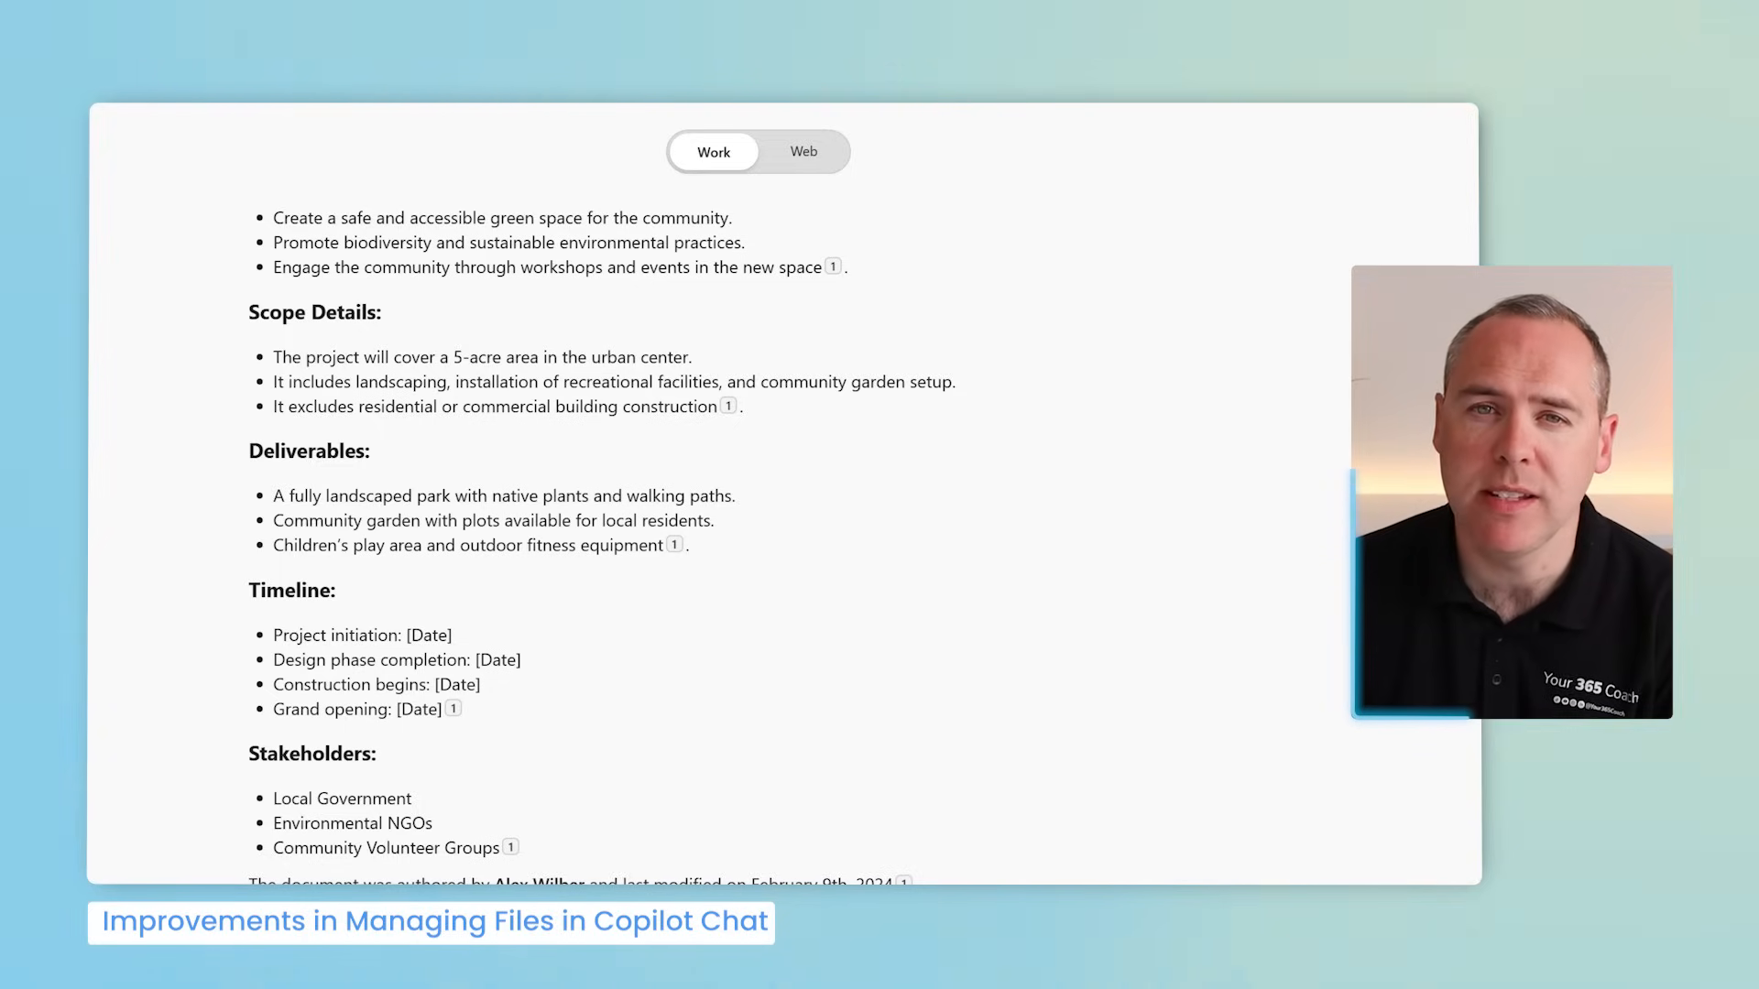
click(803, 151)
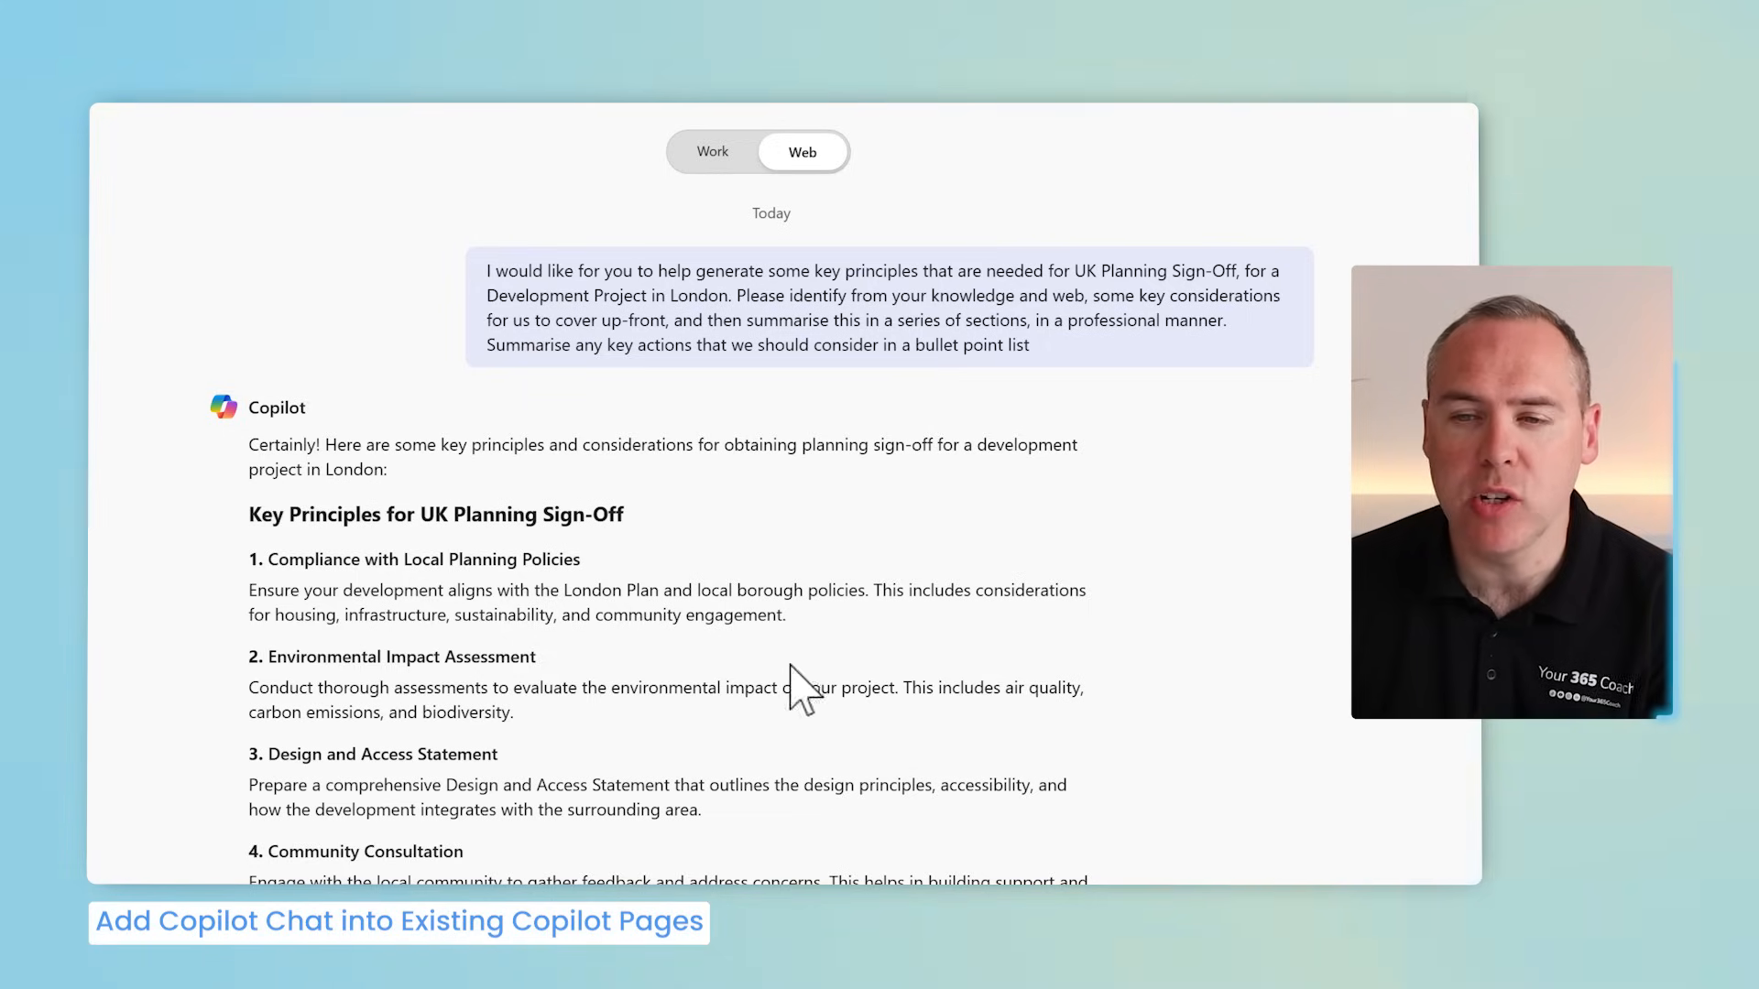
mouse_move(870, 451)
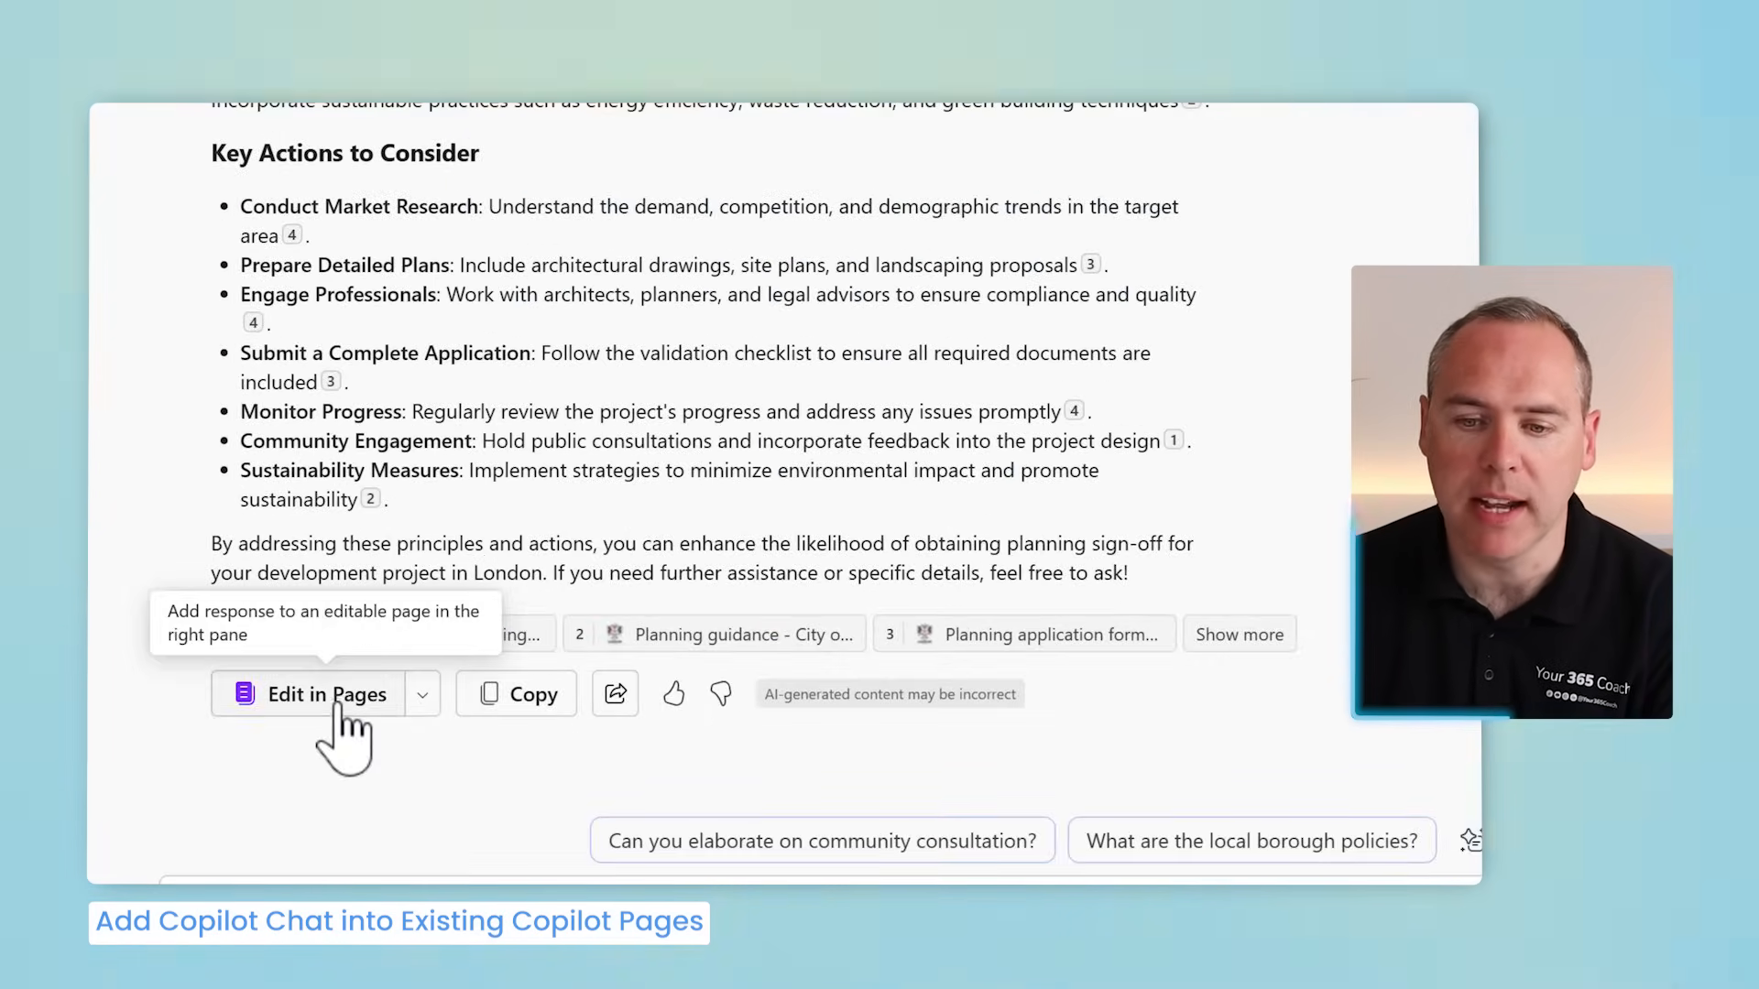
Step: Open the UK planning sign-off response as an editable Copilot Page
click(324, 693)
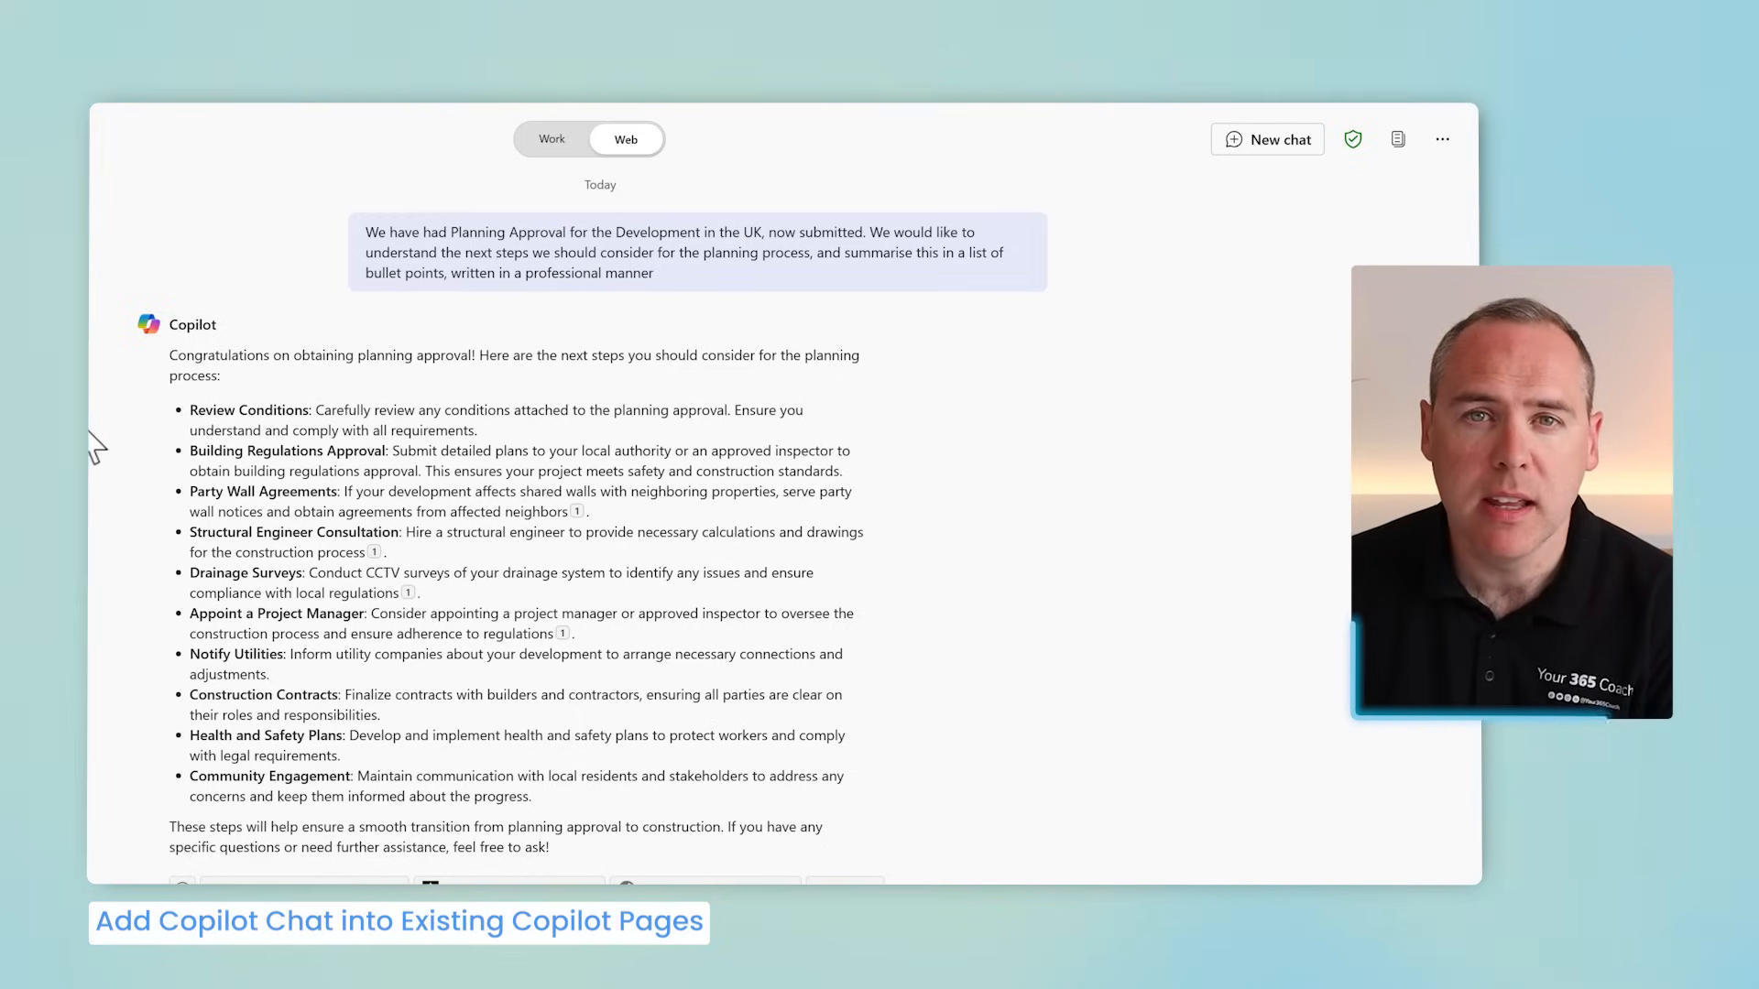
Step: Add the next-steps response to the recent UK Planning Guidelines page
scroll(down, 3)
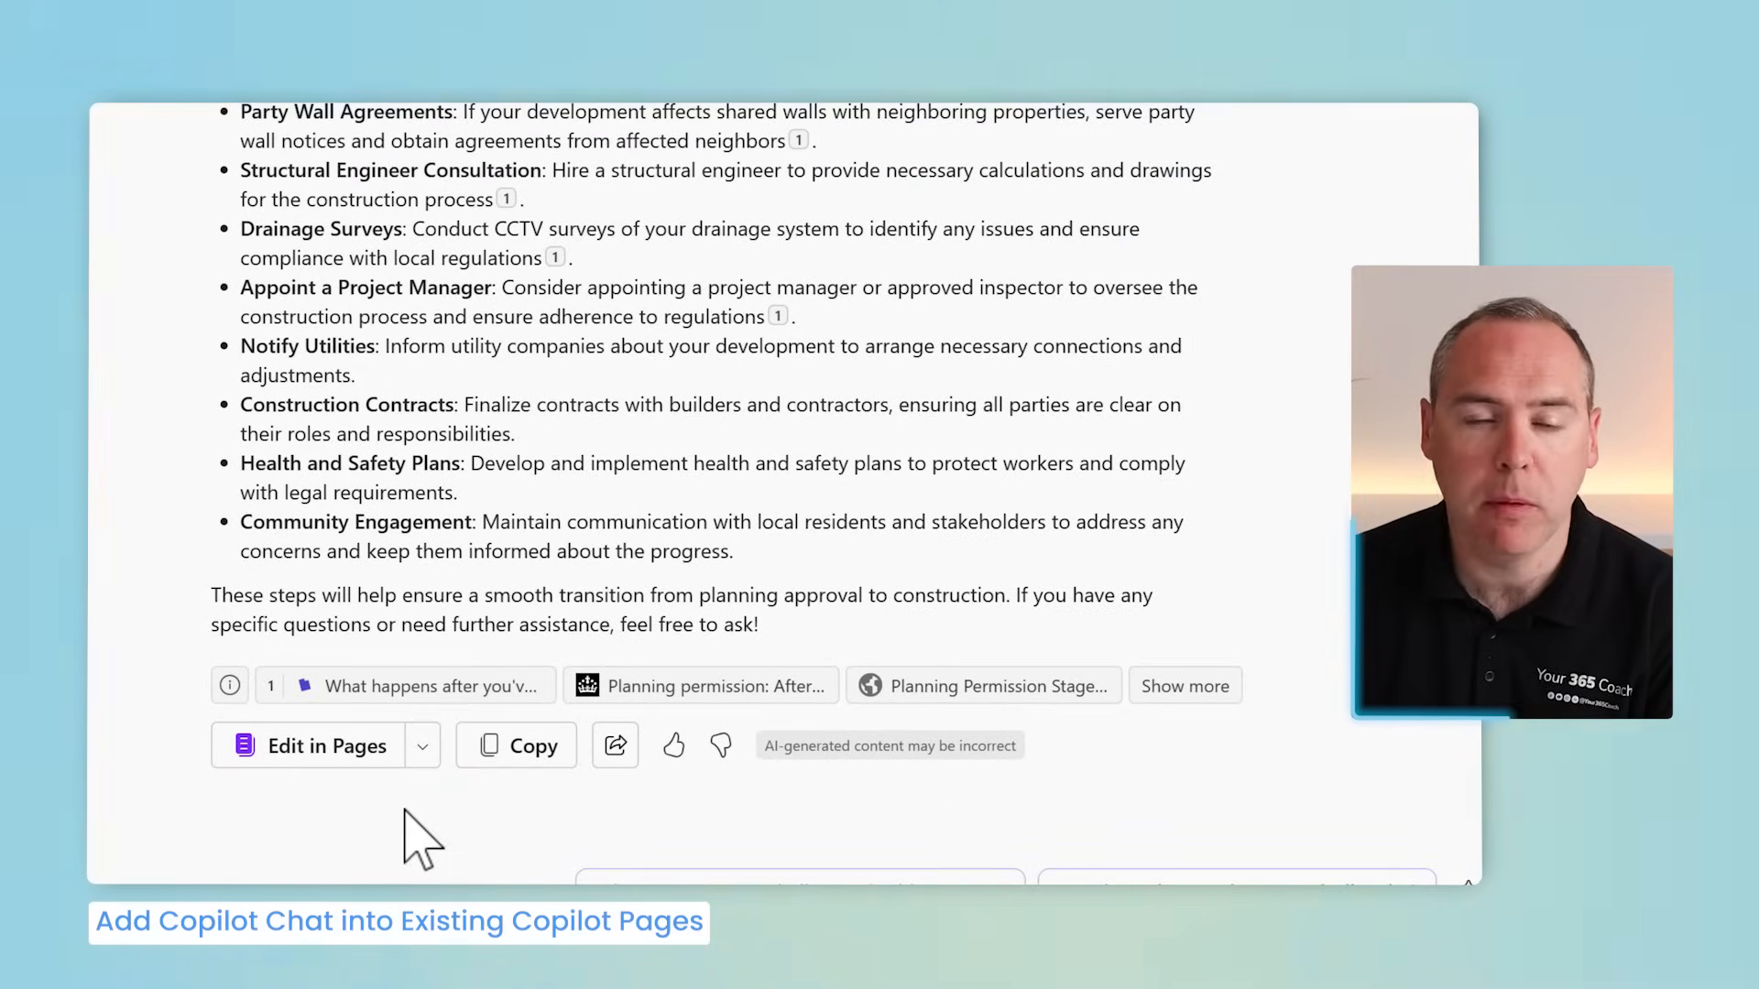
mouse_move(422, 746)
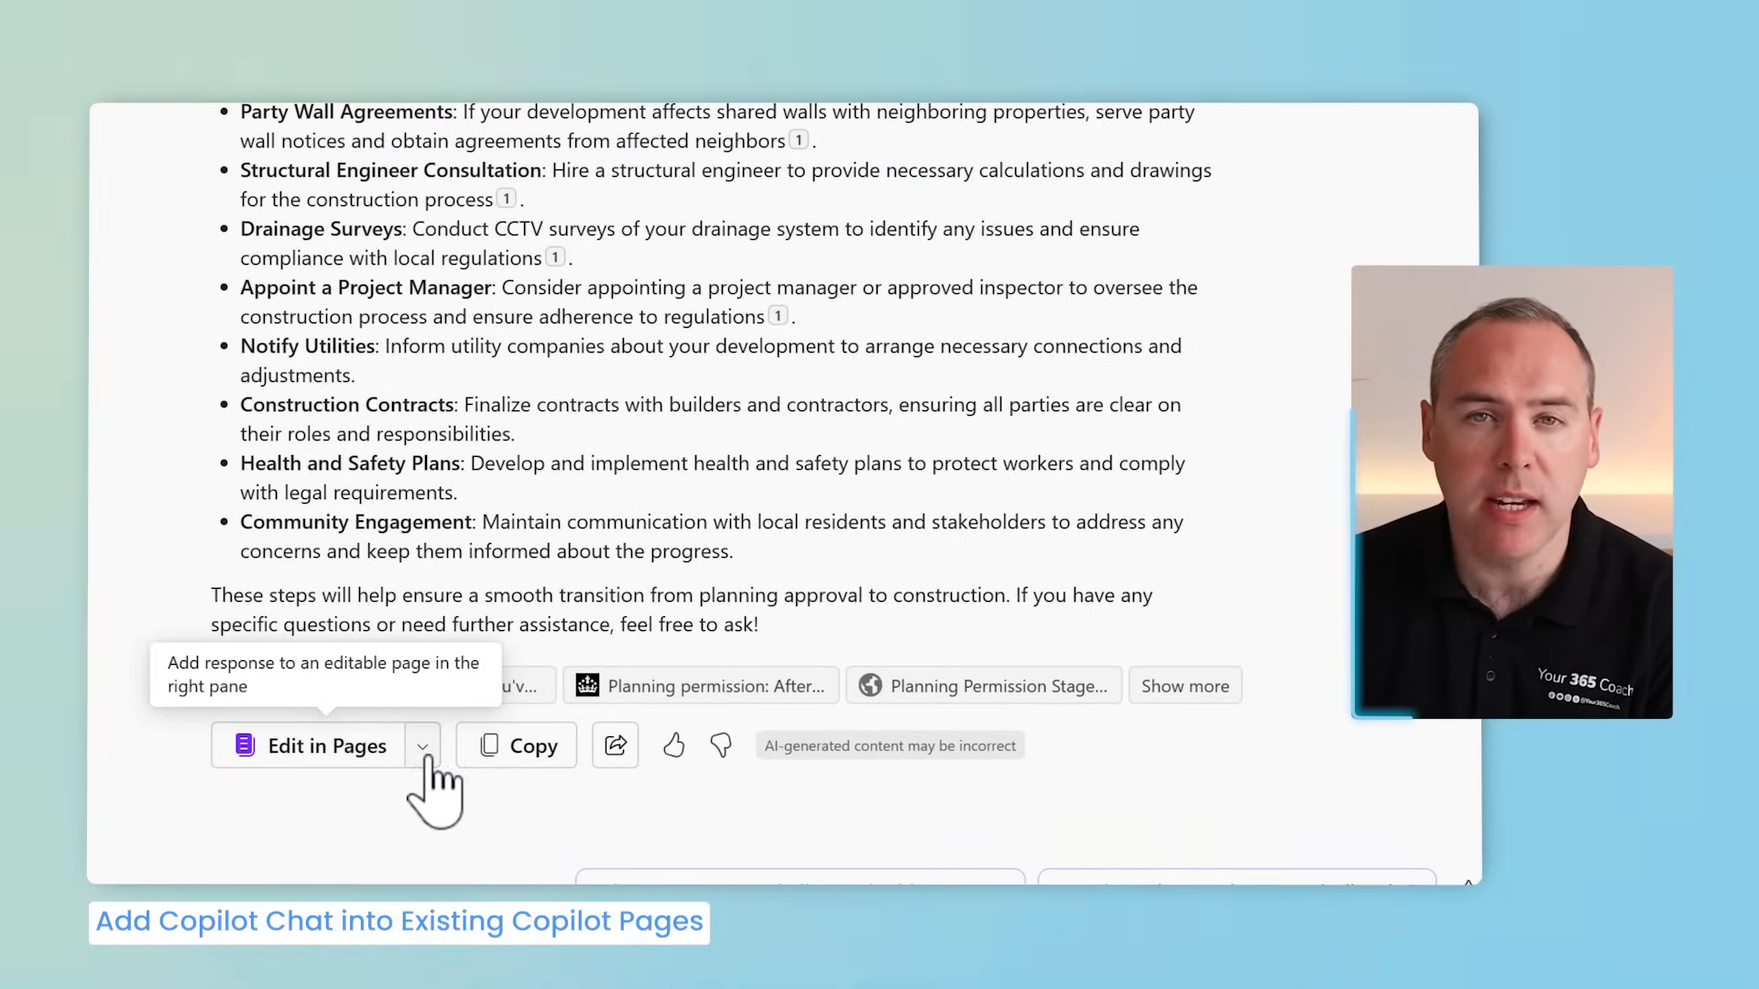
click(422, 746)
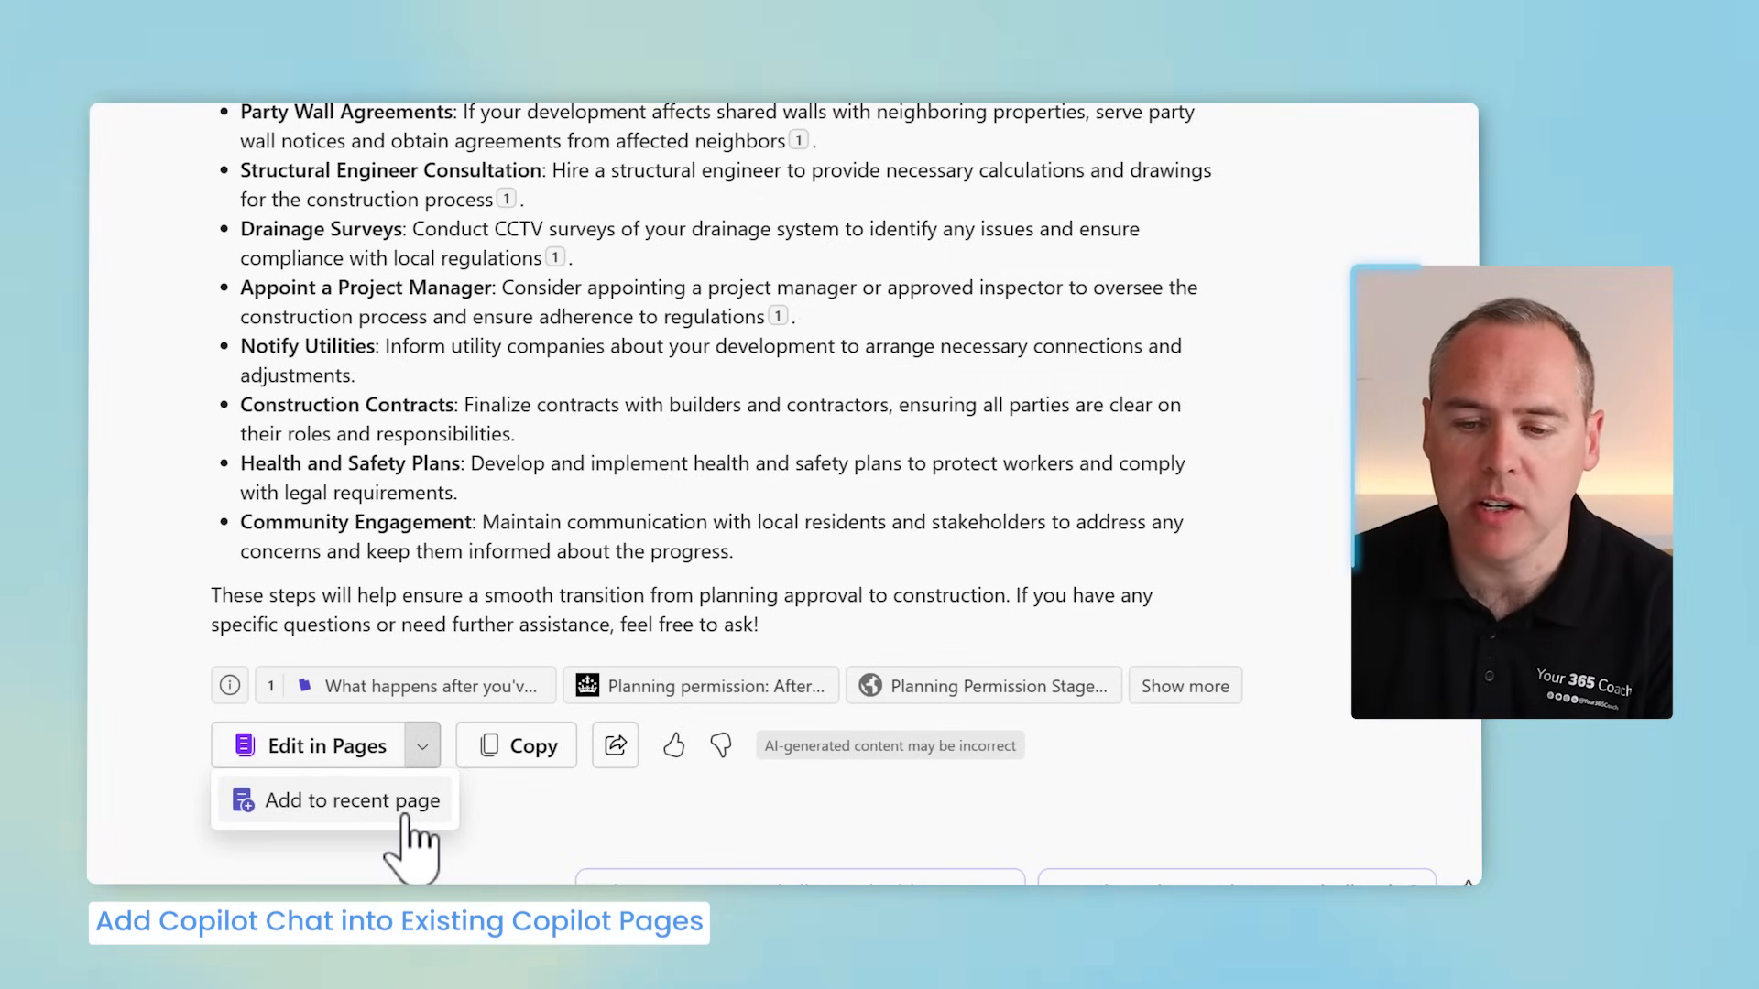
click(349, 801)
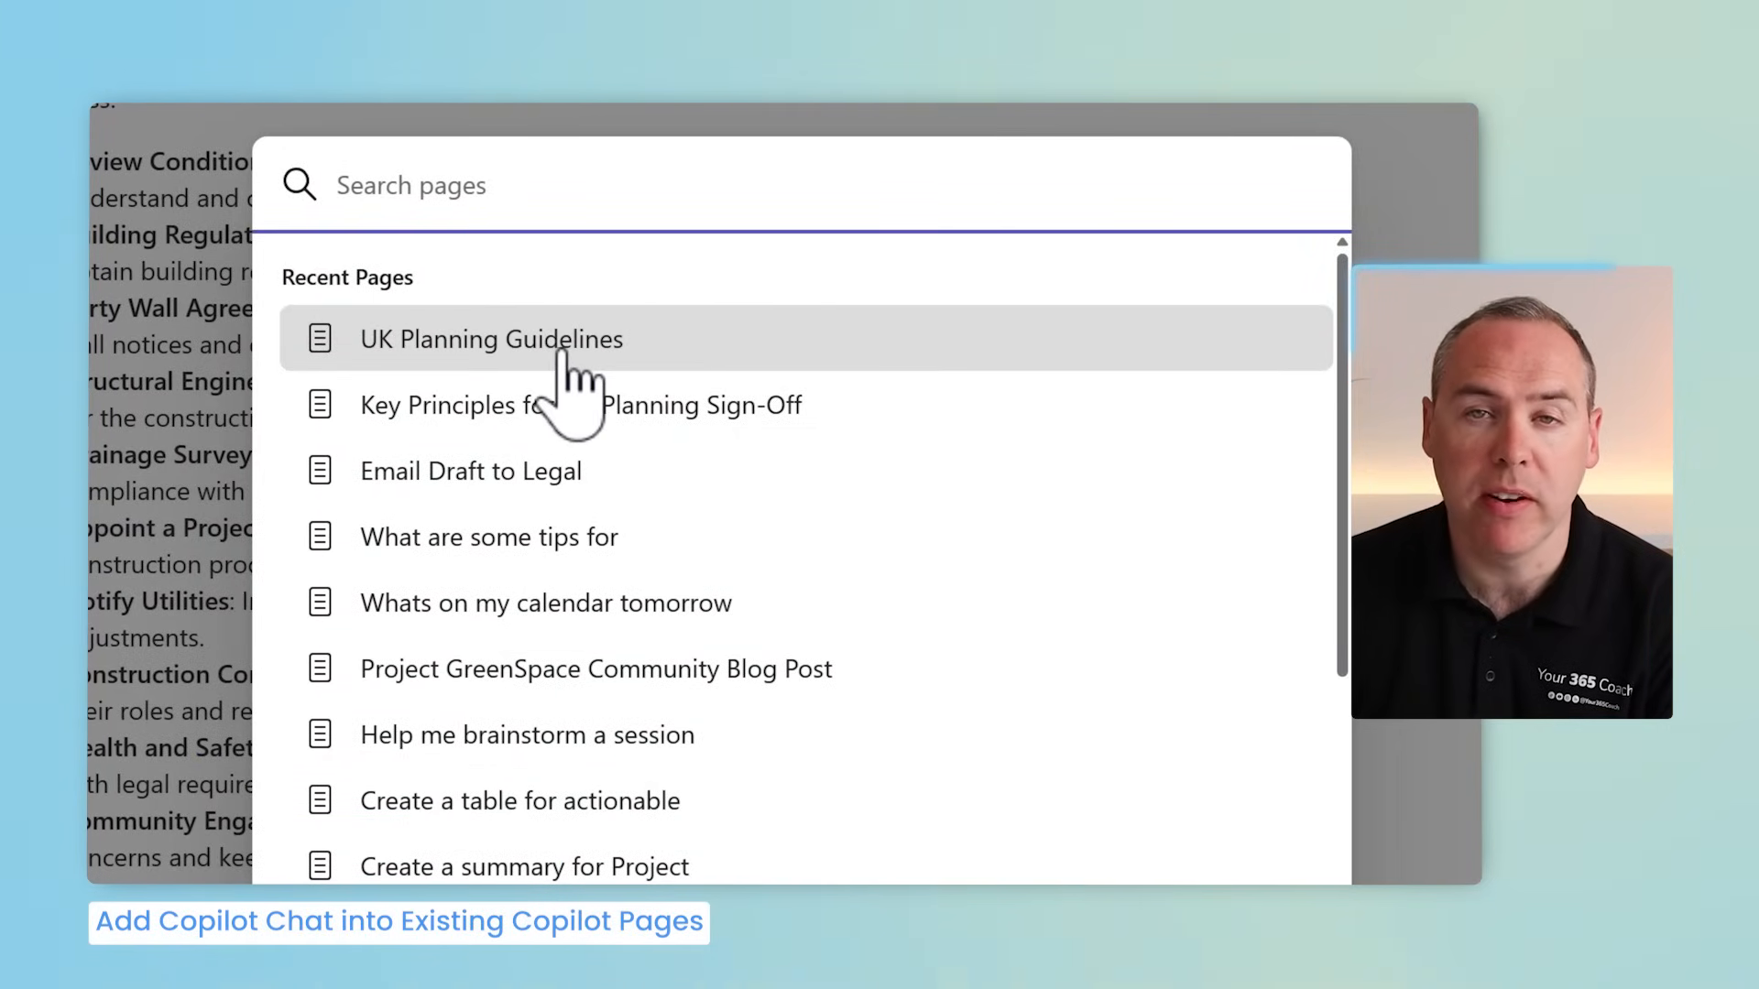
click(493, 339)
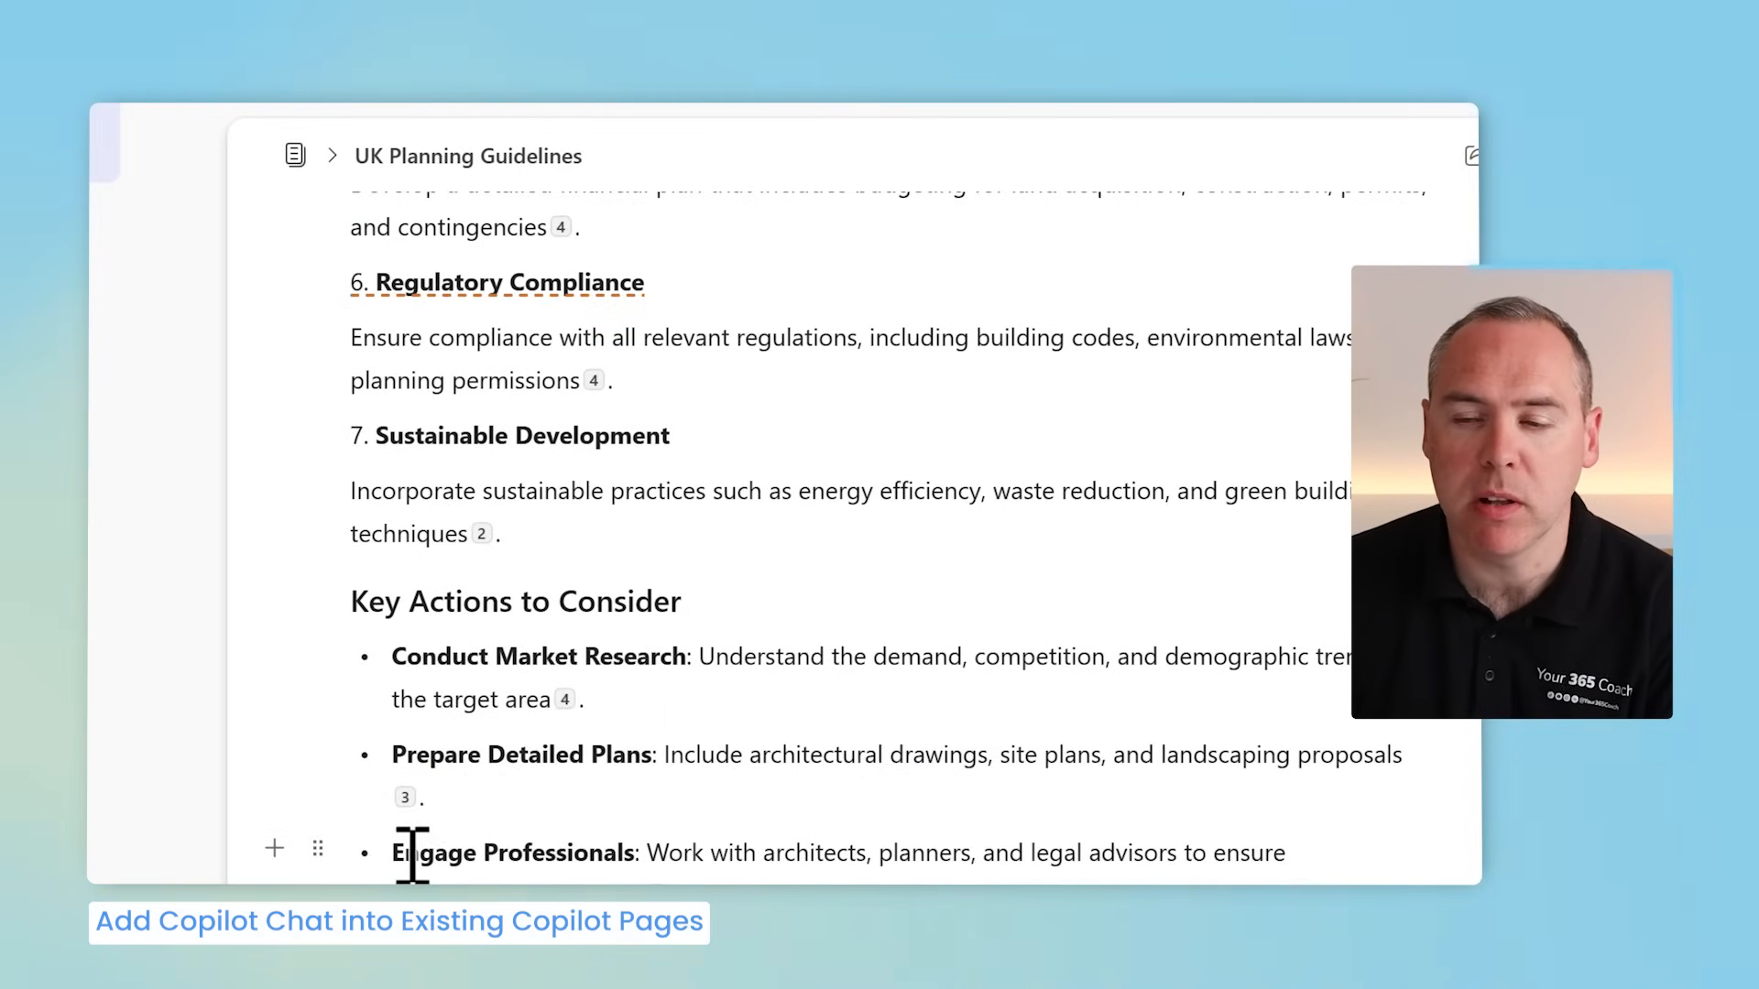
scroll(down, 3)
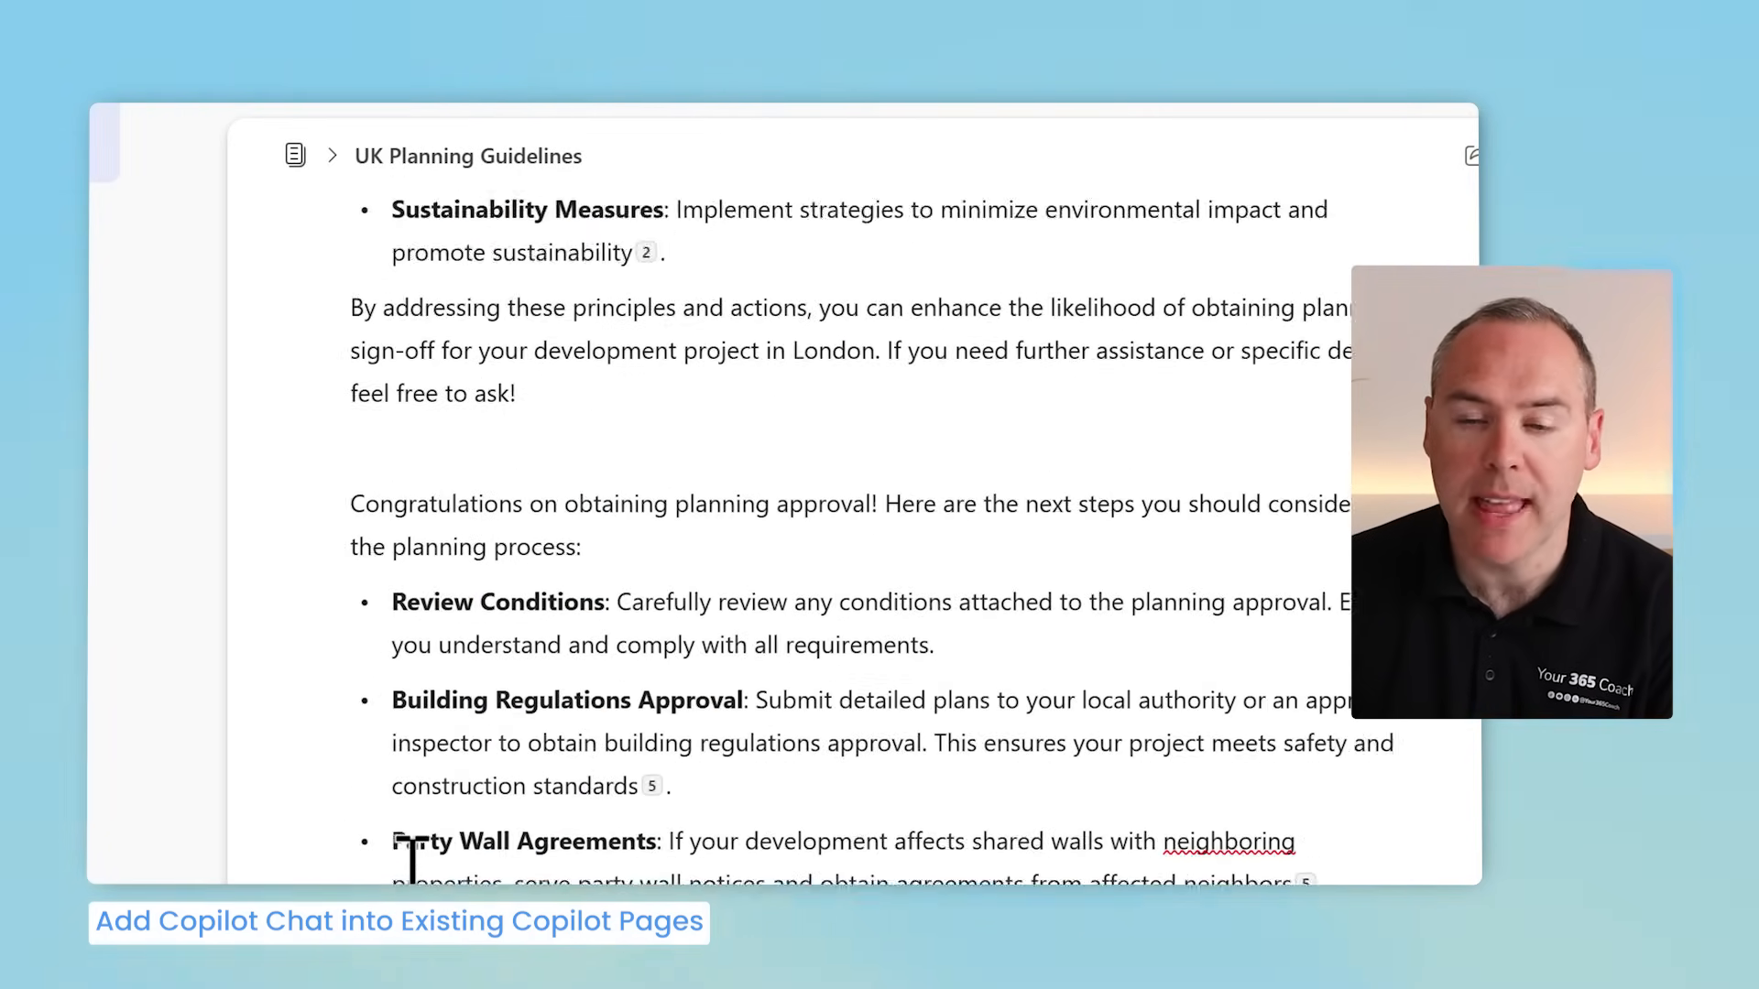
scroll(down, 3)
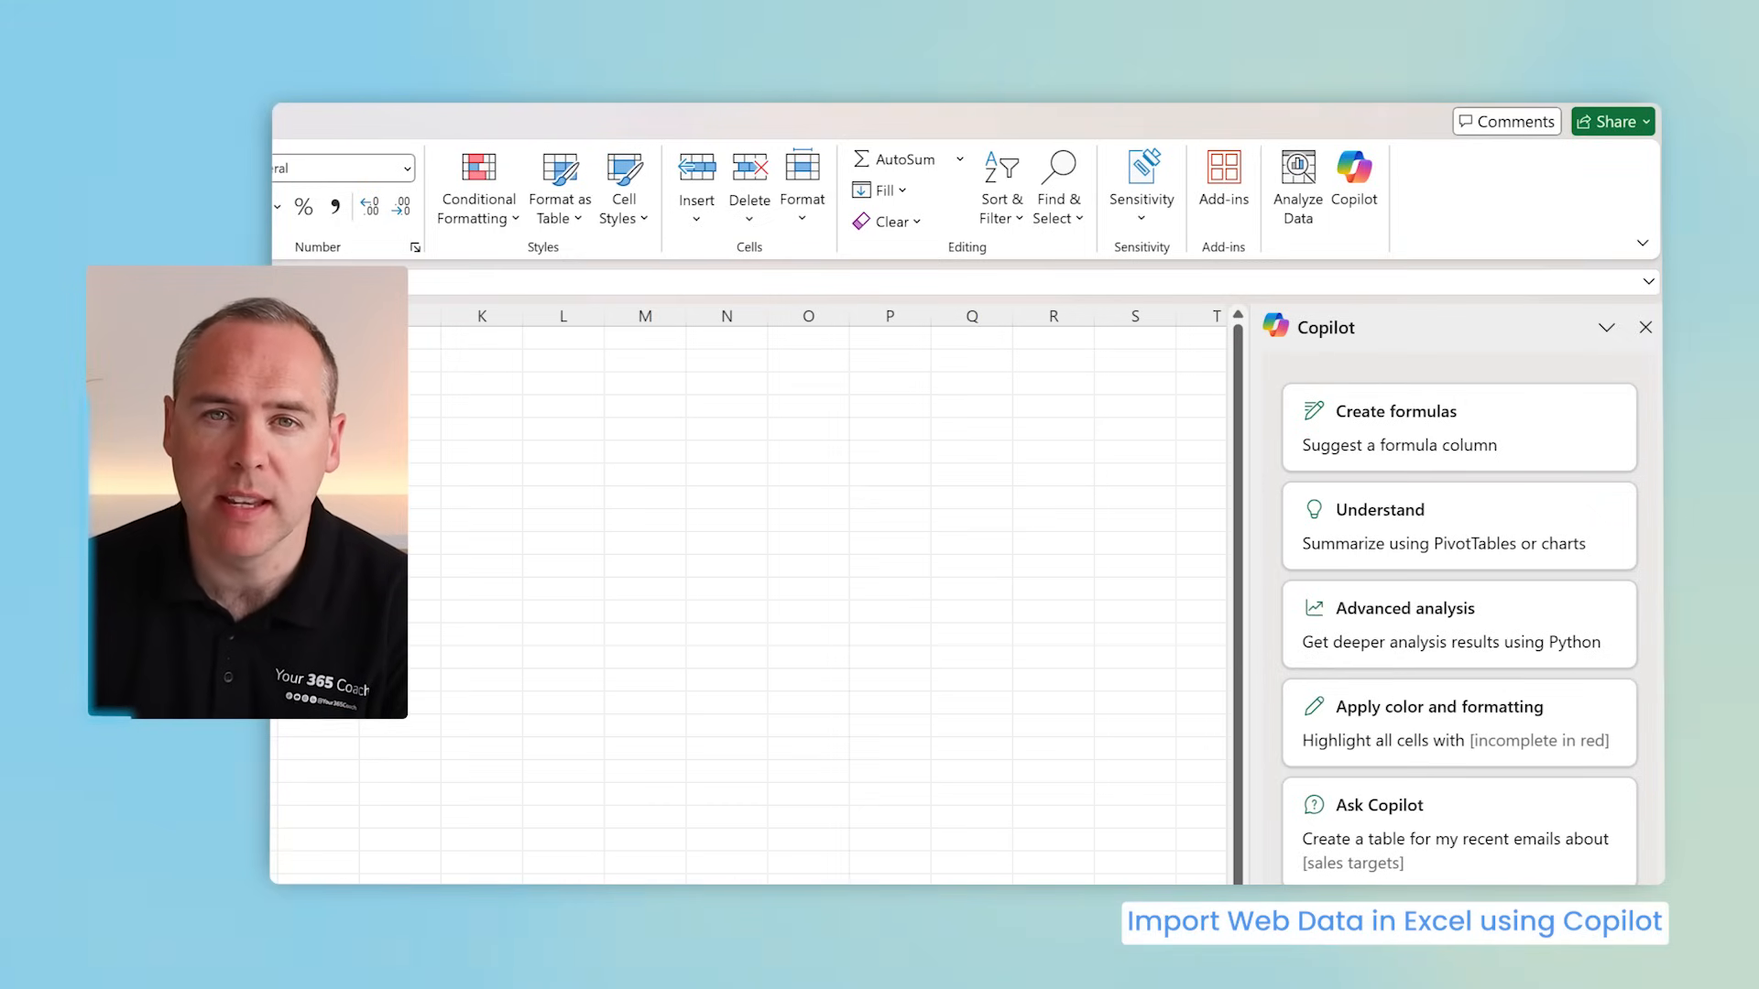
Step: Send Copilot a web search prompt for a table of top-performing tech companies' share prices
text(Search the Web and provide me with a table of the top performing technology companies in the world, and the share price in US Dollar, into columns with the Company Name, and the Share Price in USD)
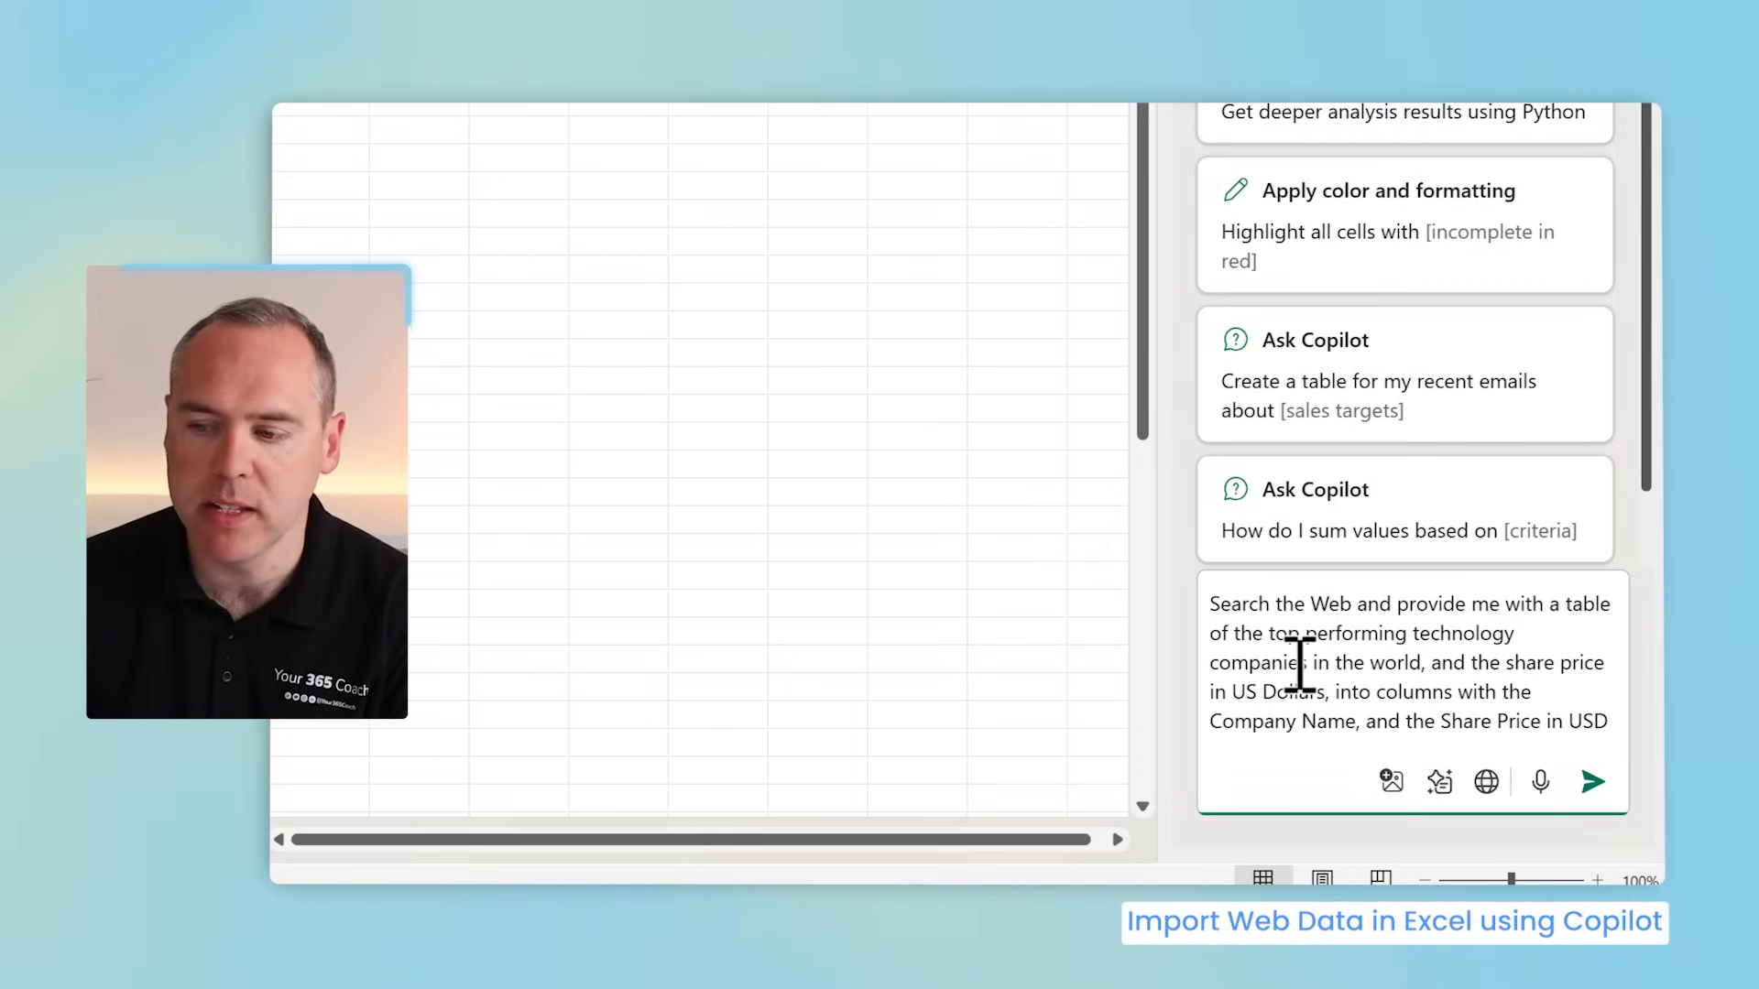
click(1592, 782)
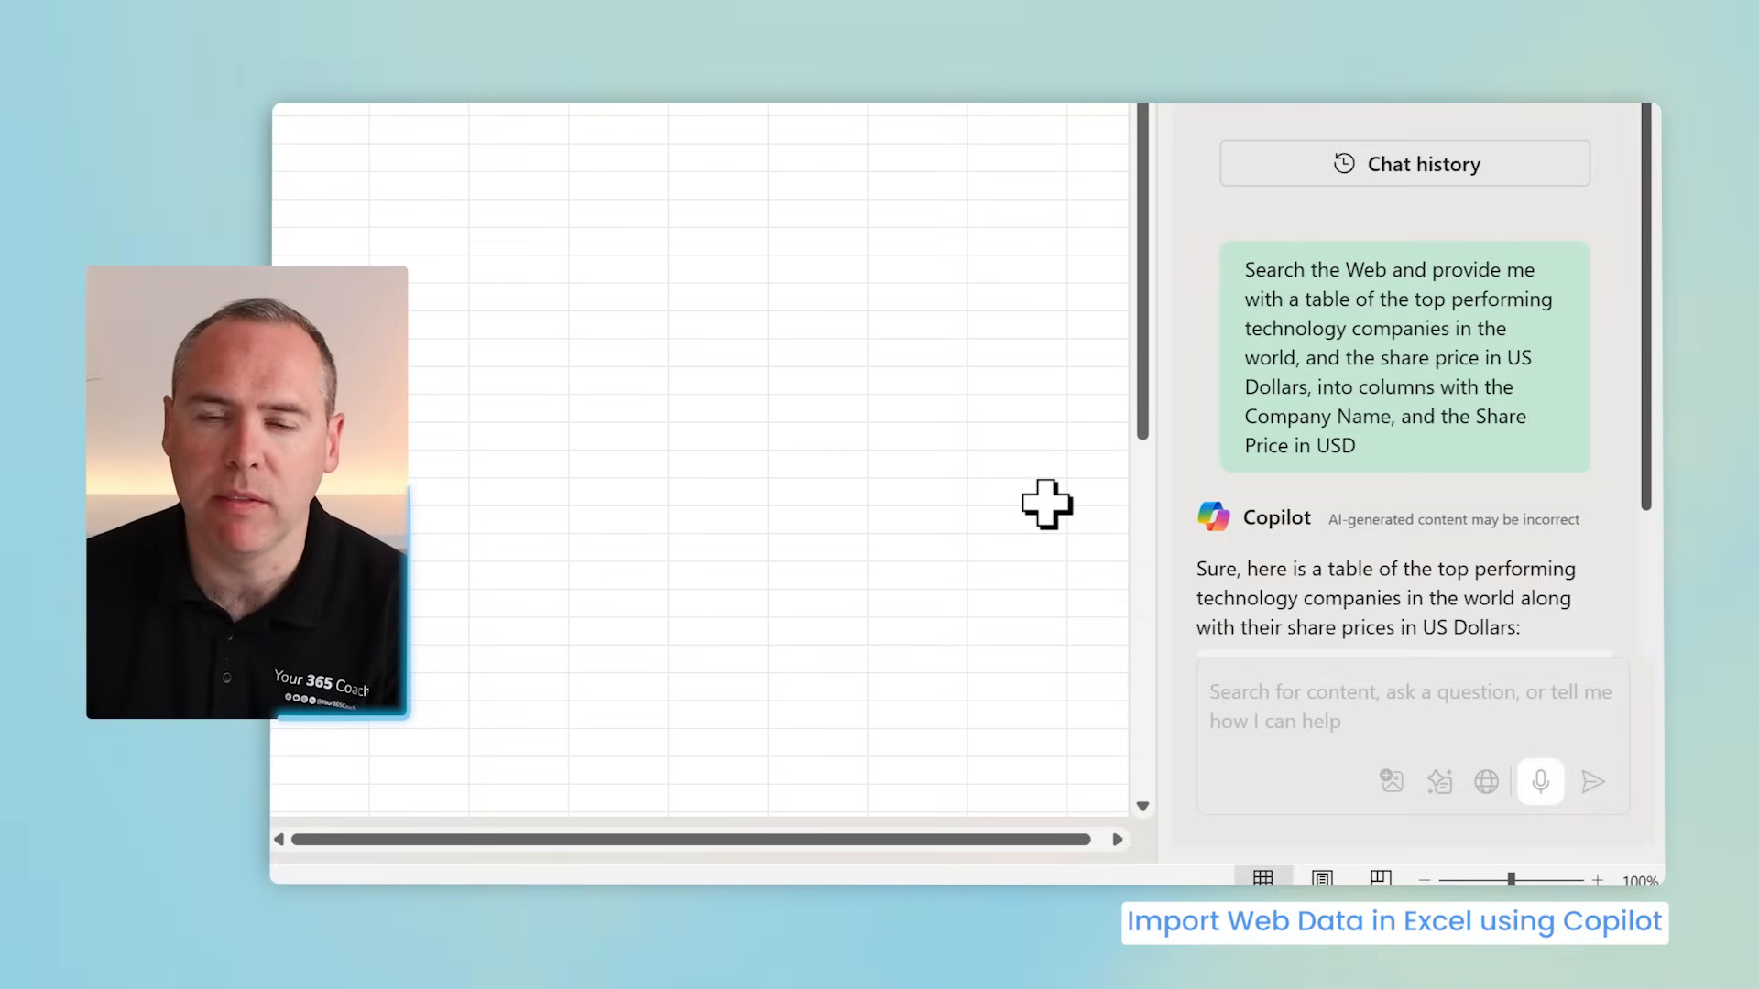
Step: Scroll through Copilot's share-price table down to the sources note
scroll(down, 3)
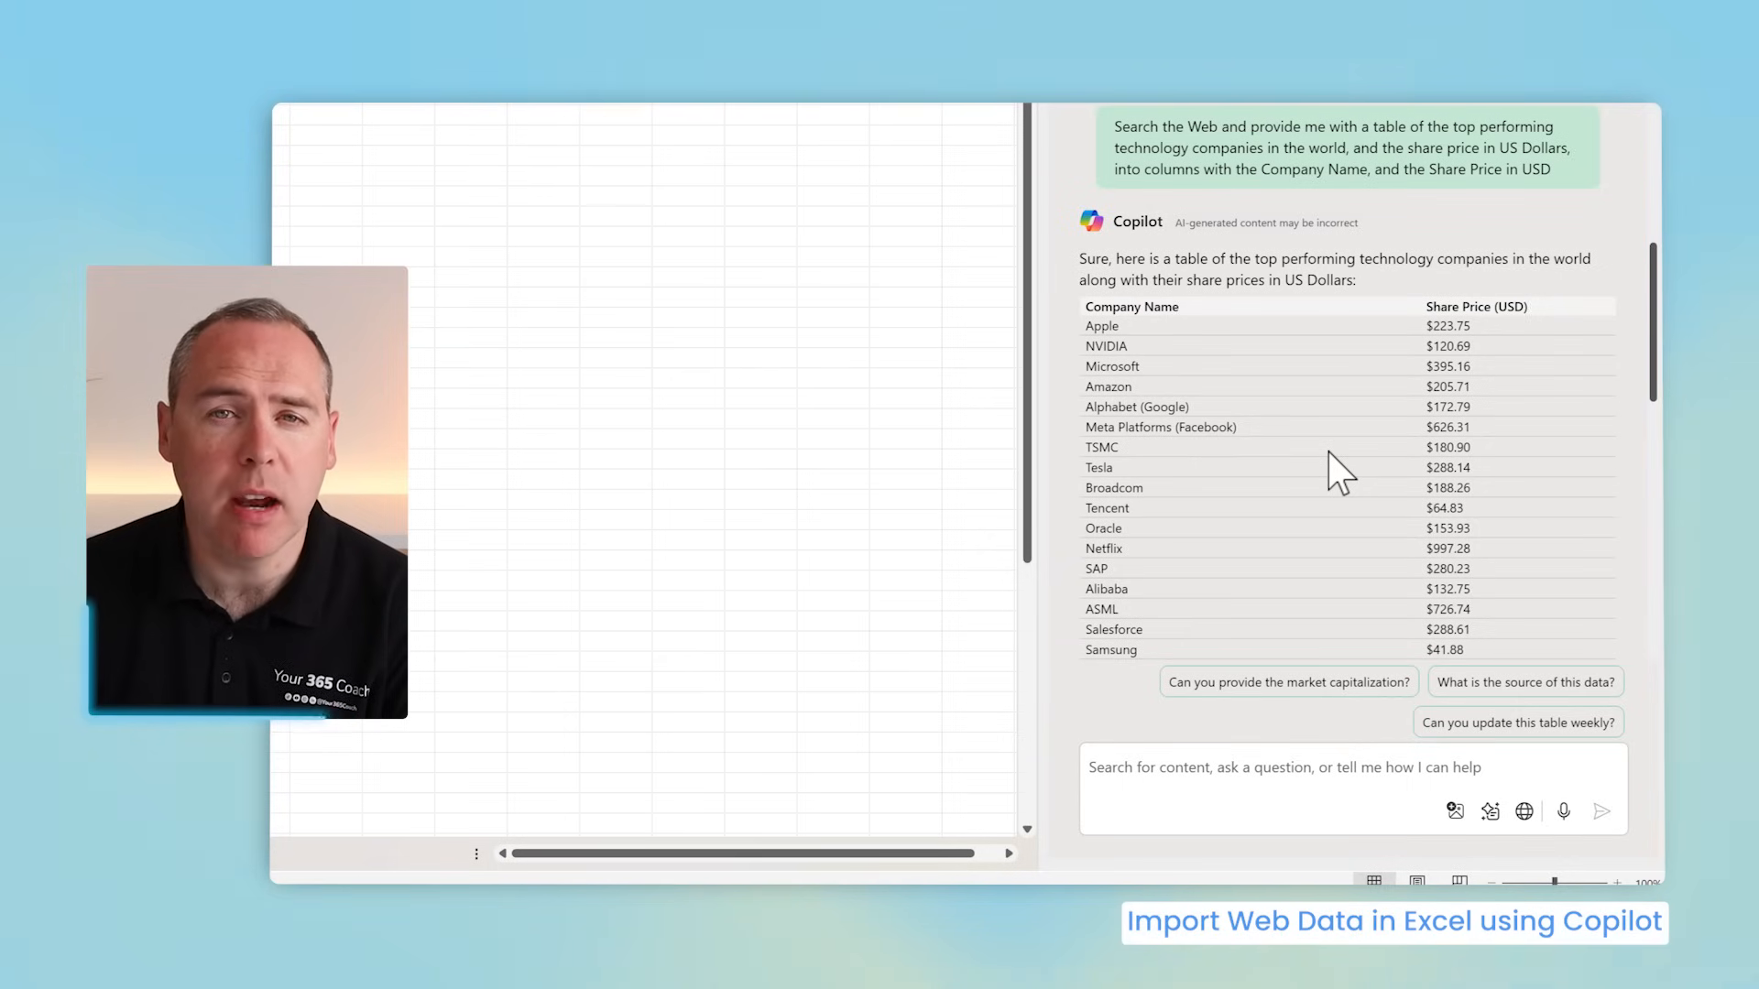
scroll(down, 3)
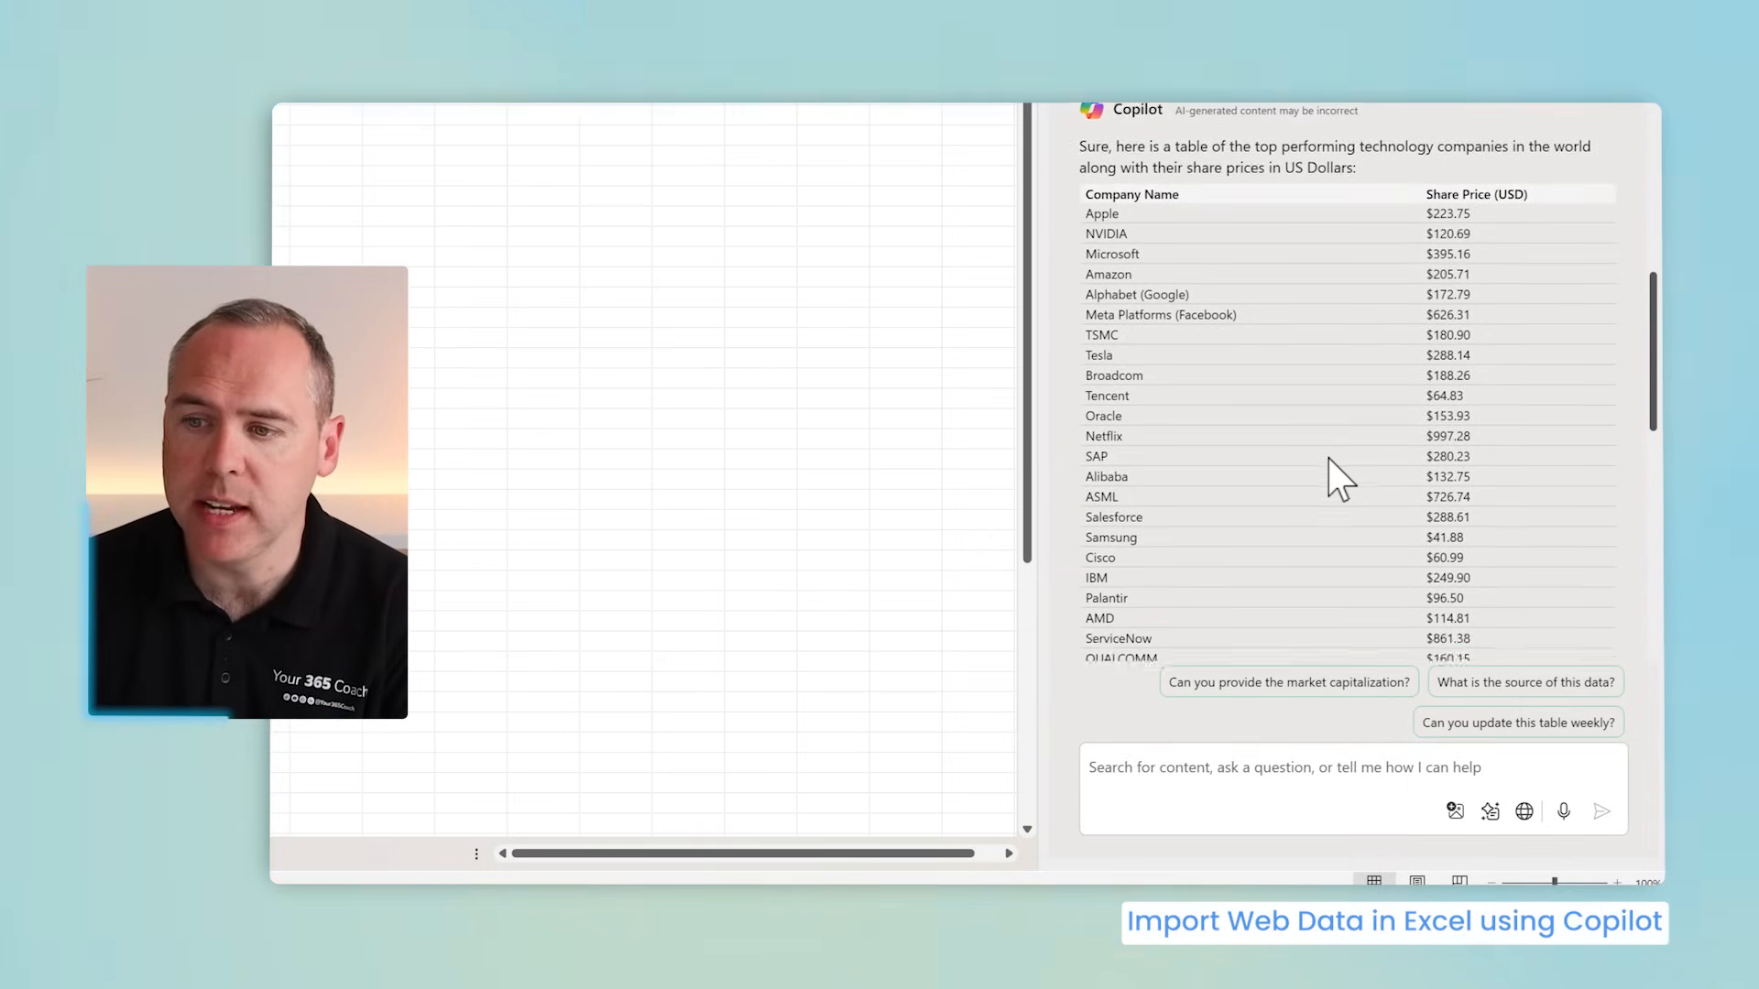
scroll(down, 3)
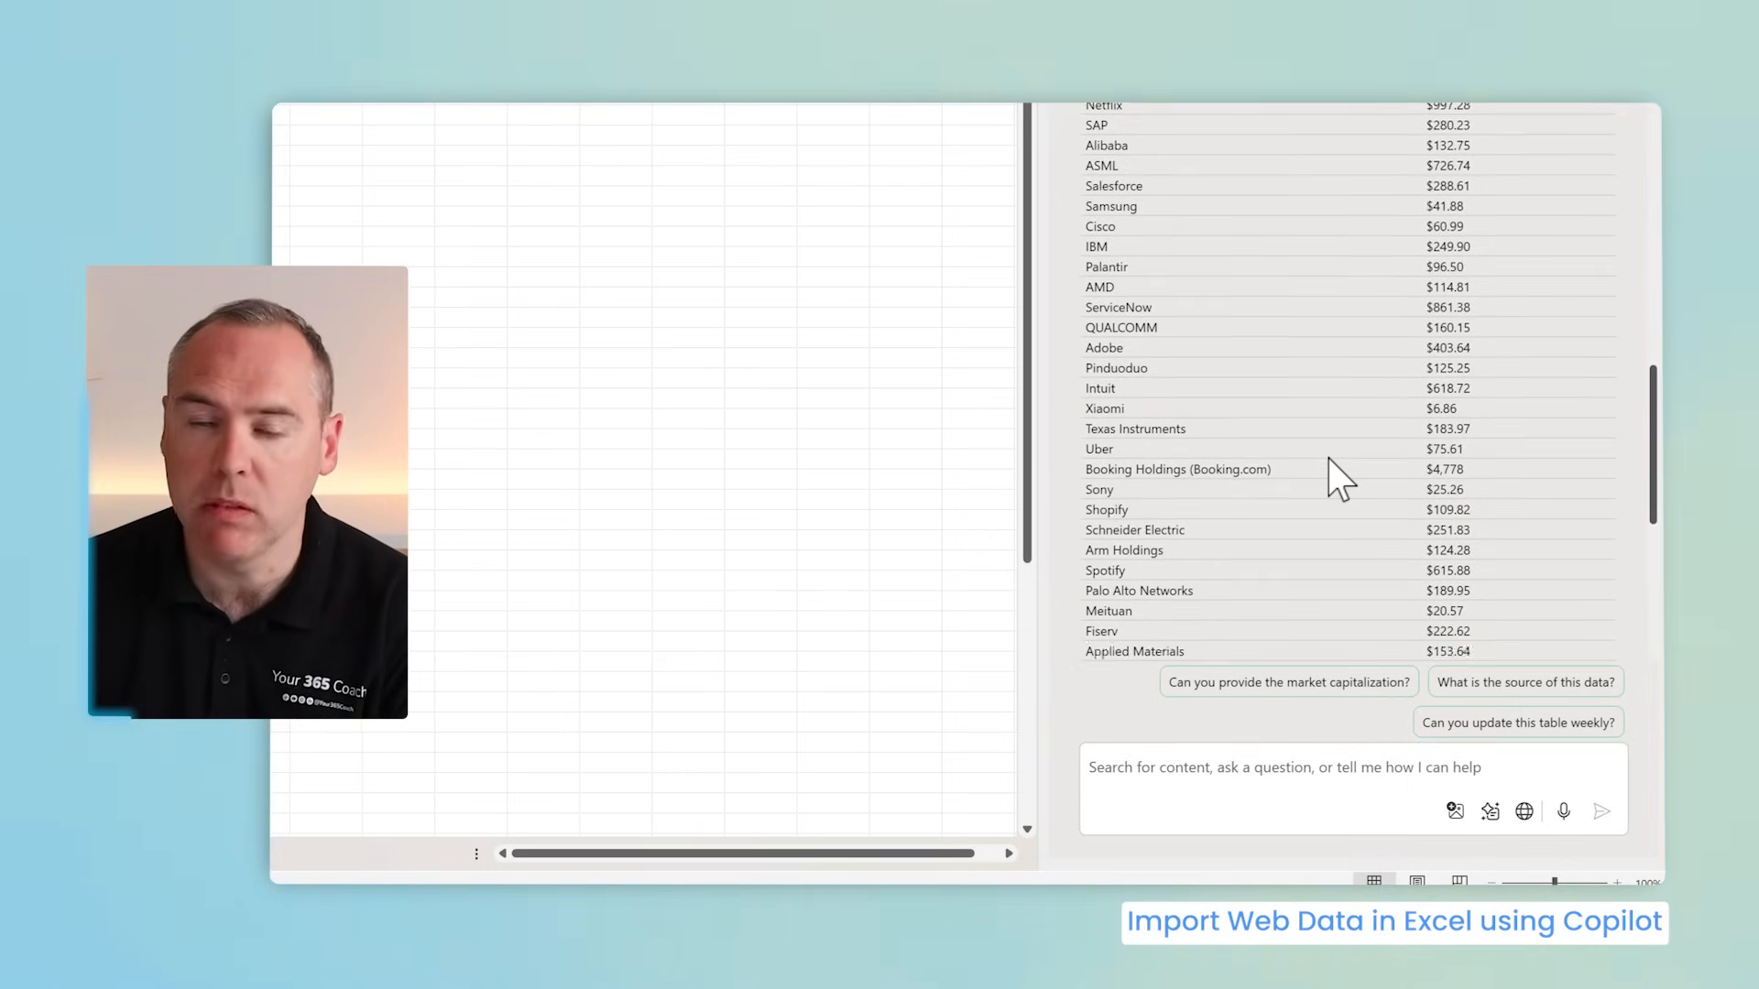
scroll(down, 3)
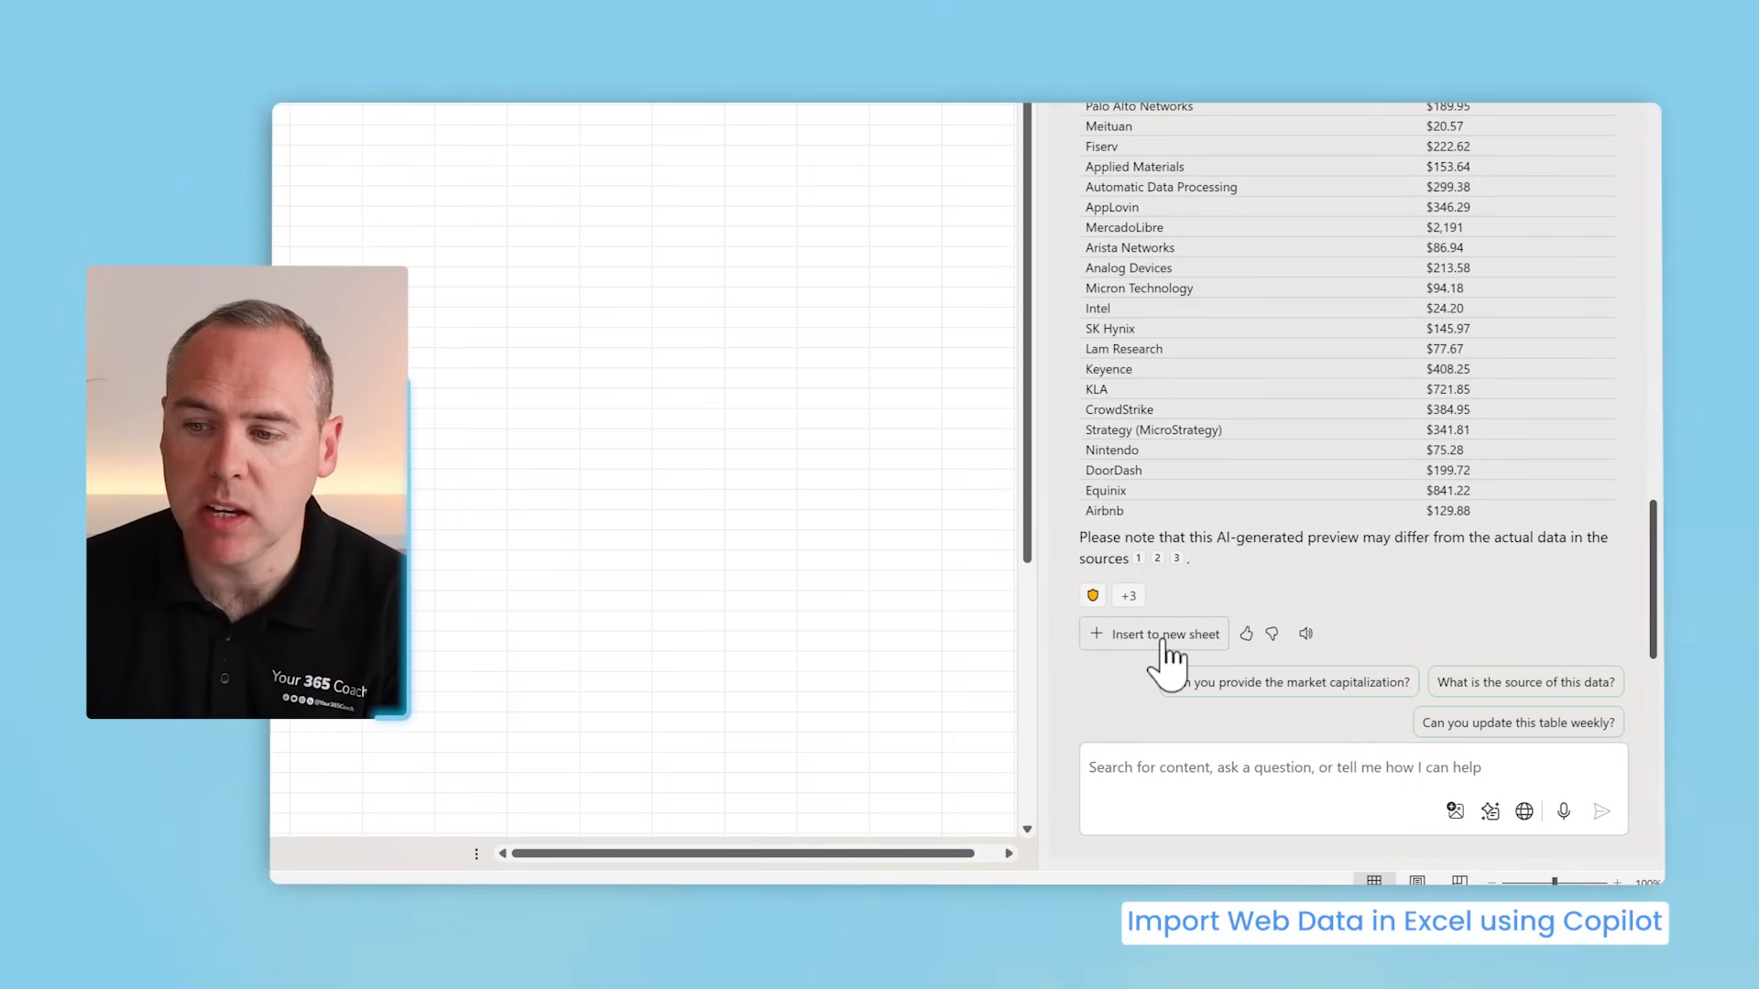
Step: Insert Copilot's company share-price table into a new worksheet
click(1154, 633)
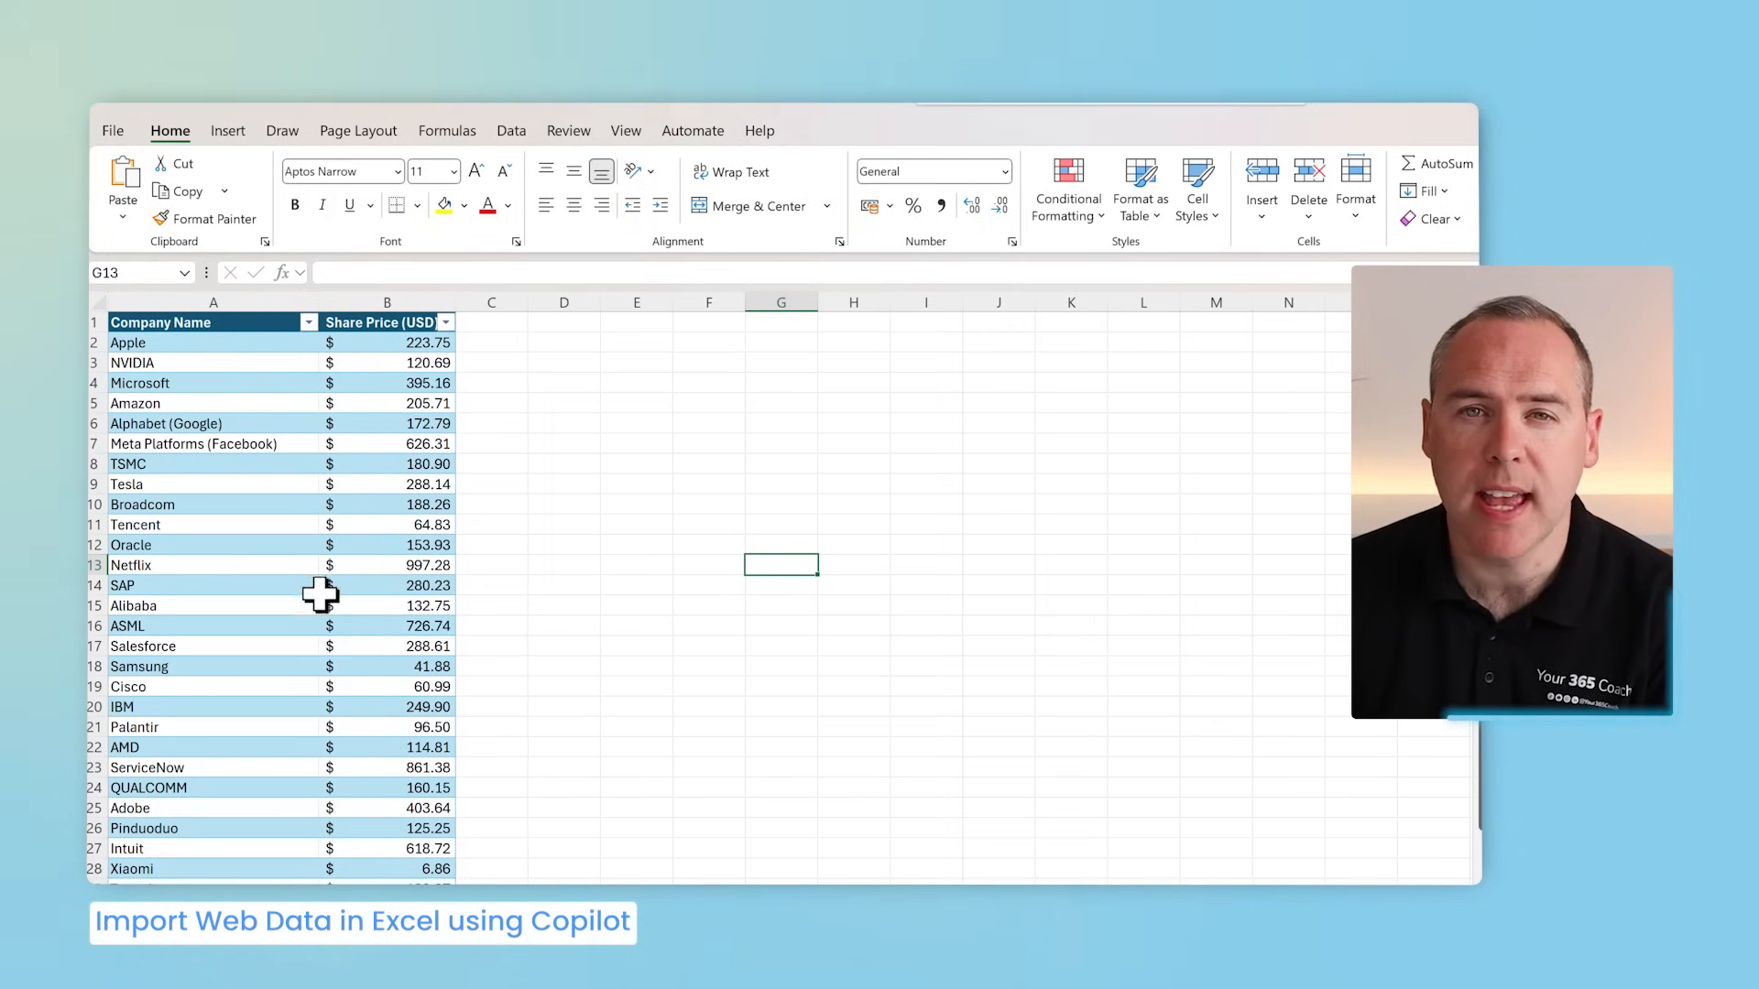
scroll(down, 3)
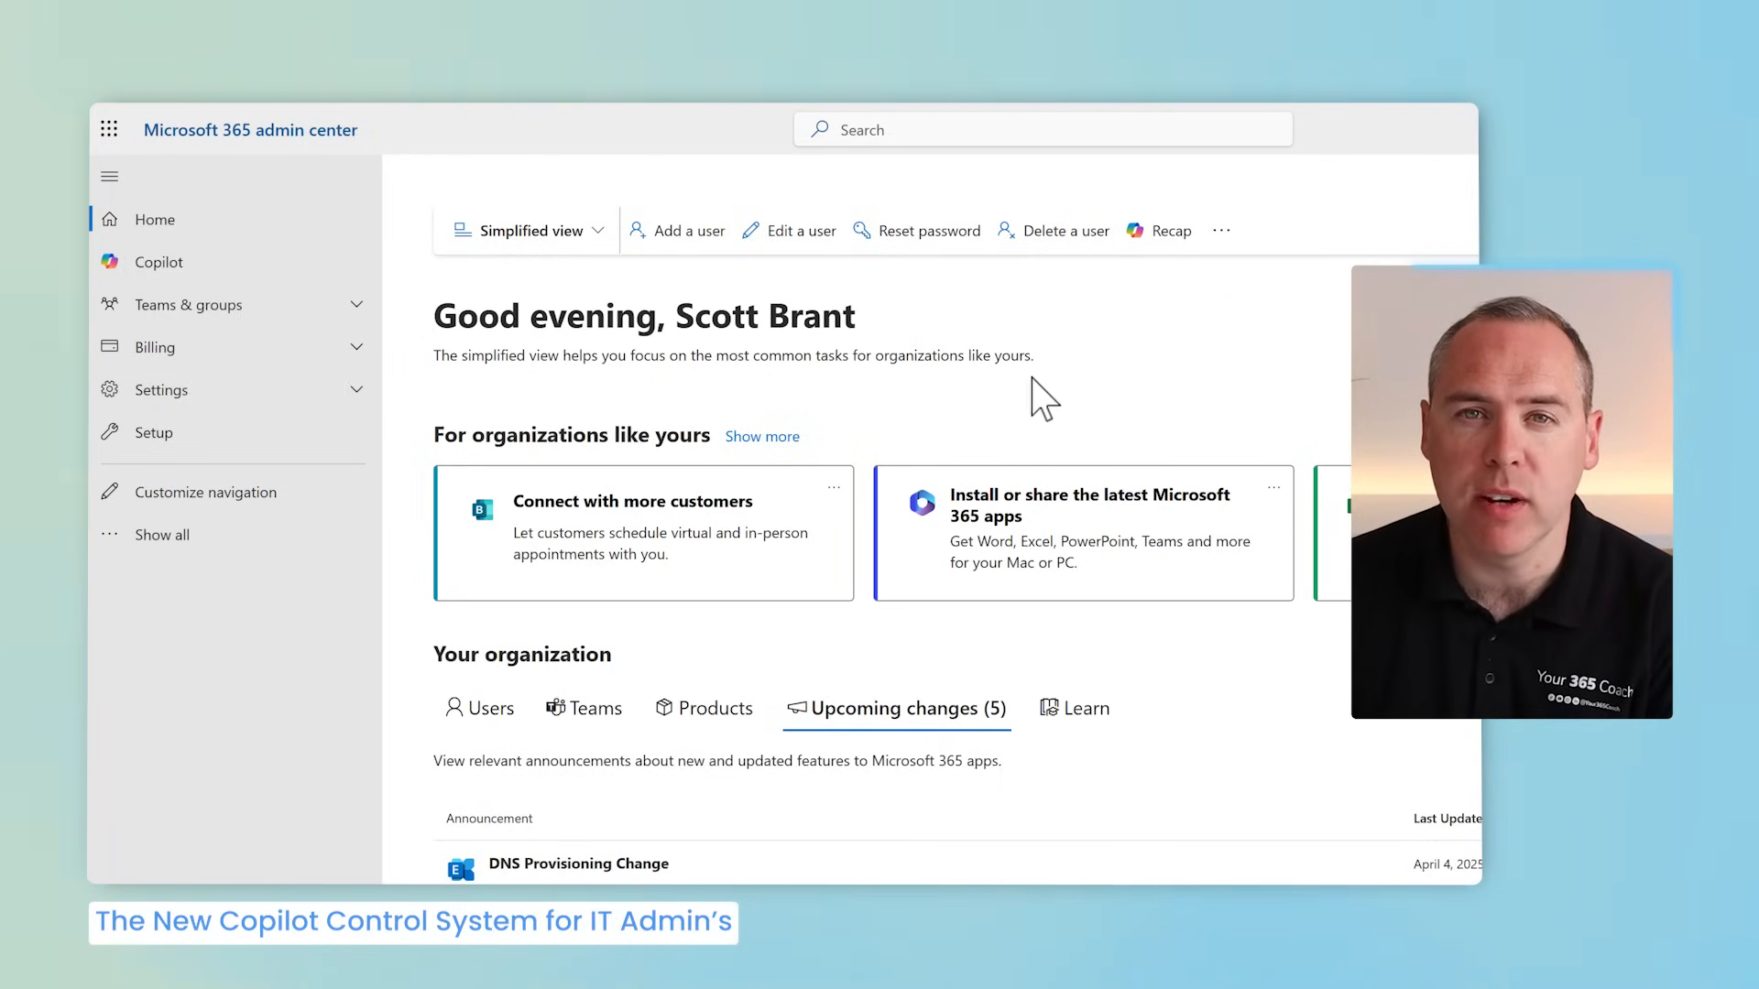
mouse_move(1016, 402)
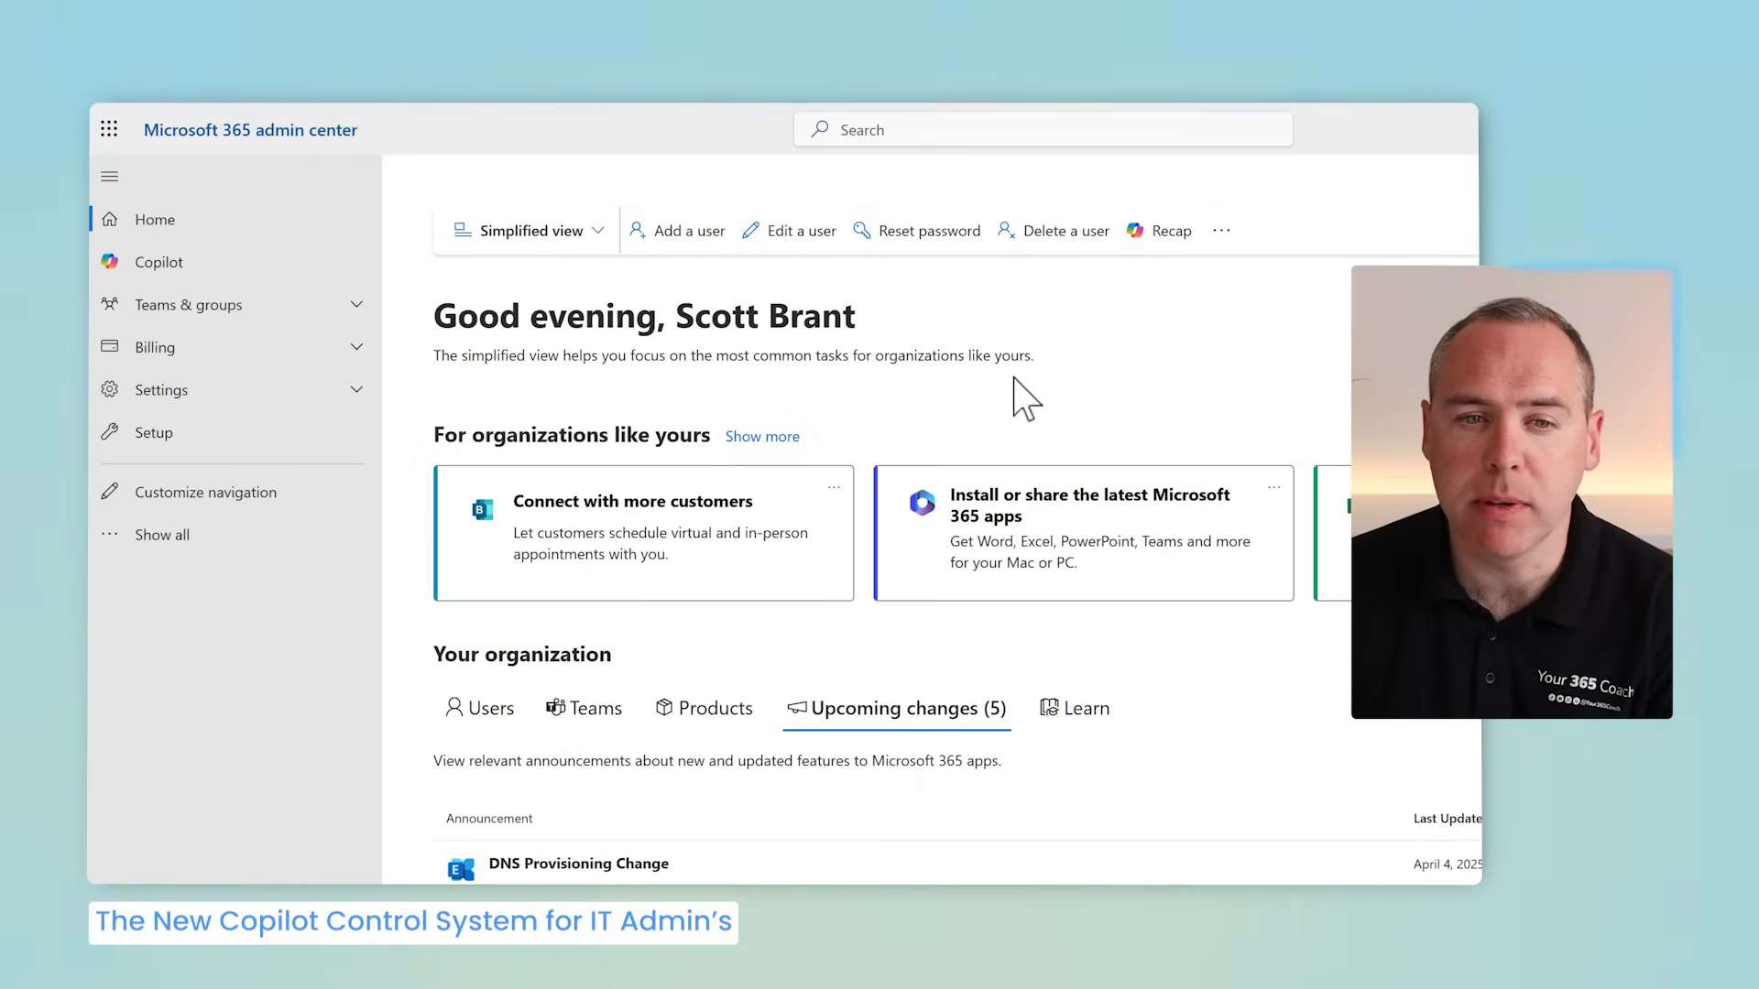
Step: Open the Copilot Control System overview and scroll through recommendations and adoption scores
click(157, 262)
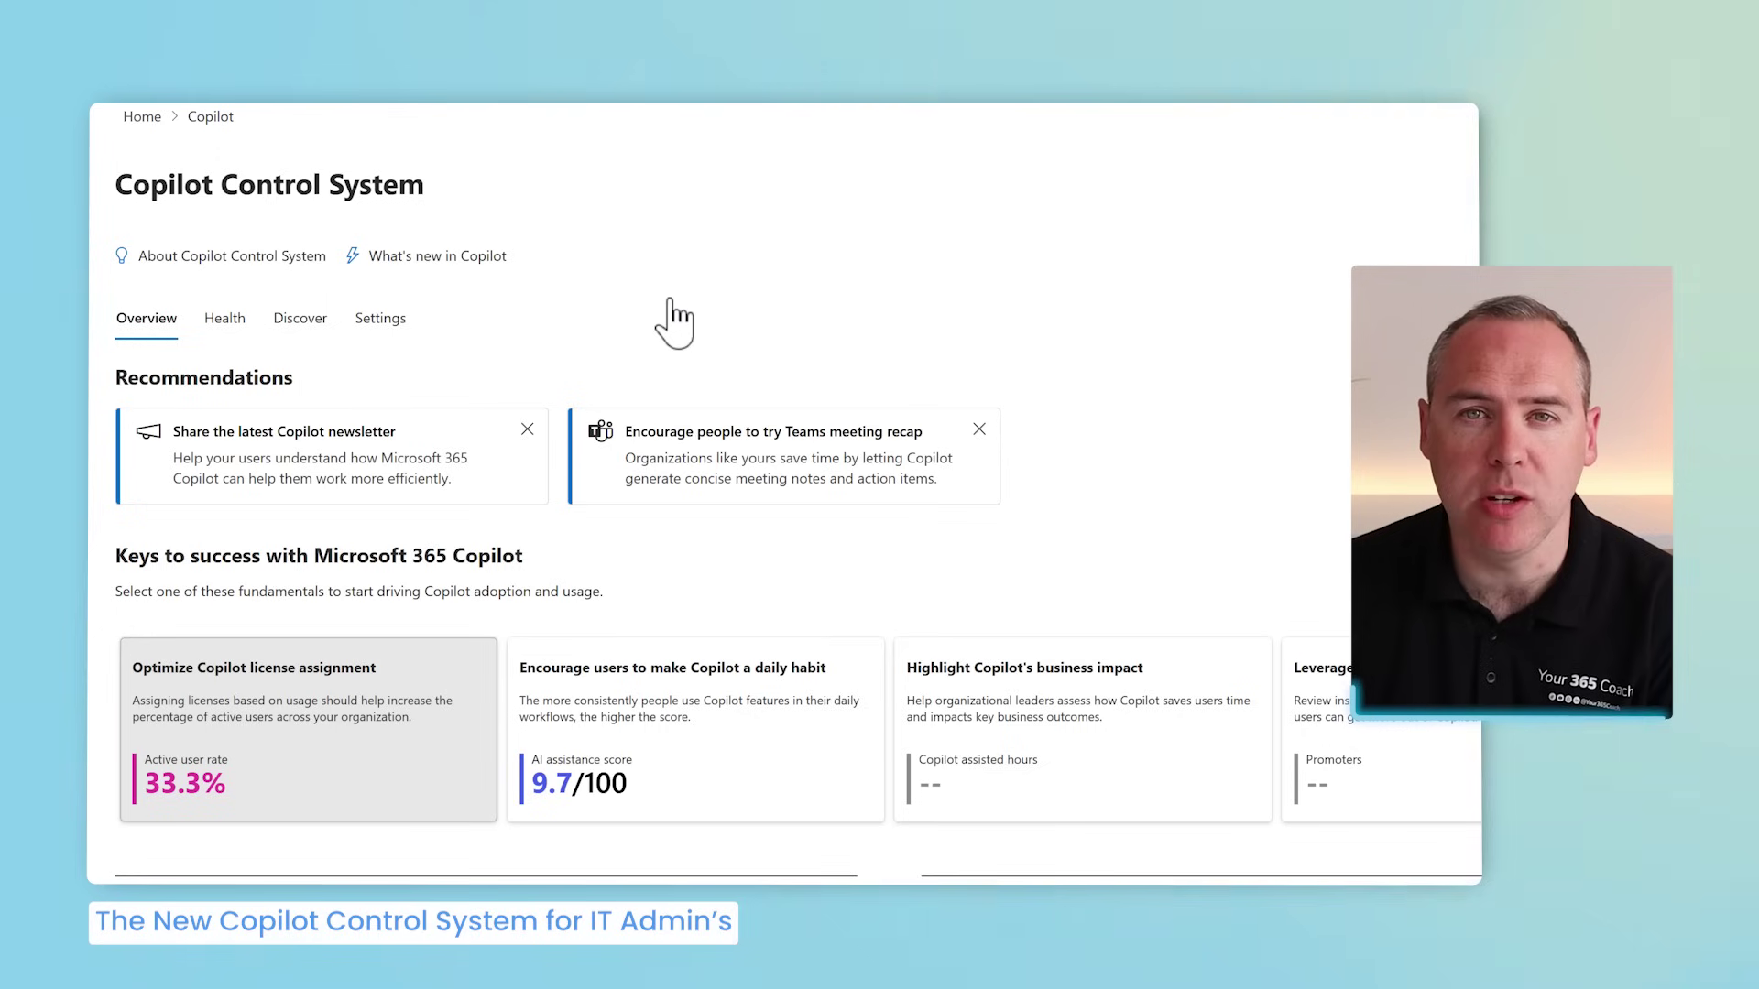
scroll(down, 3)
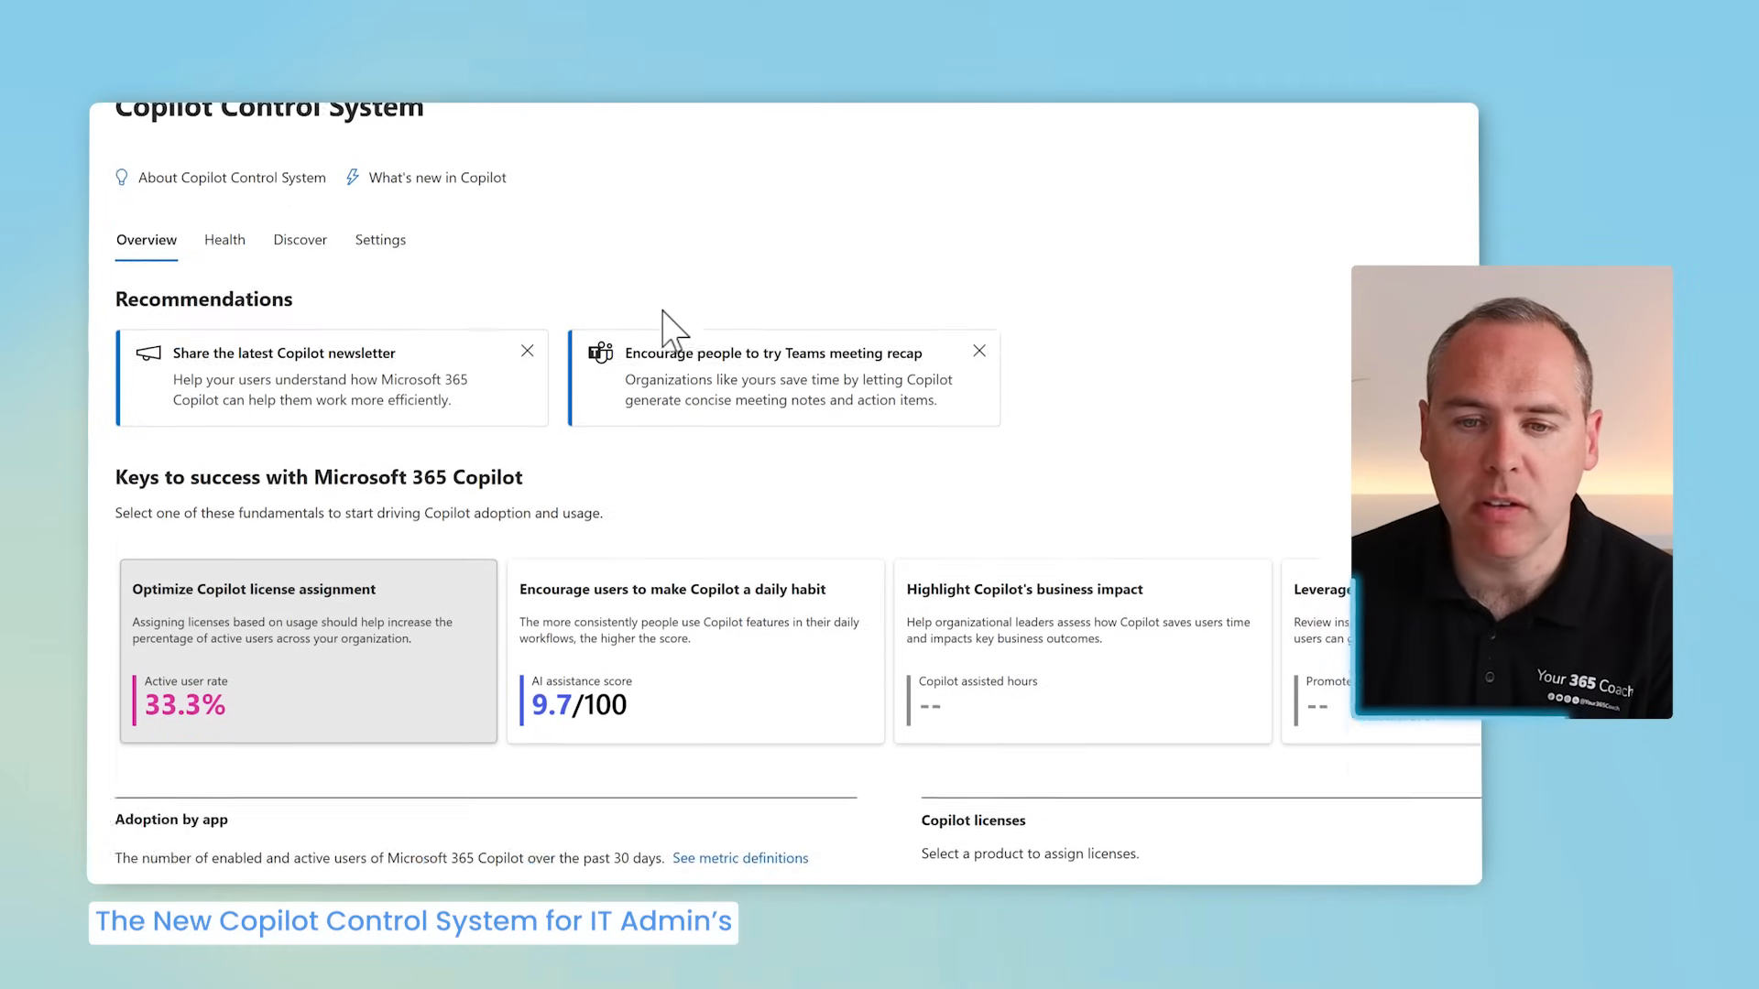
scroll(down, 3)
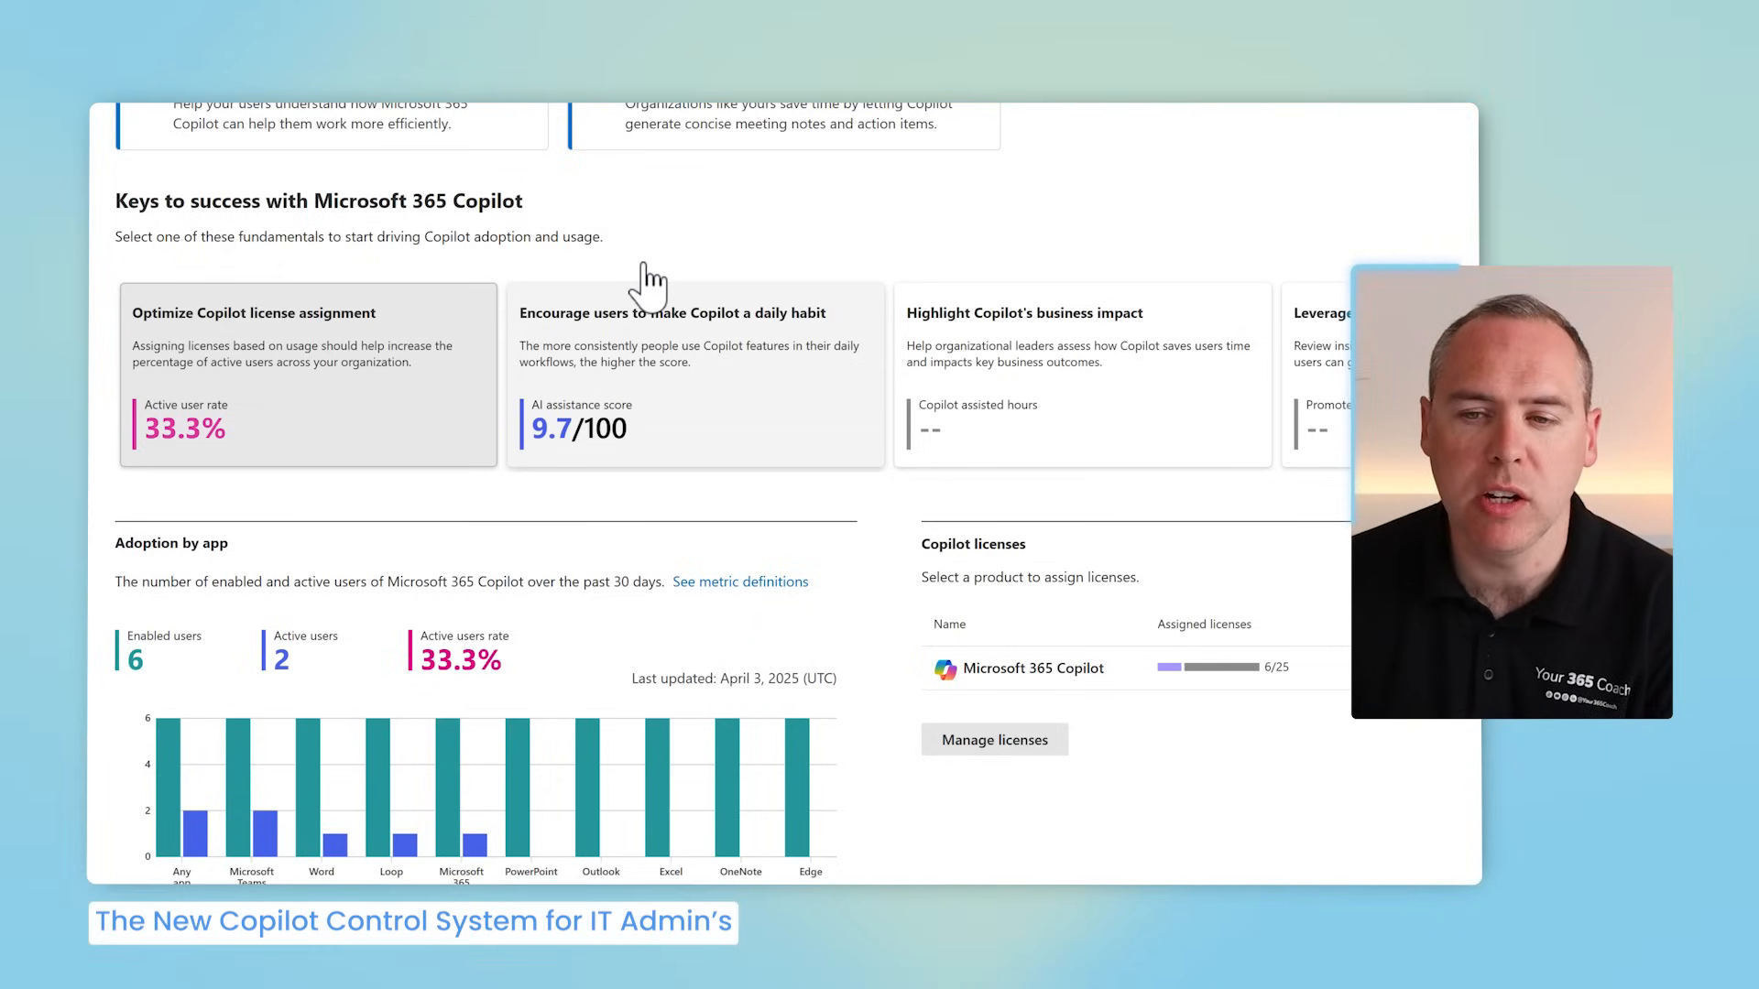
mouse_move(636, 368)
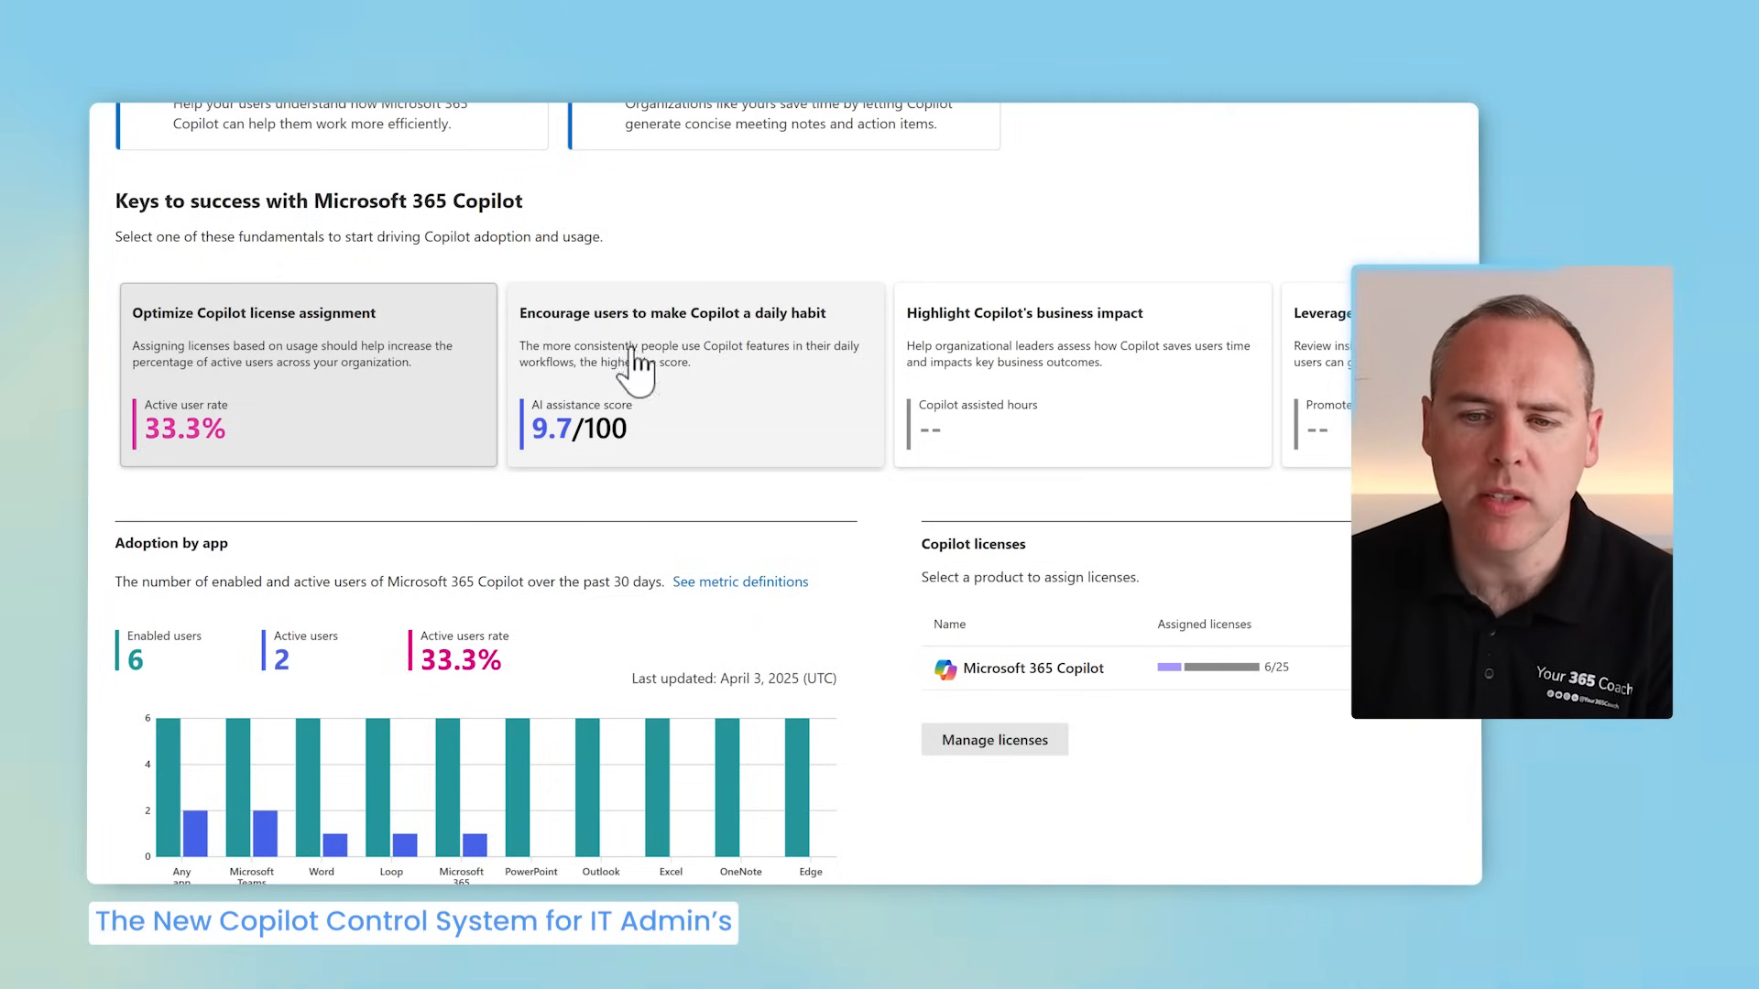
mouse_move(538, 611)
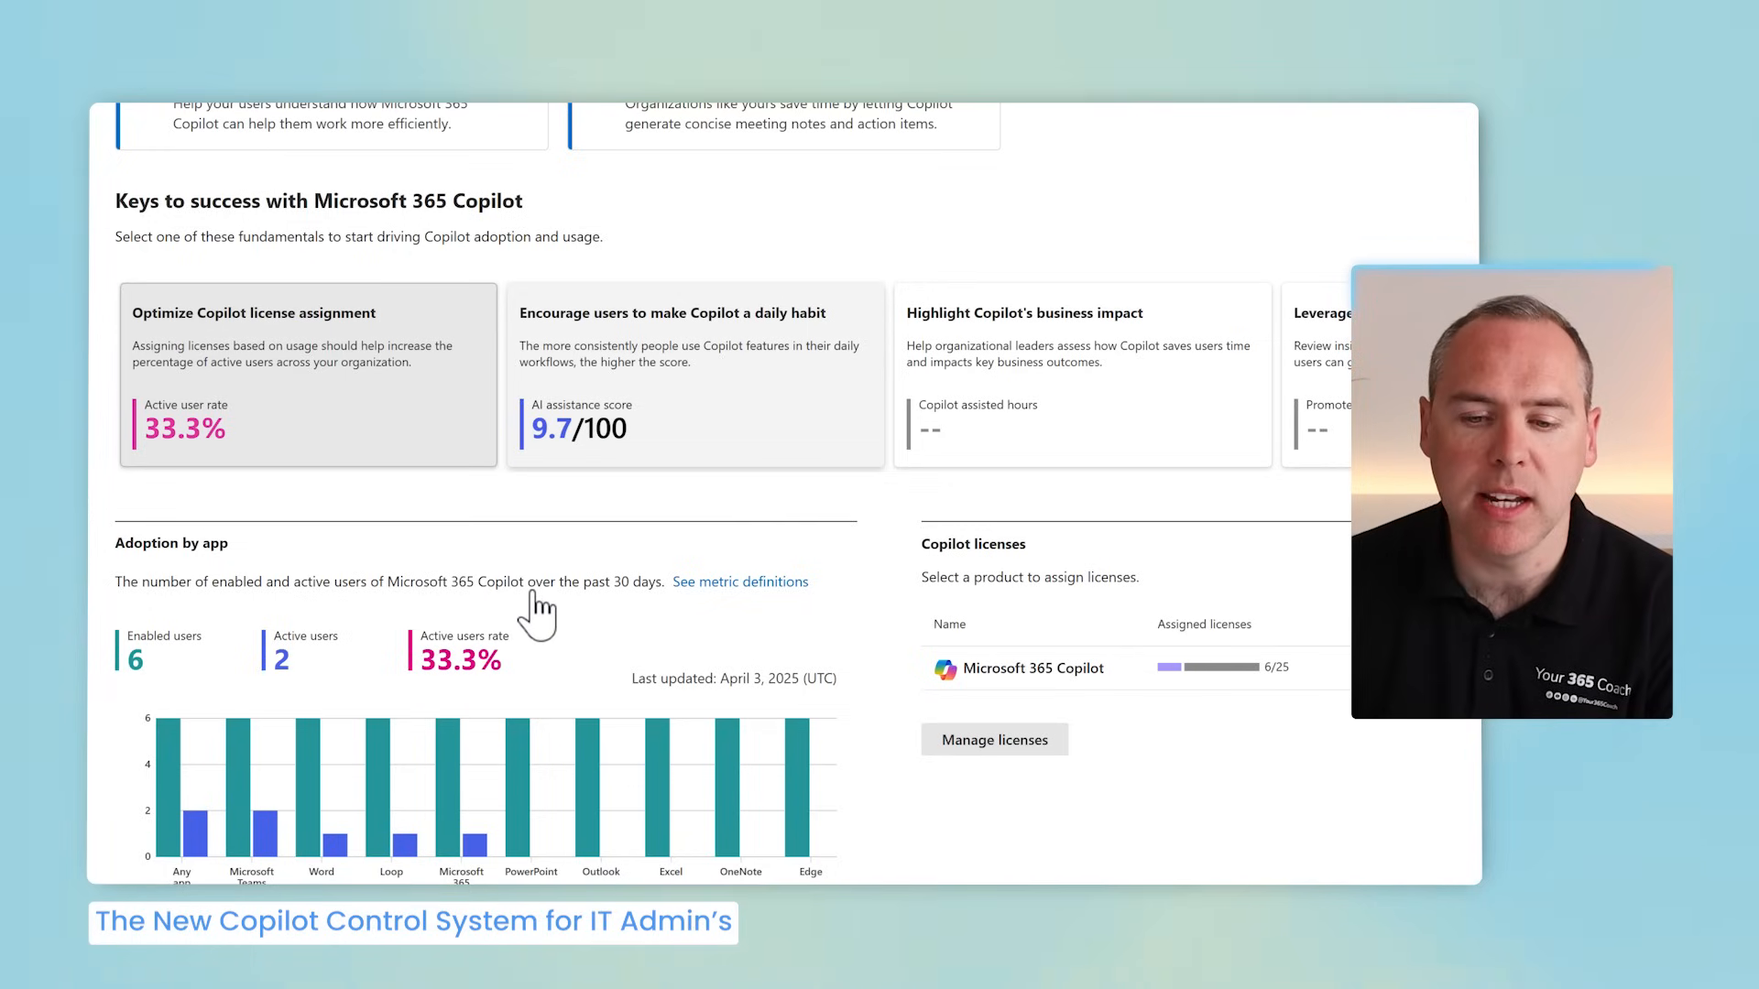
mouse_move(379, 757)
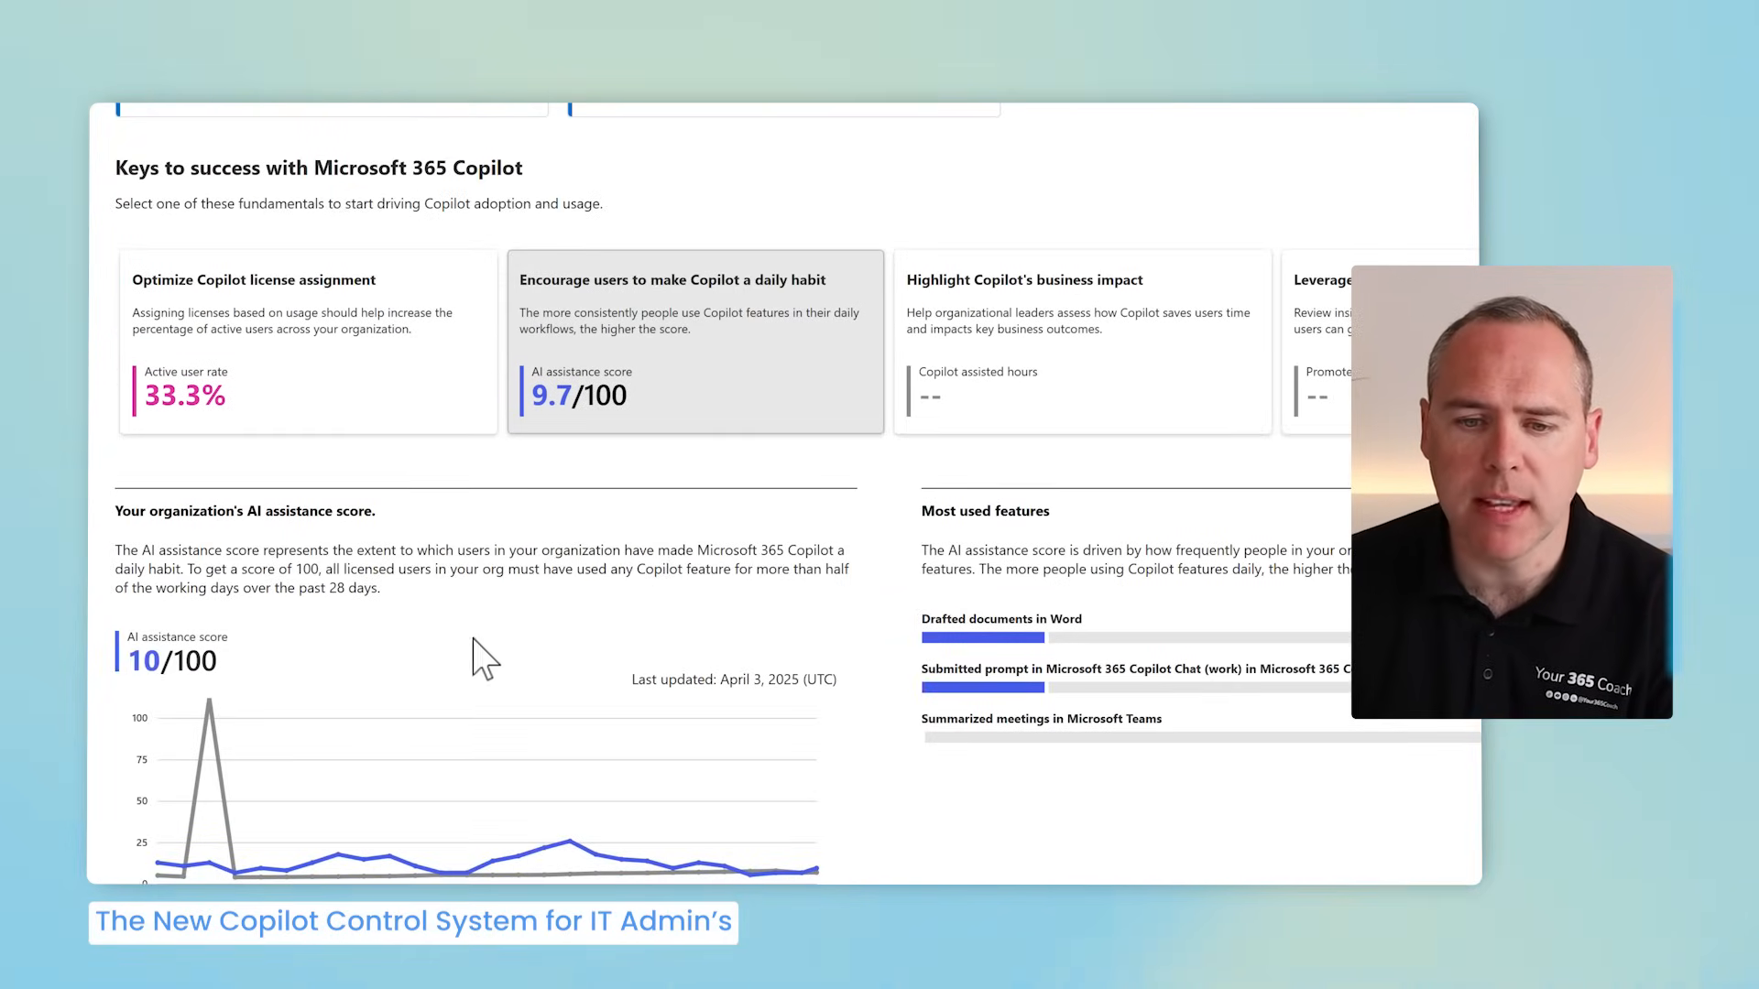
mouse_move(399, 622)
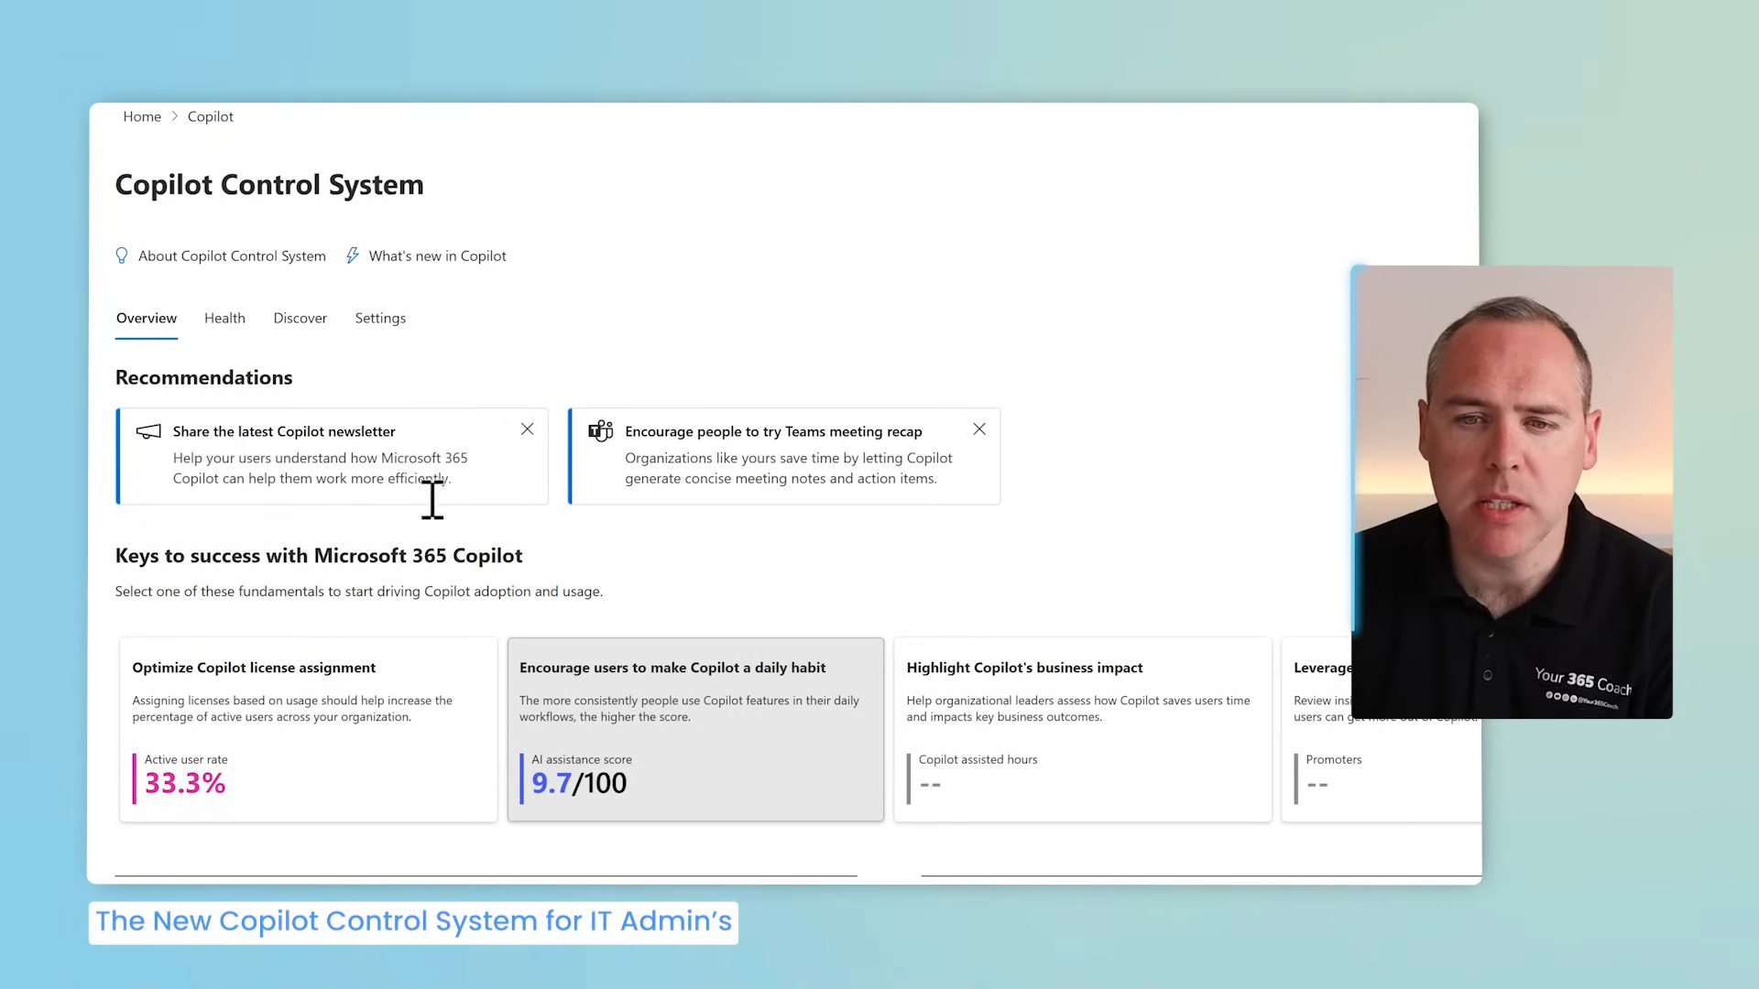
Step: Open the Copilot Control System Settings tab and scroll through the Copilot settings list
click(380, 318)
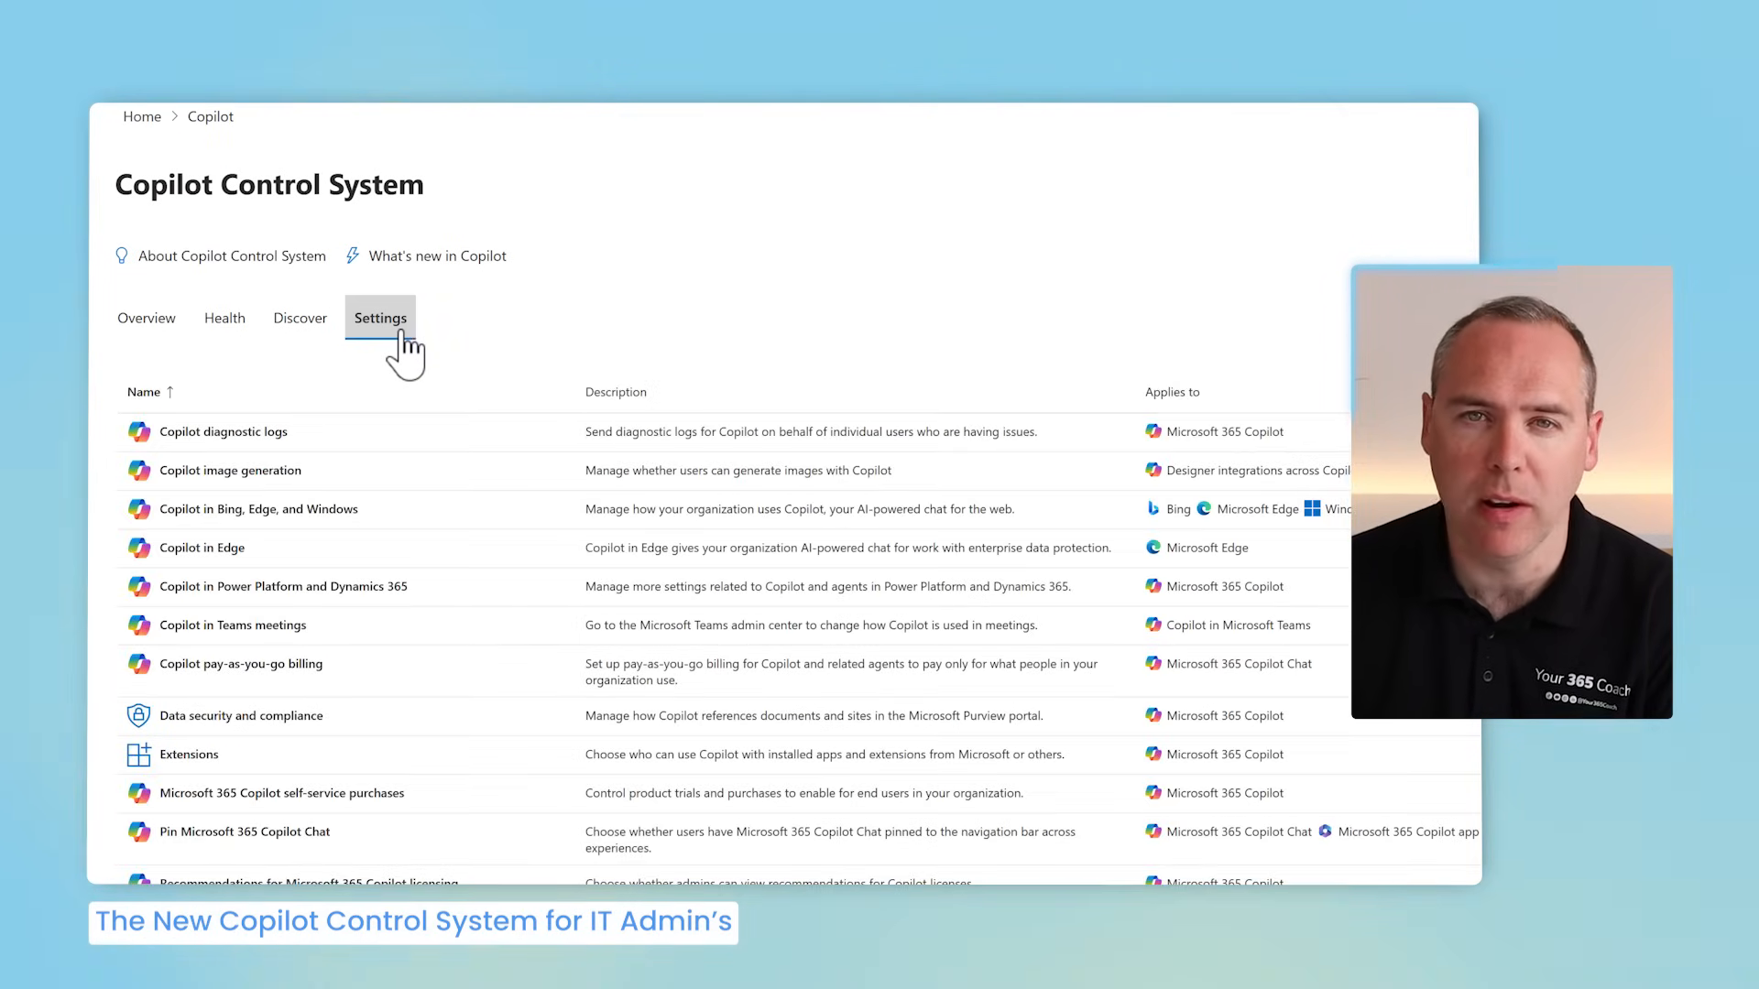
scroll(down, 3)
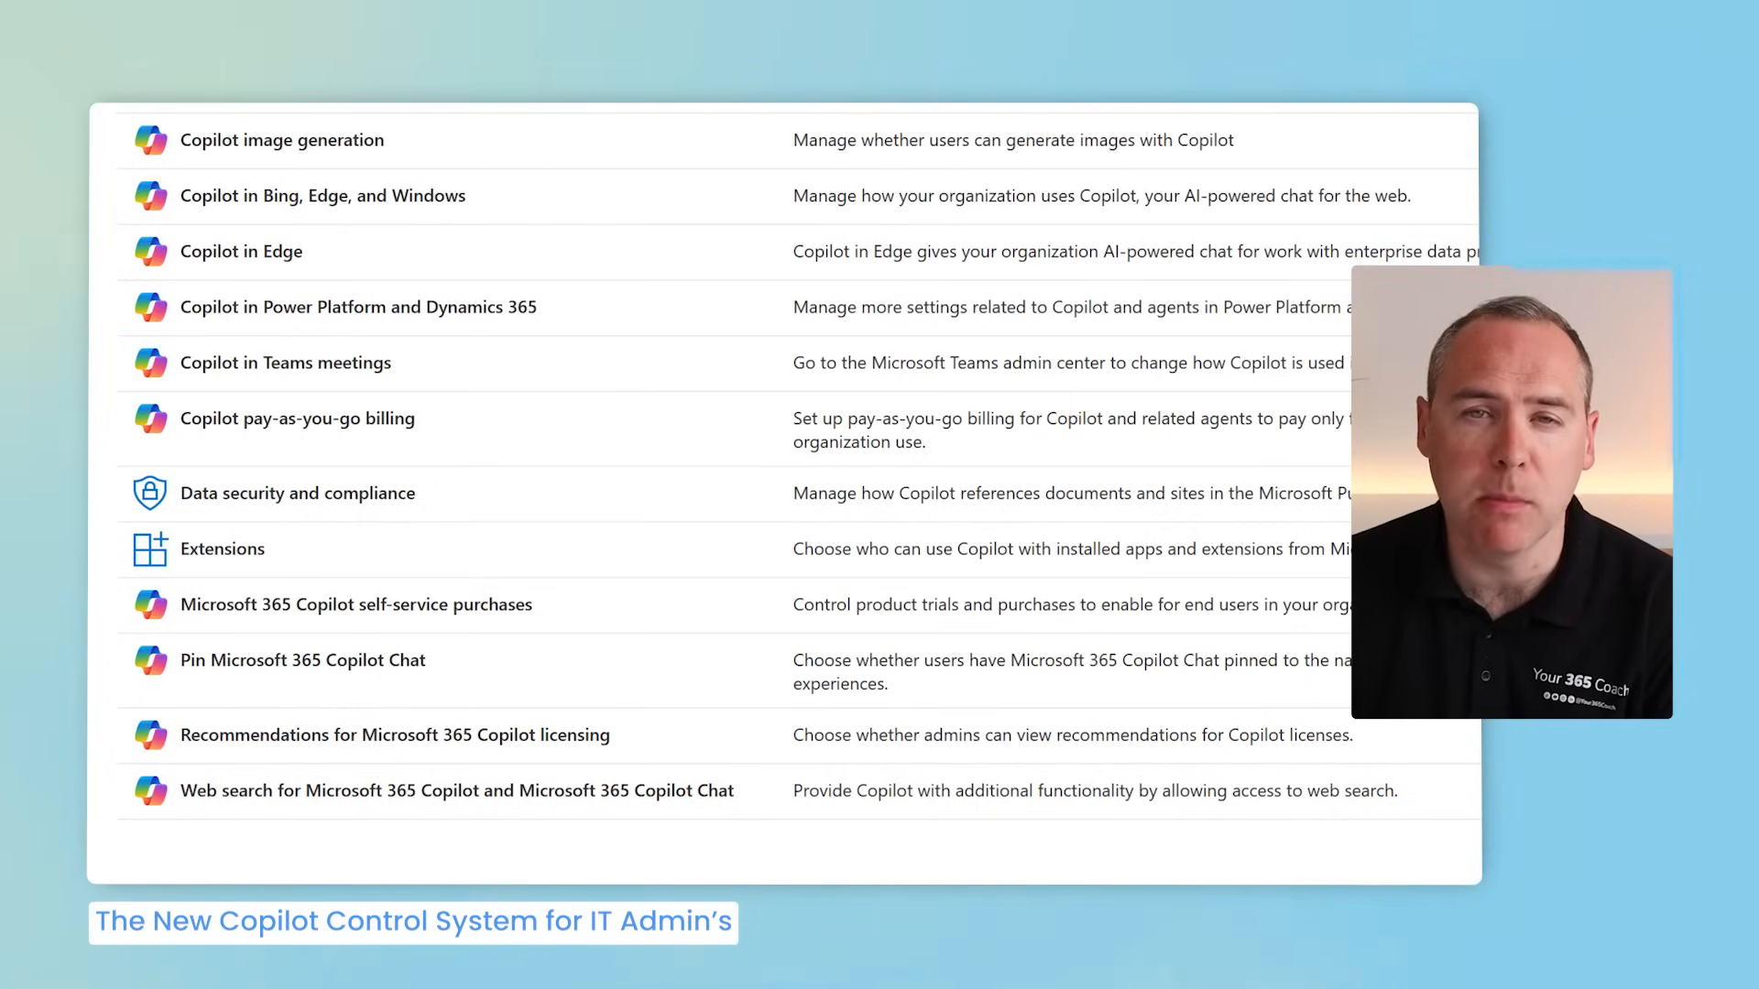
mouse_move(437, 420)
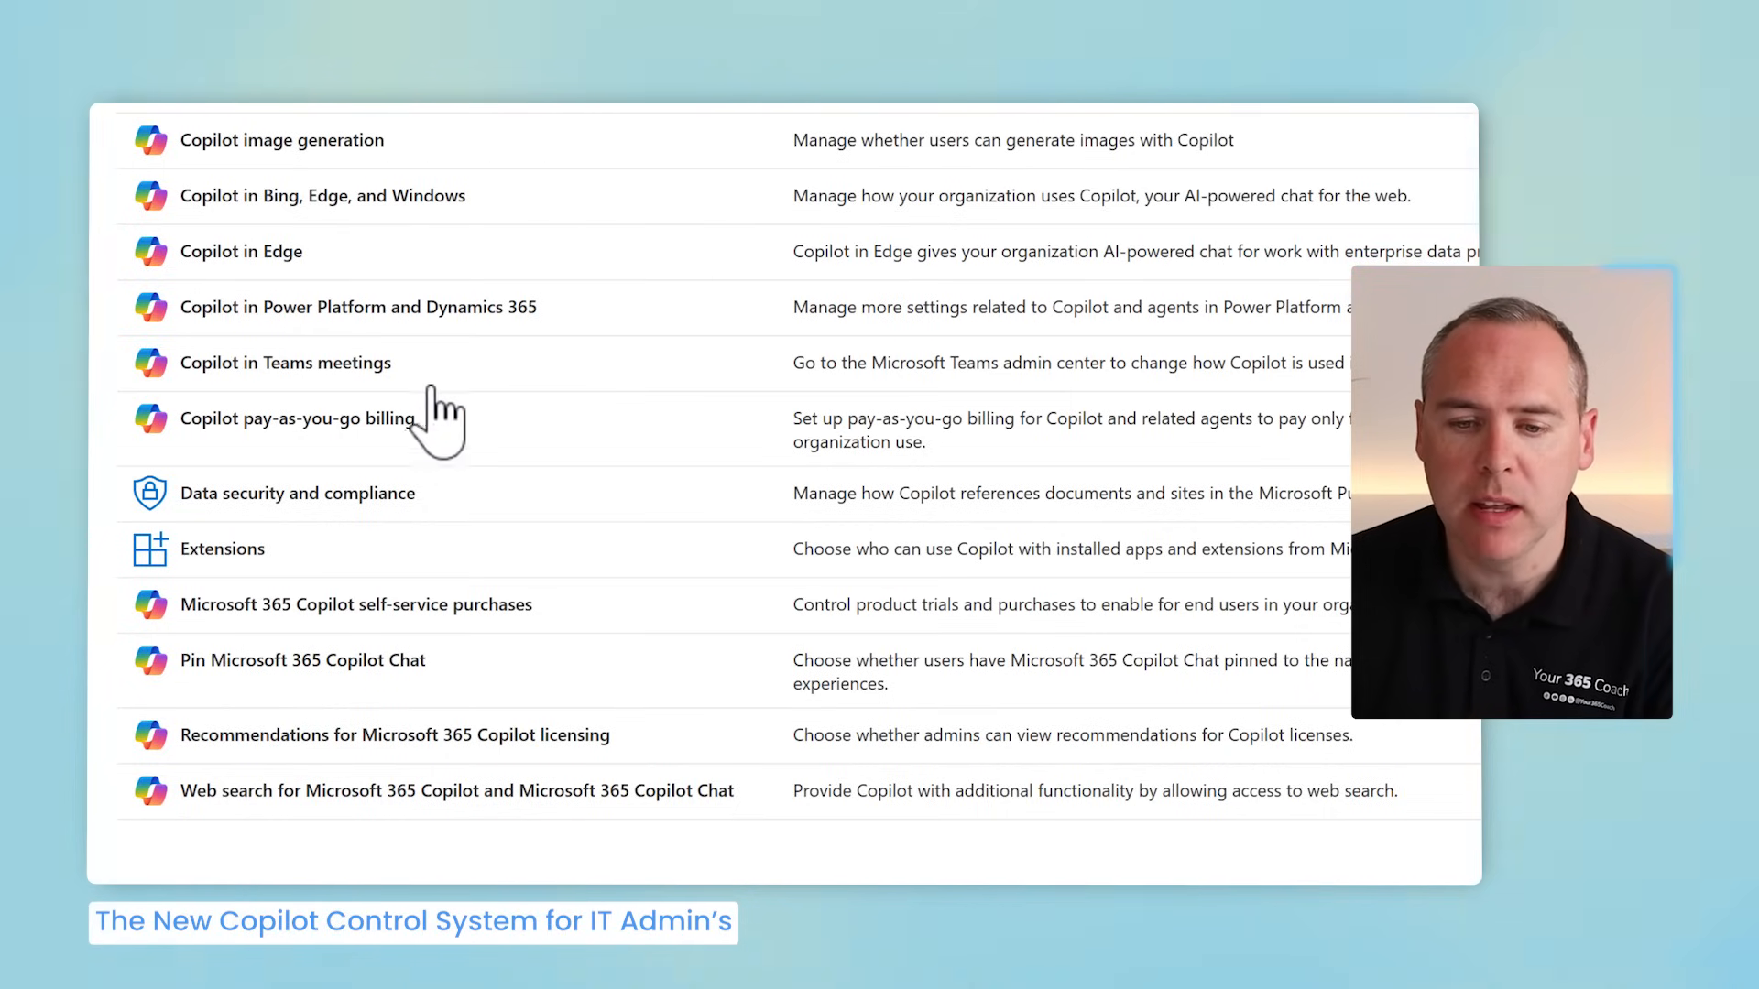
mouse_move(370, 699)
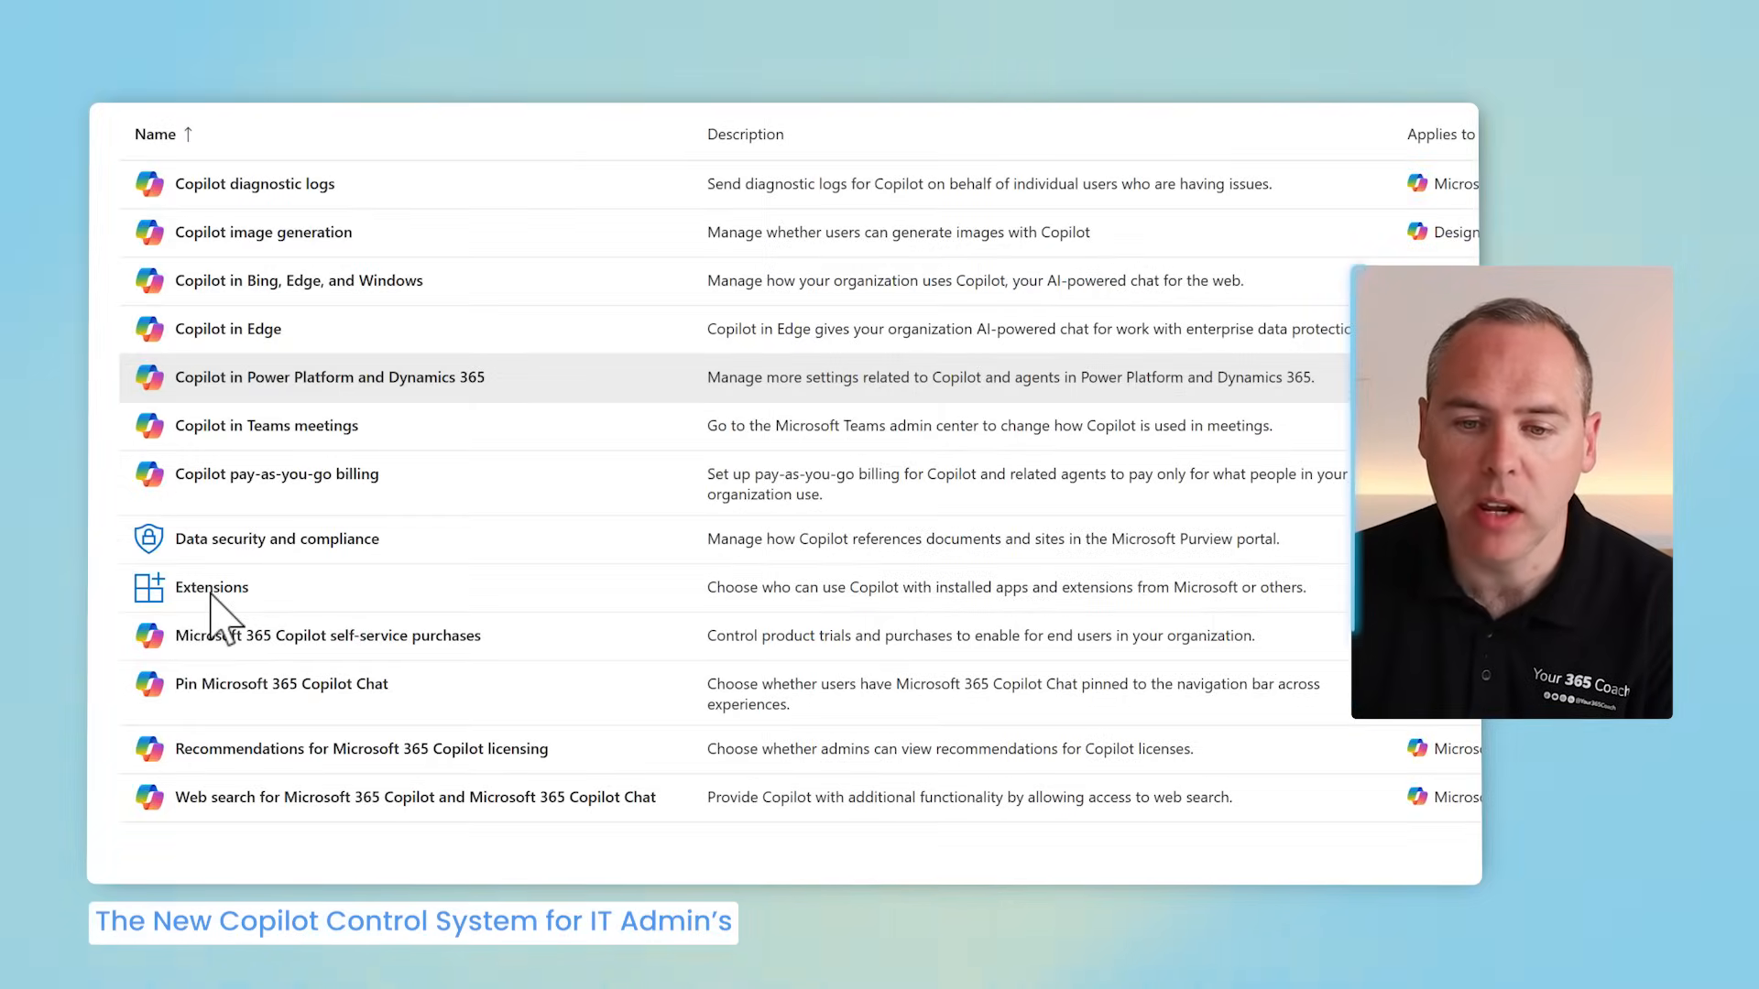
click(212, 587)
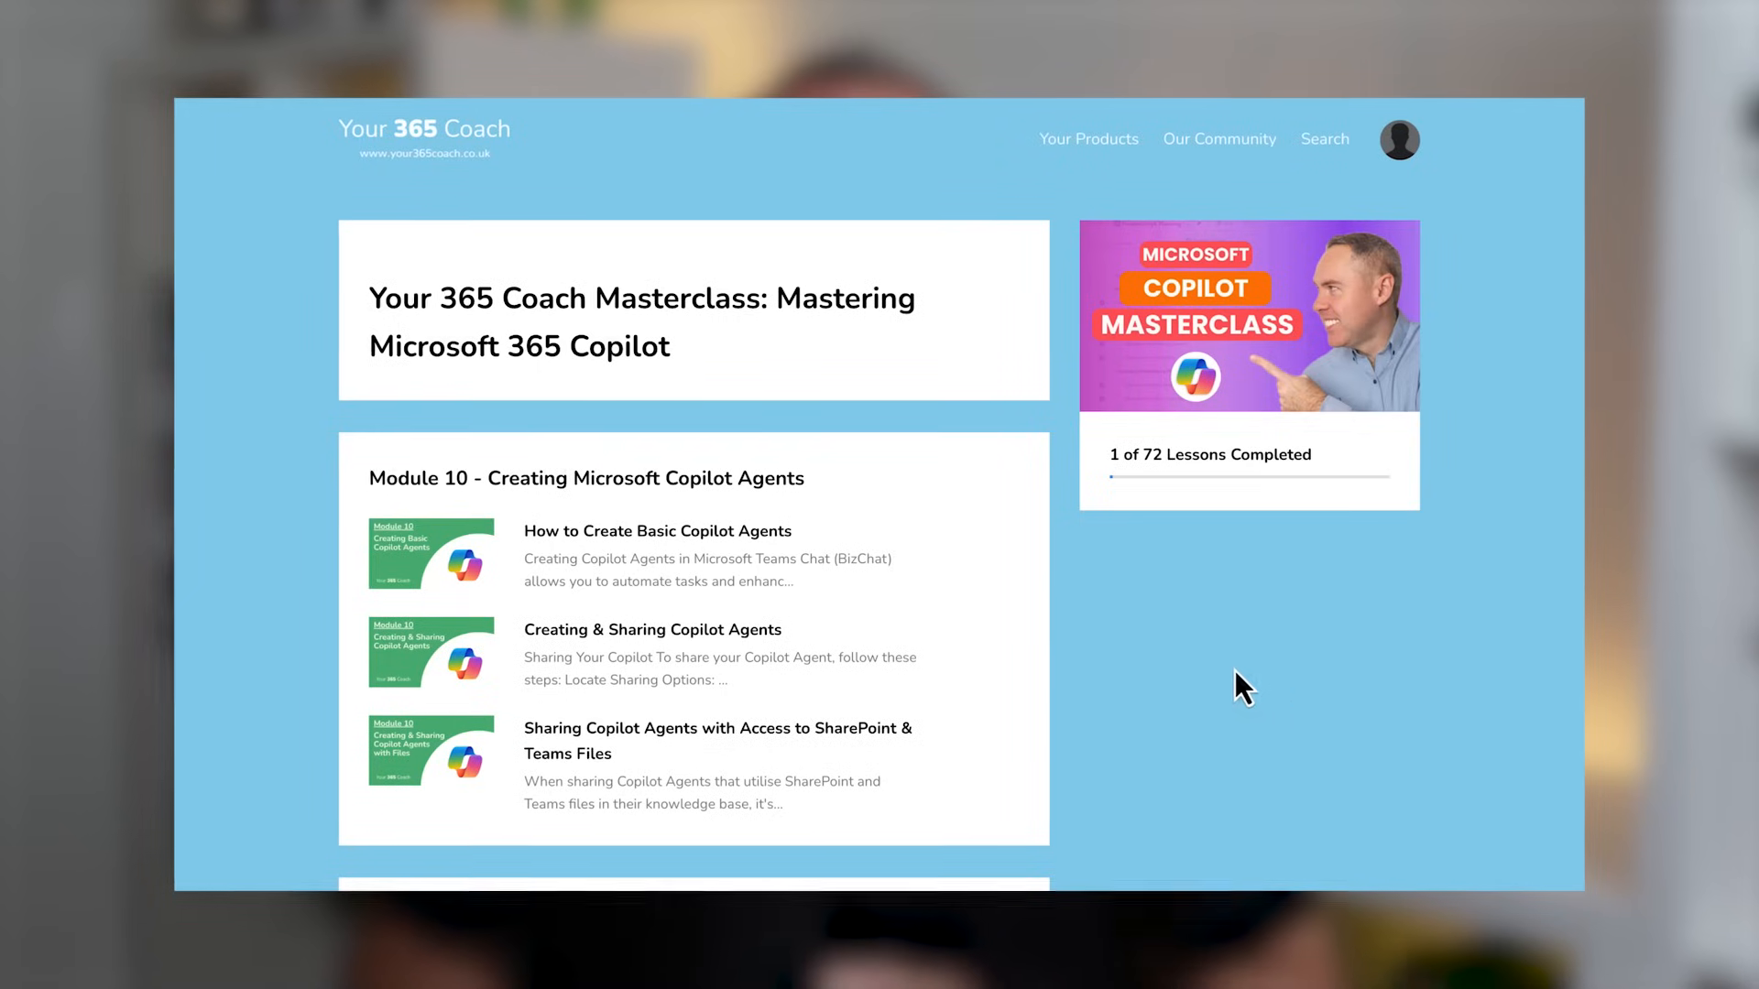
Step: Open the Module 10 How to Create Basic Copilot Agents lesson and play its video
click(656, 531)
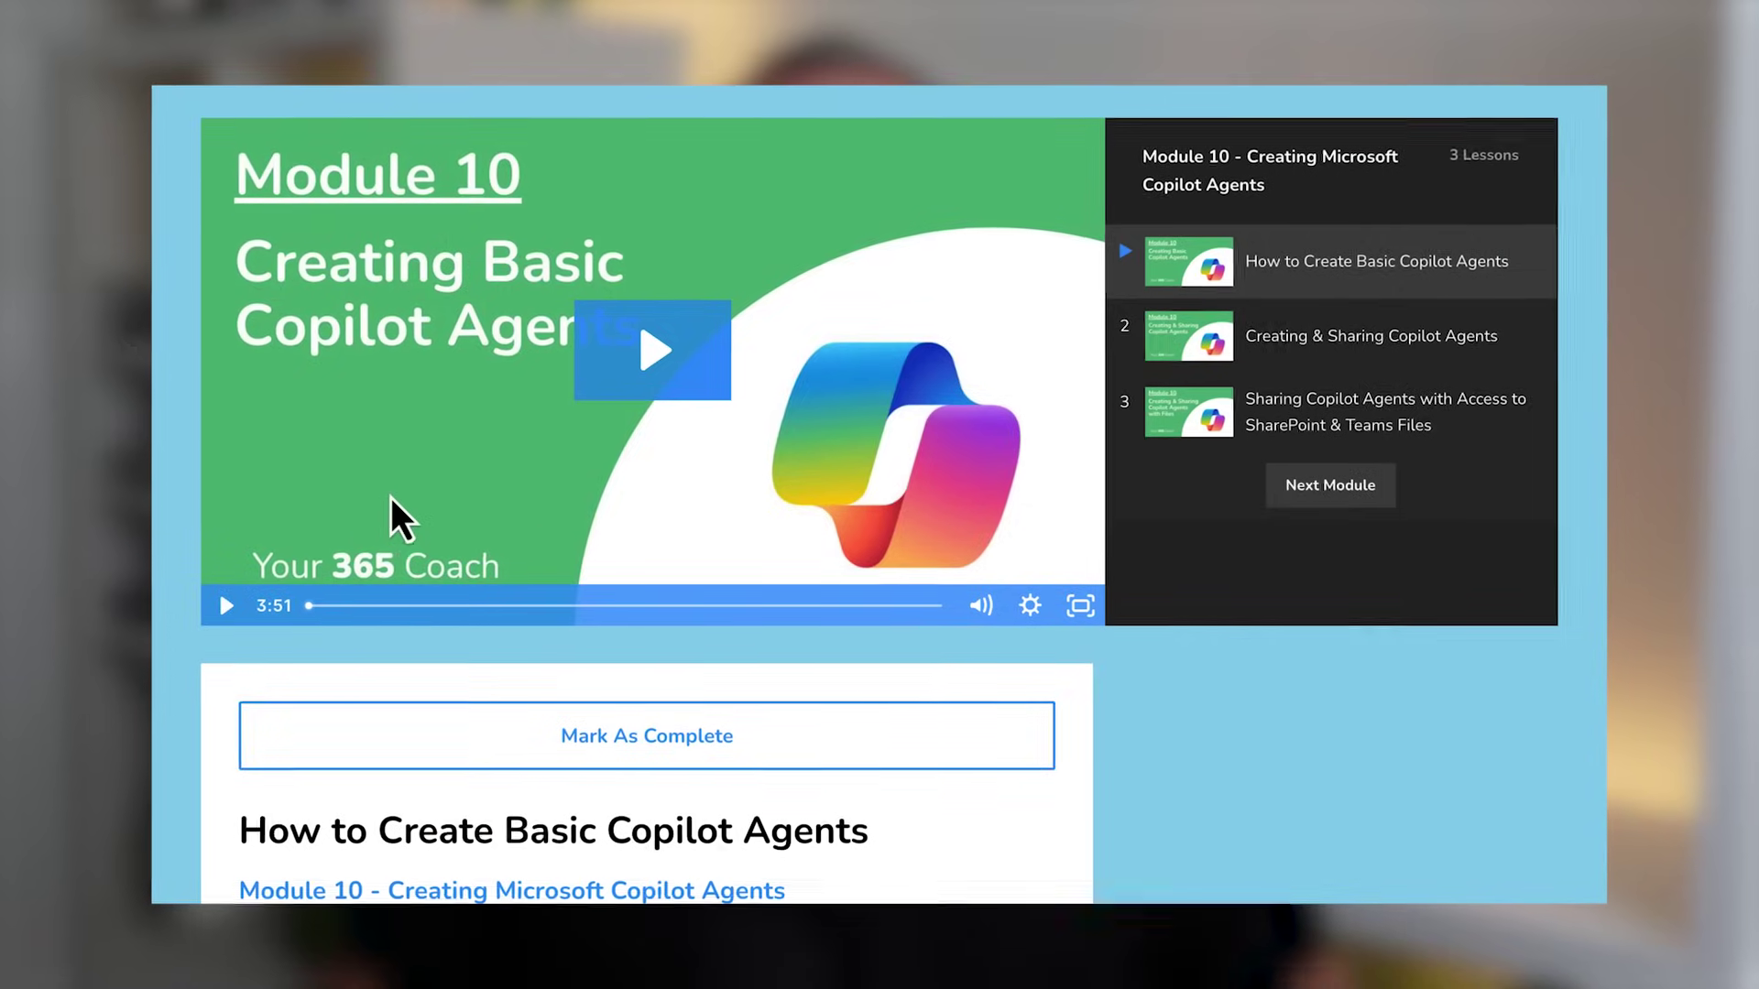
click(648, 354)
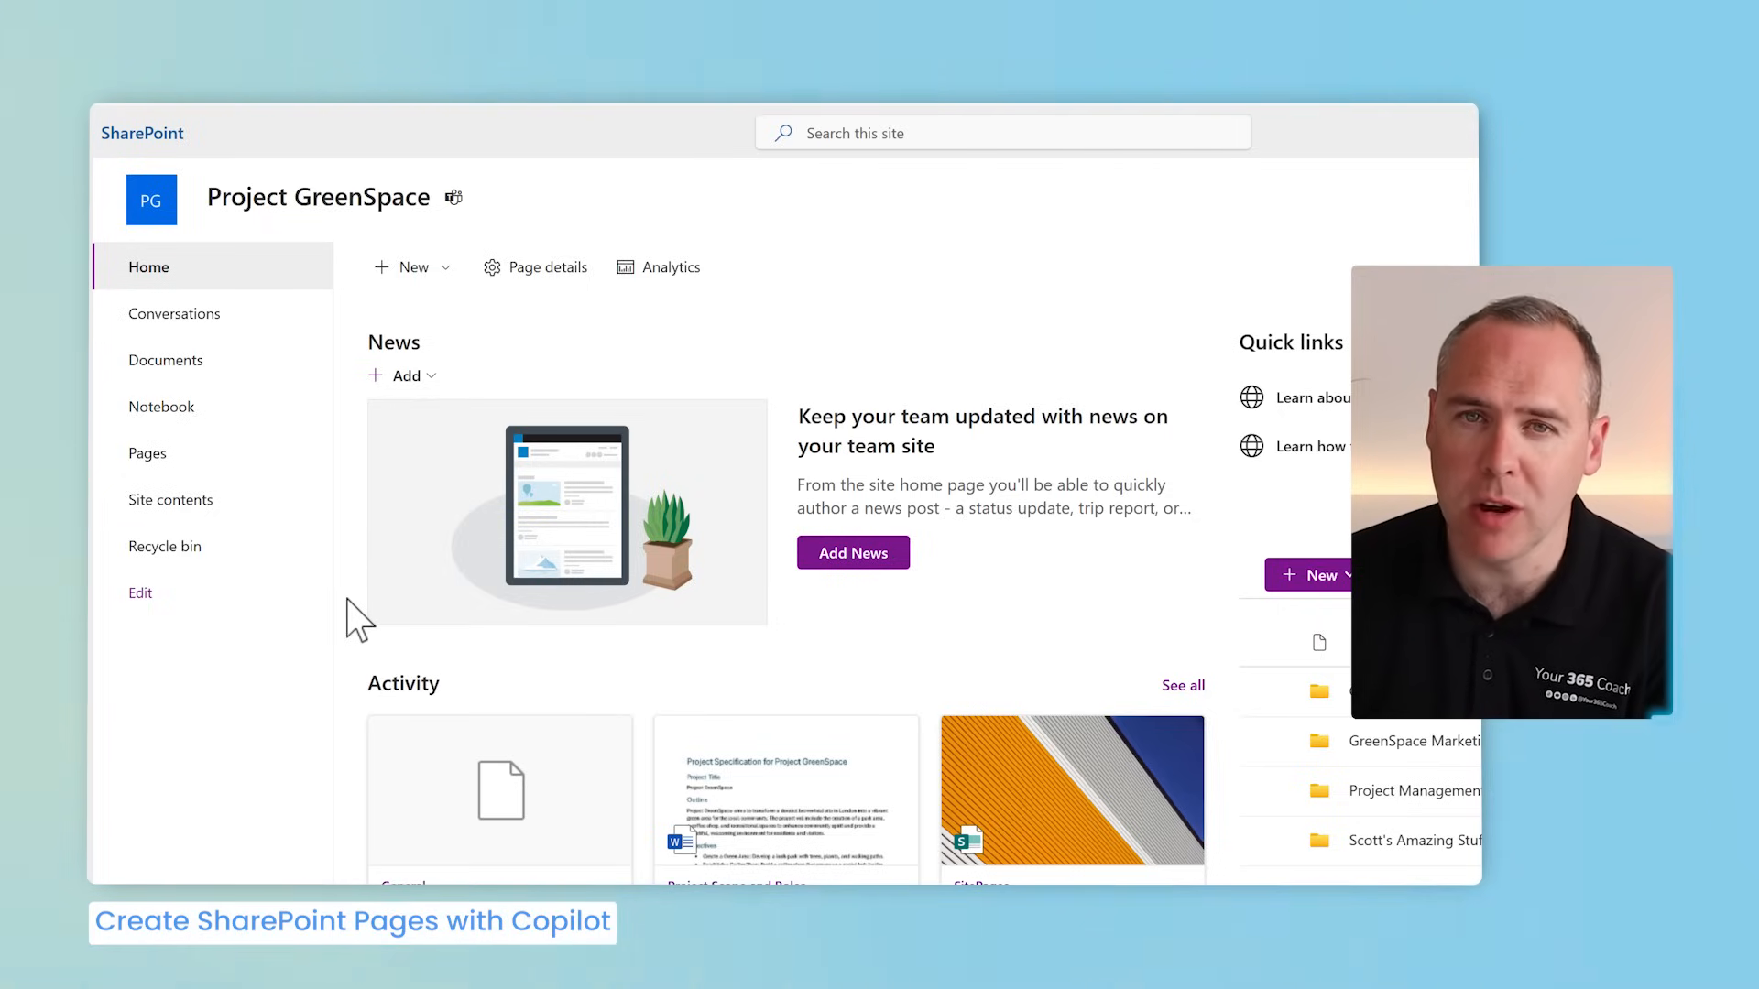
mouse_move(358, 516)
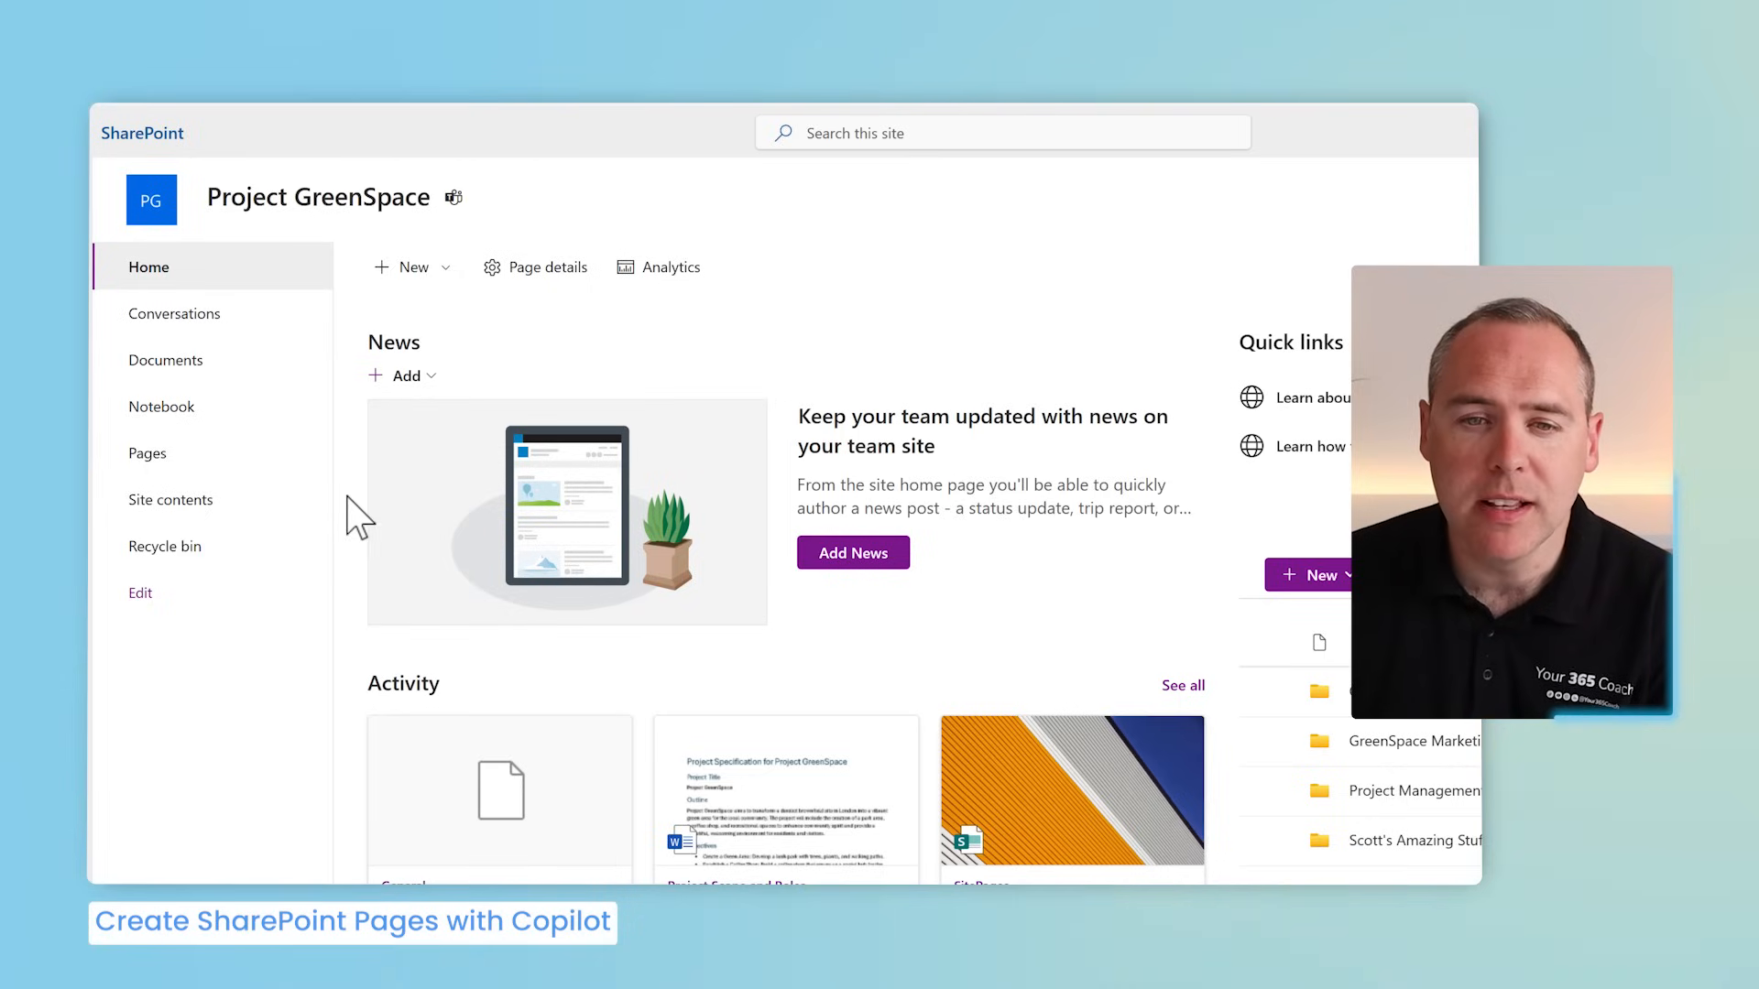
Step: From the Project GreenSpace site's New menu, start a page with Copilot to see its templates
click(410, 267)
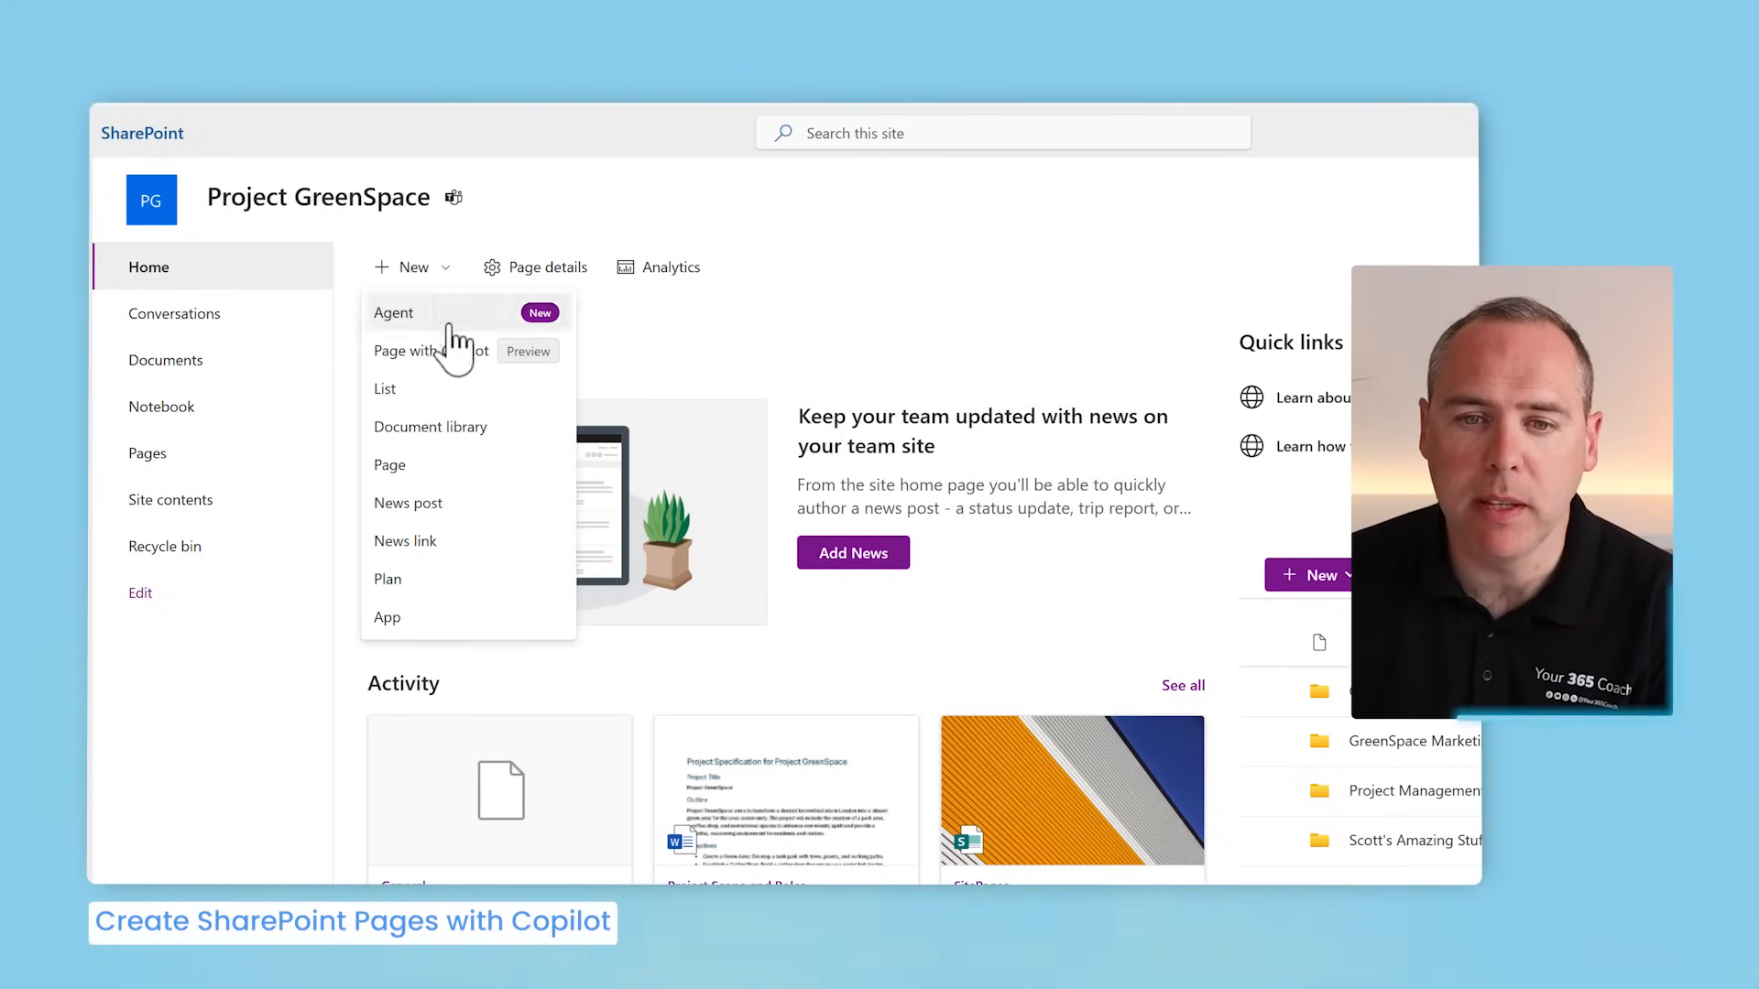
click(412, 351)
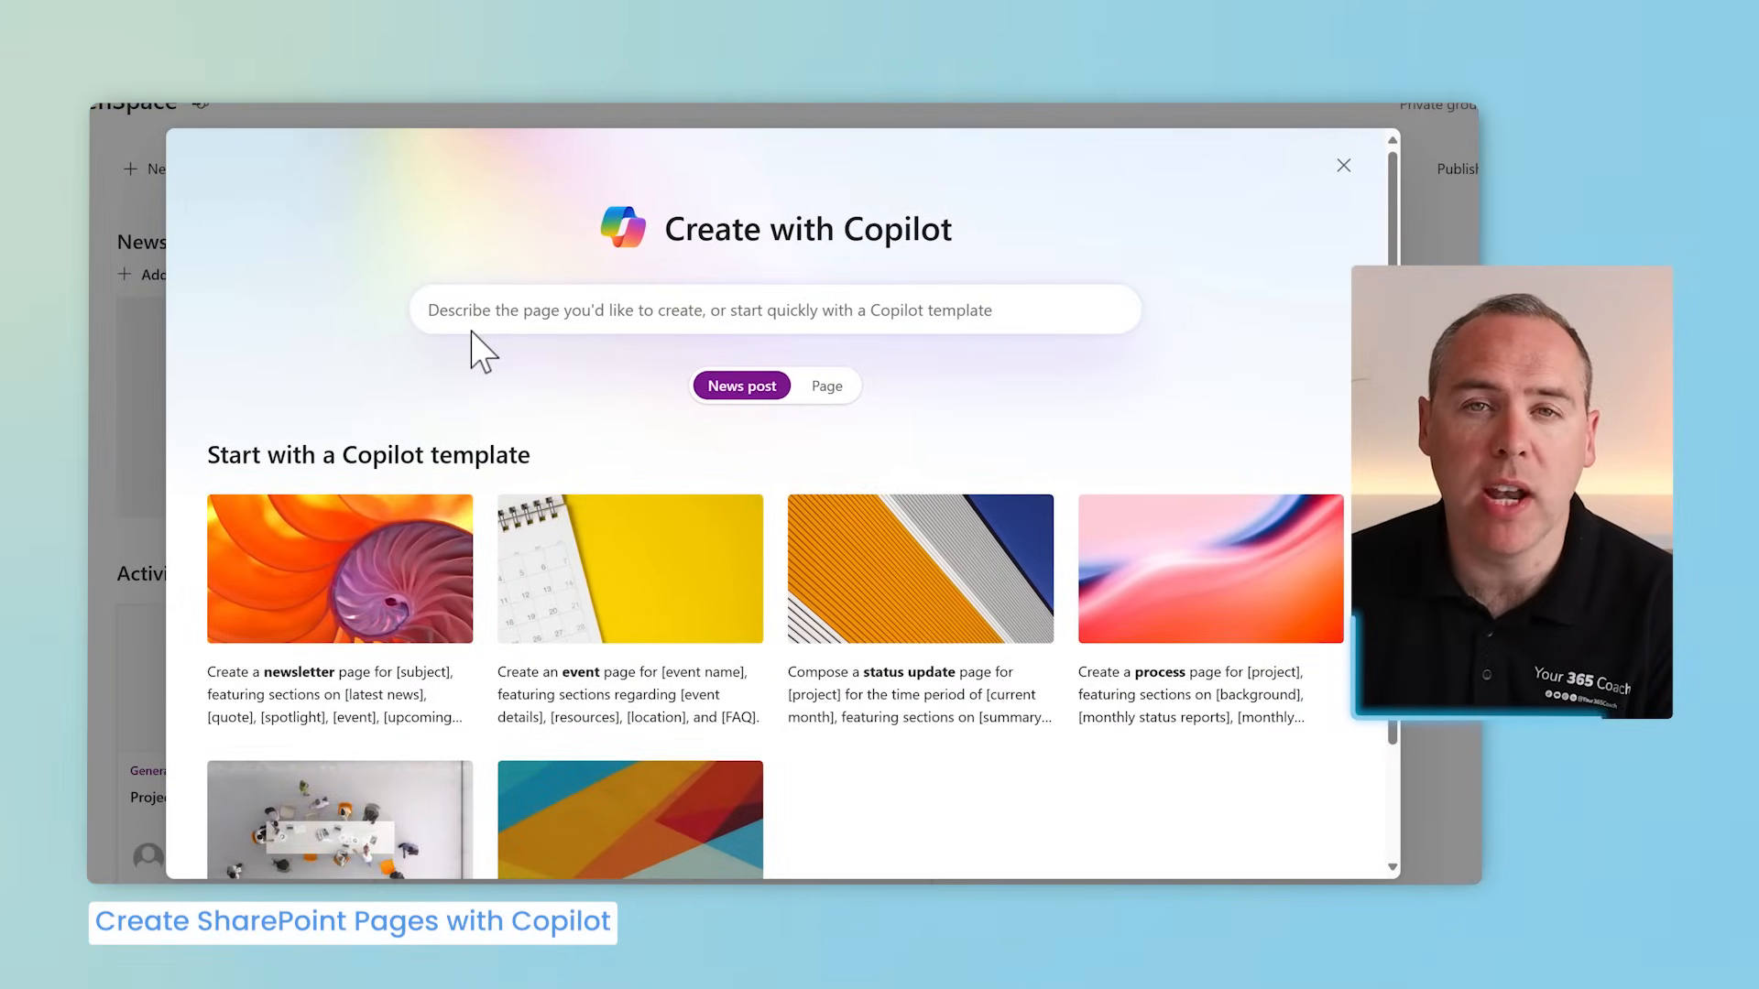
mouse_move(495, 365)
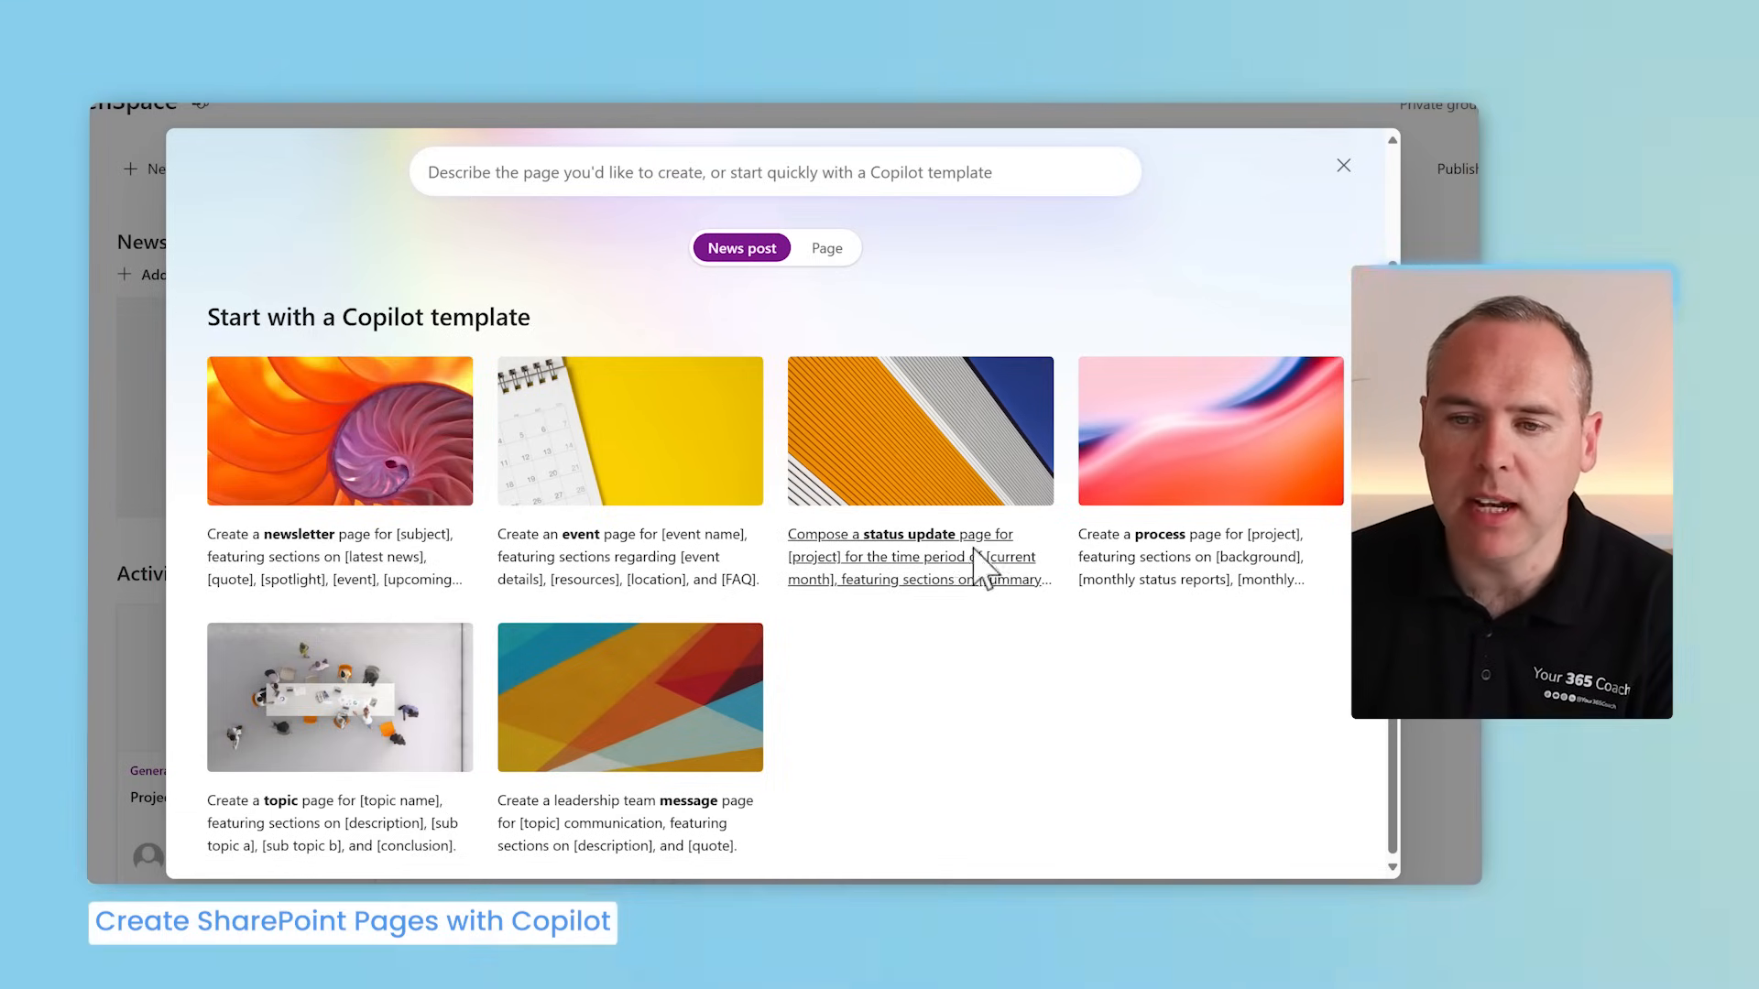
Step: Choose the status update template, attach project files, and set tone Enthusiastic and length Concise
click(899, 534)
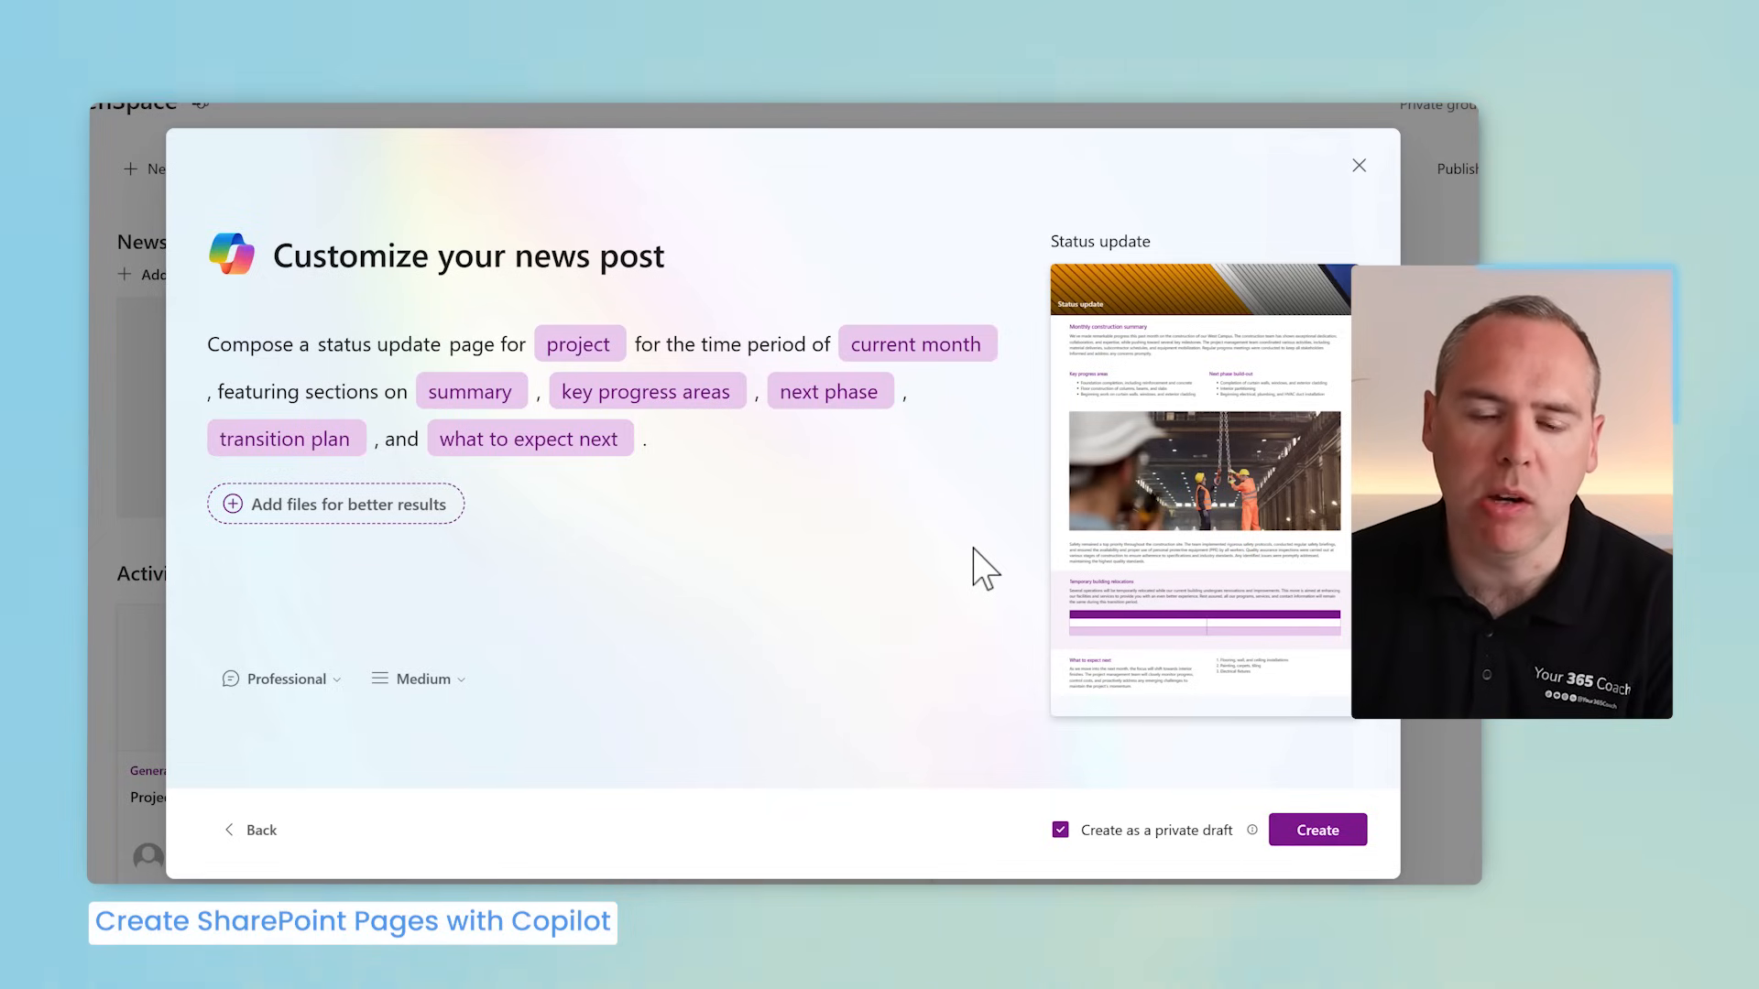
mouse_move(725, 512)
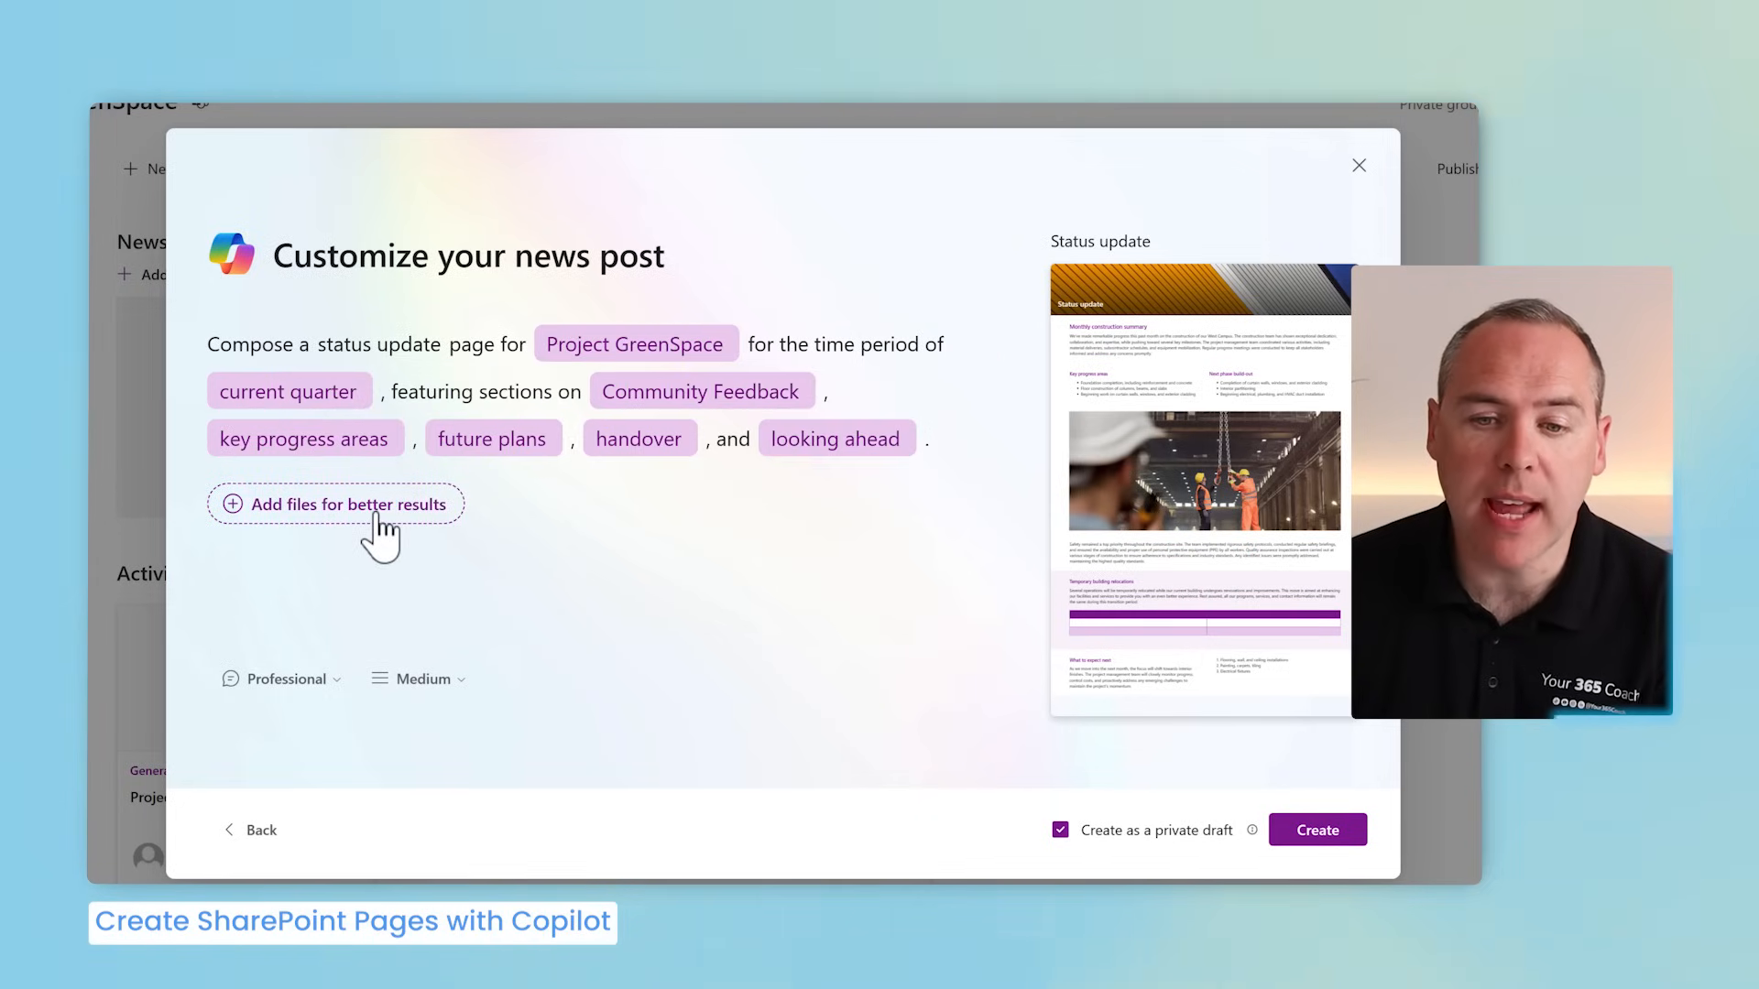
click(336, 505)
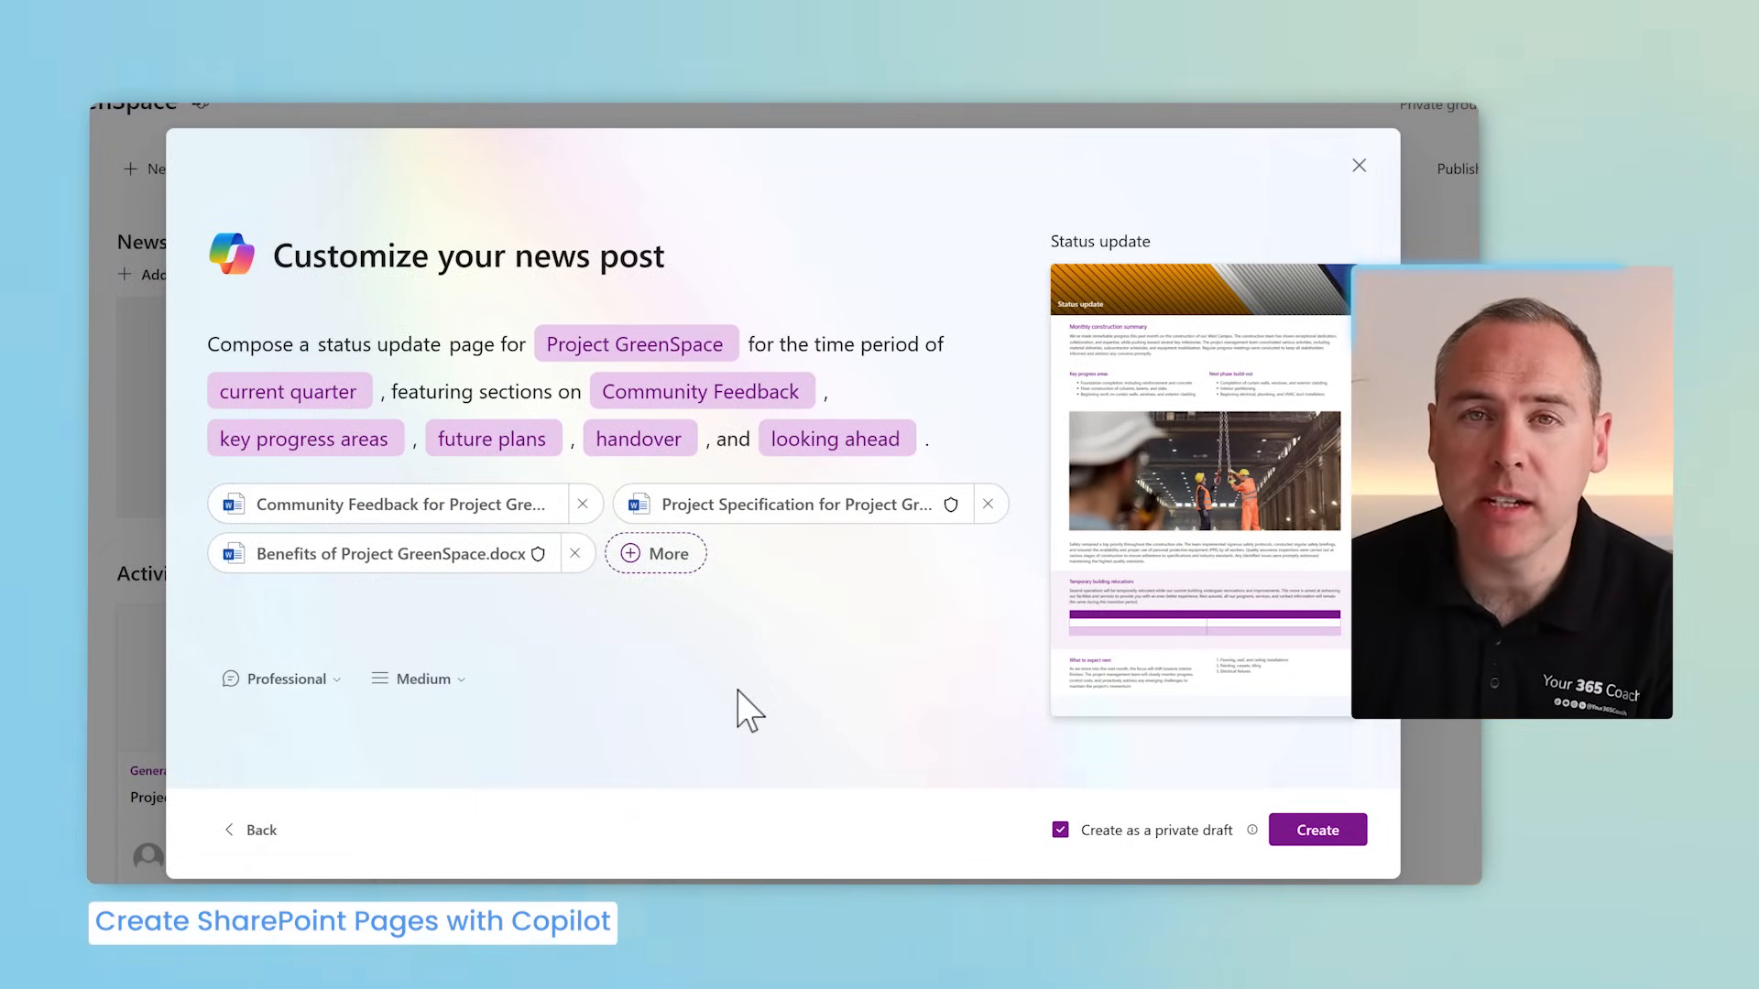
click(281, 679)
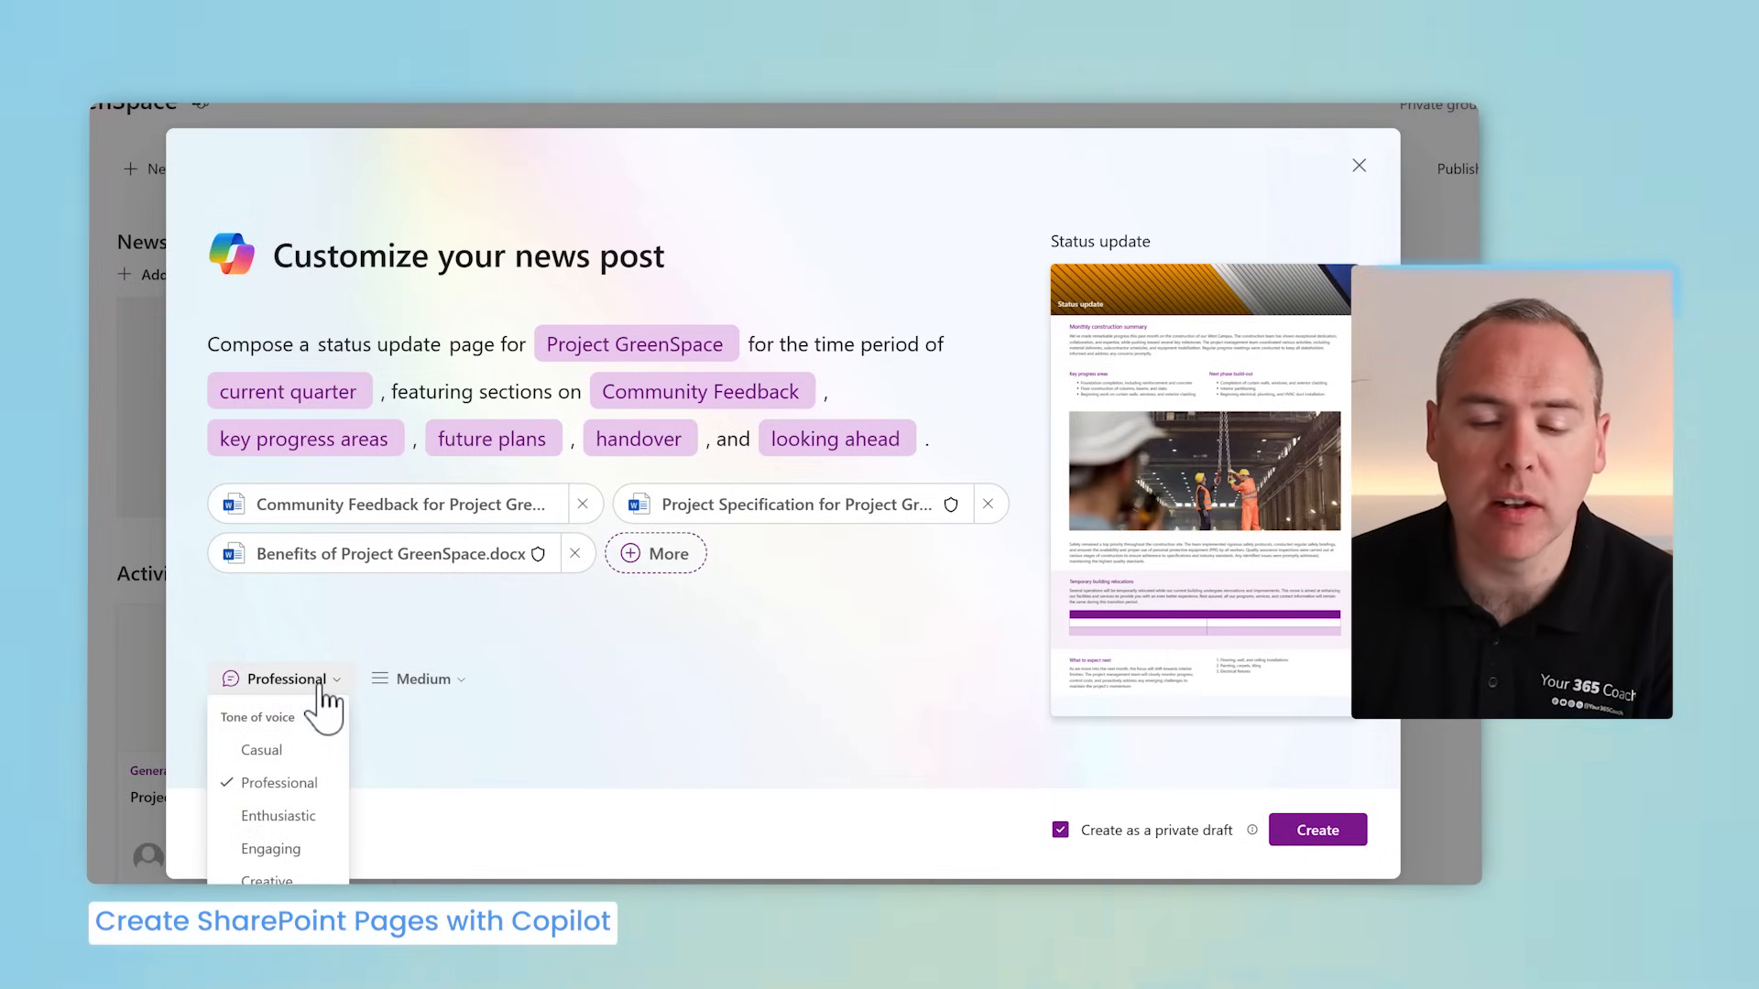
click(279, 816)
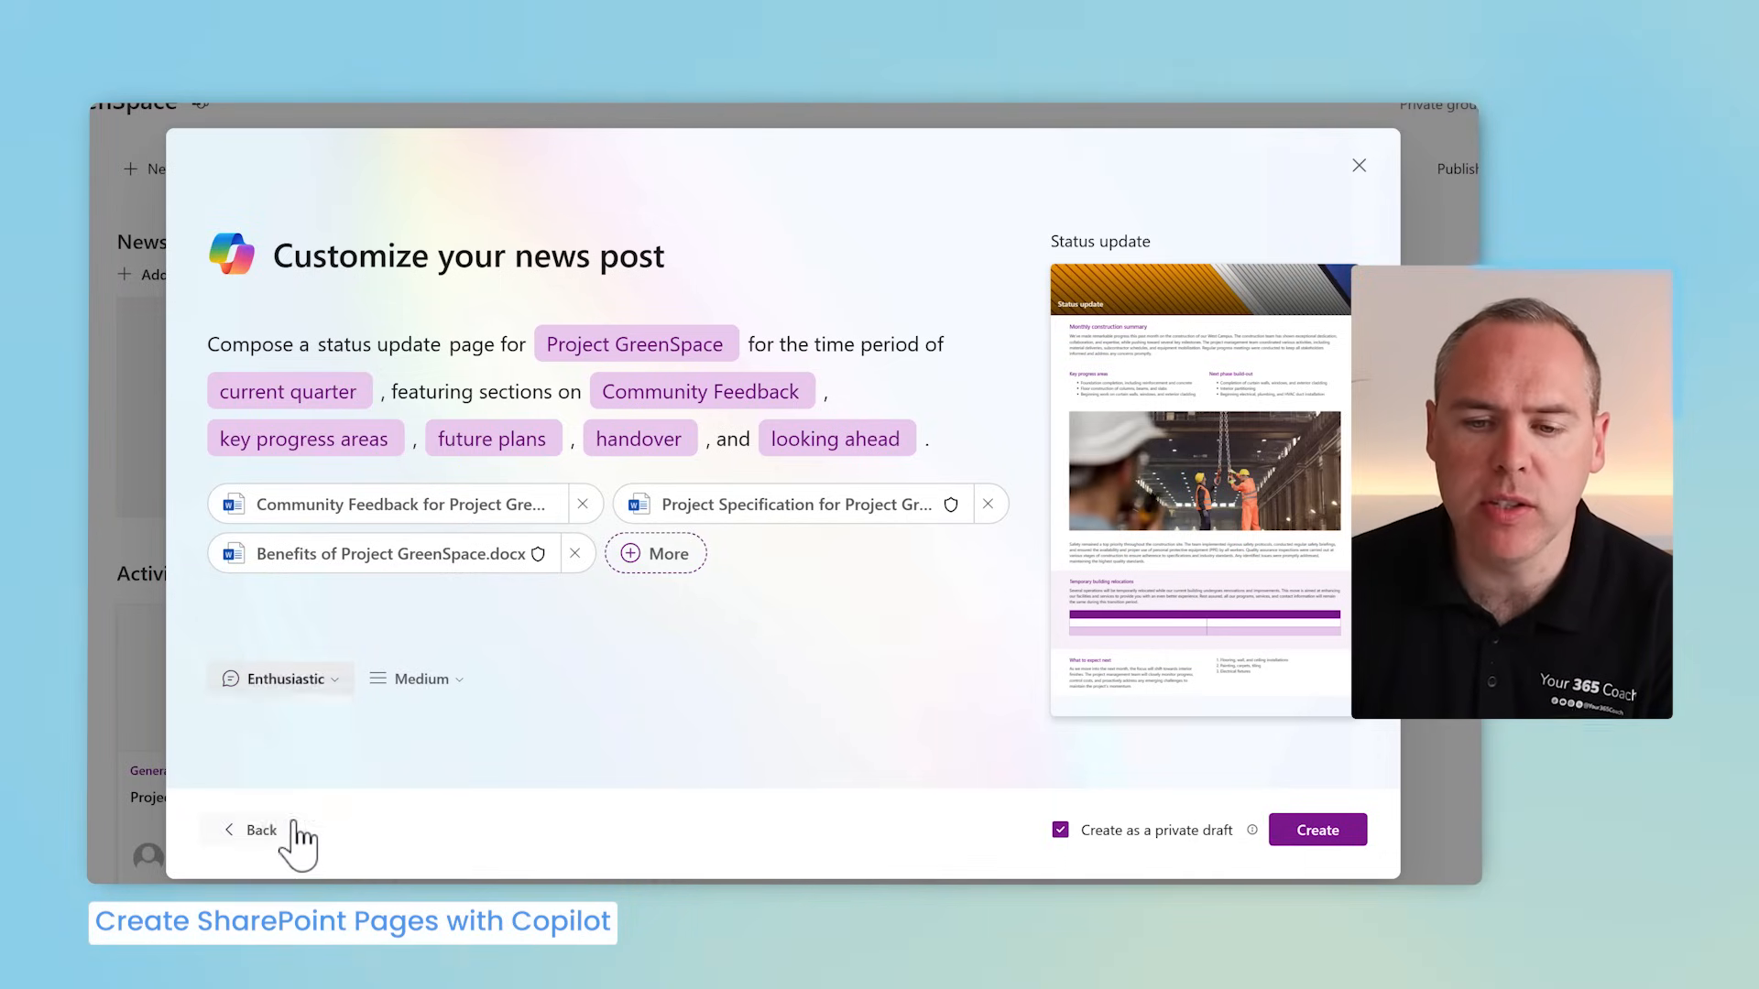
click(416, 679)
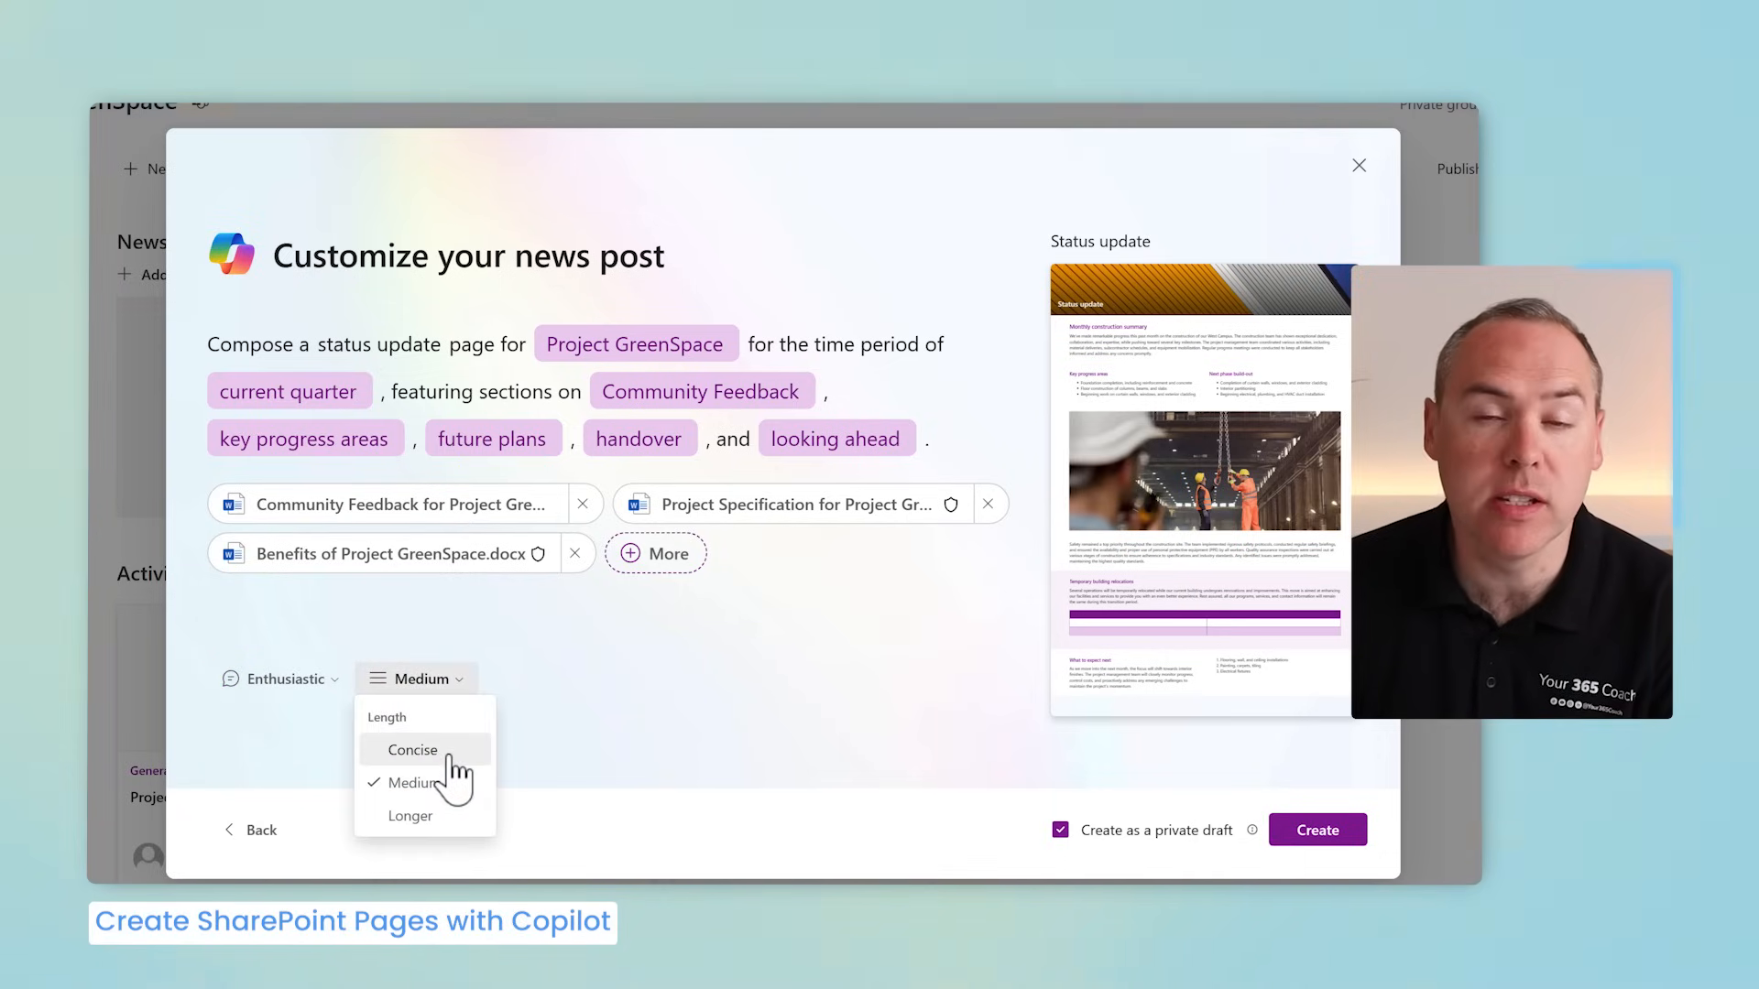
click(412, 751)
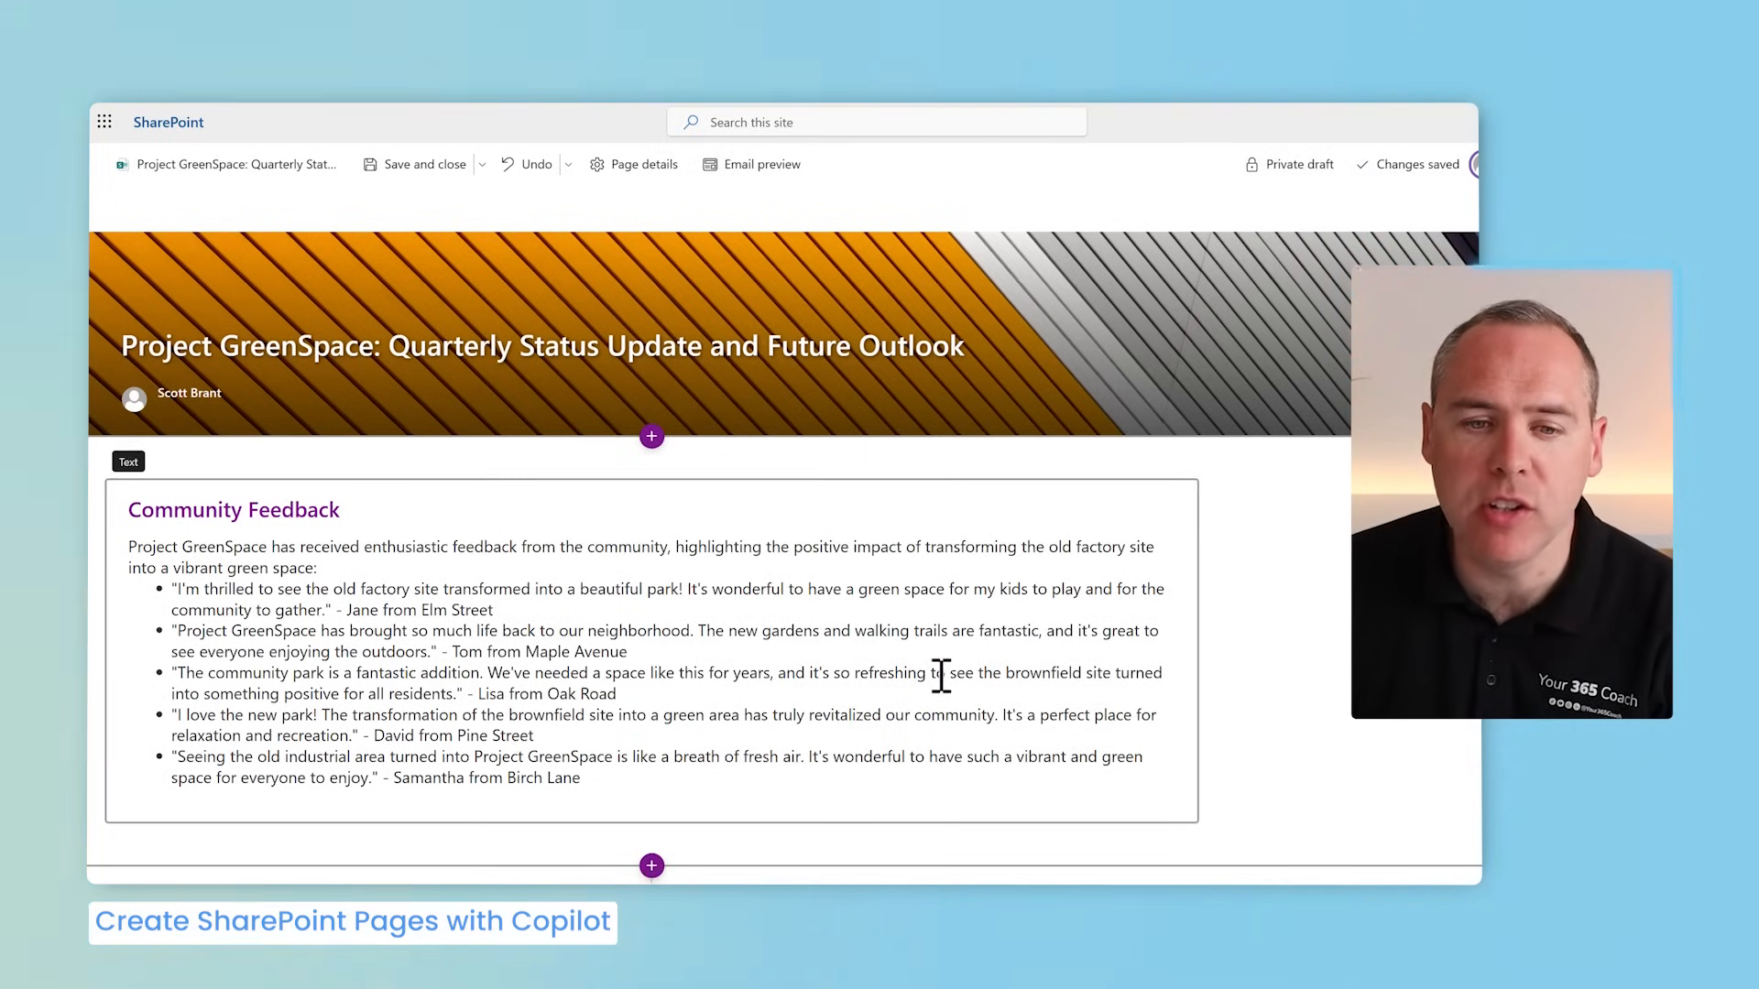
Step: Review the draft's Key Progress Areas, Future Plans, Handover Process and Timeline, and roles table
scroll(down, 3)
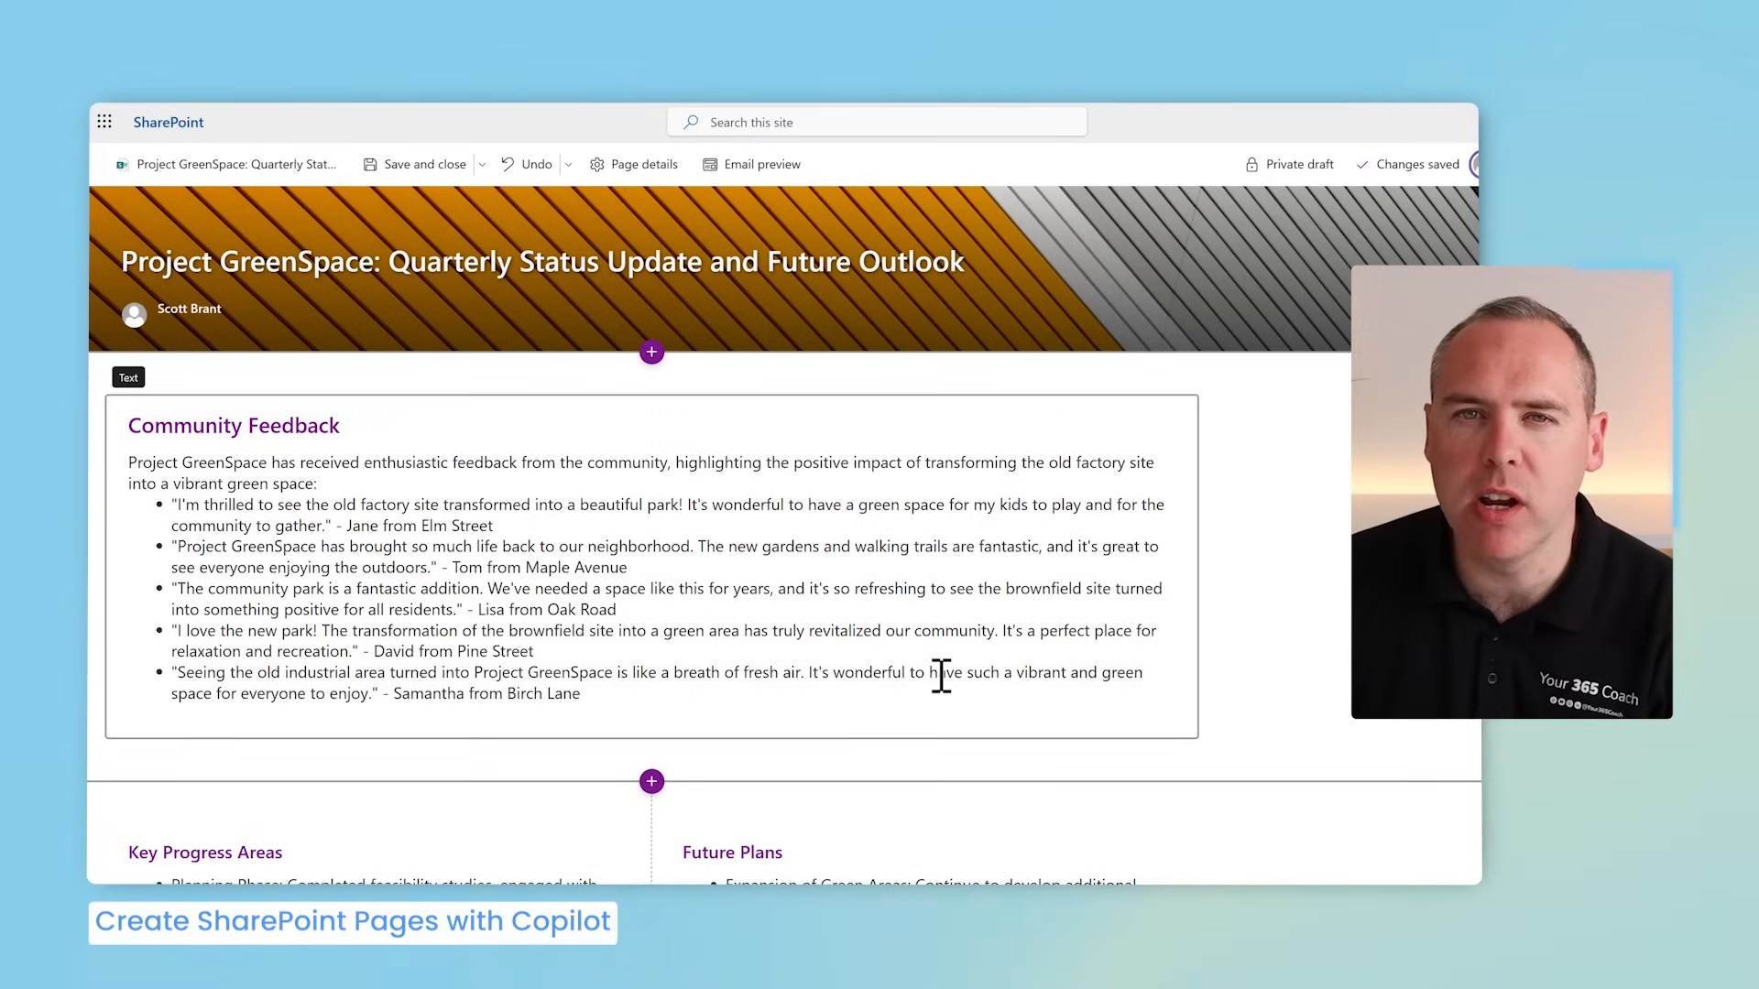
scroll(down, 3)
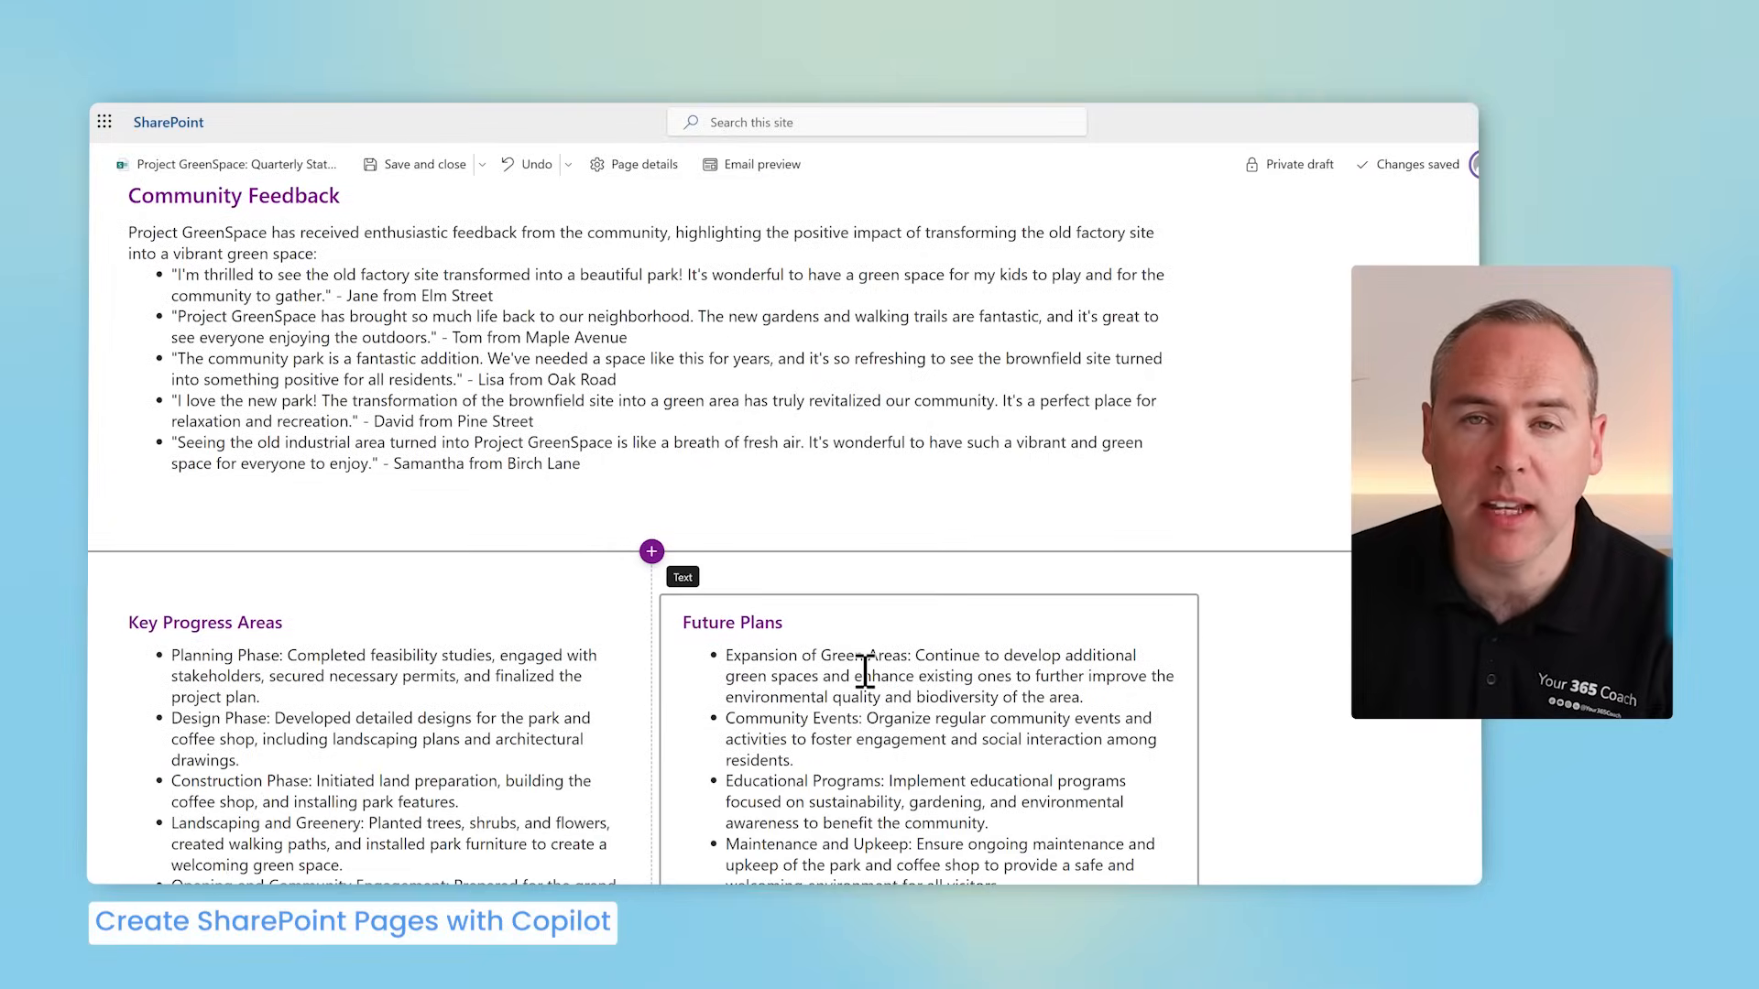
scroll(down, 3)
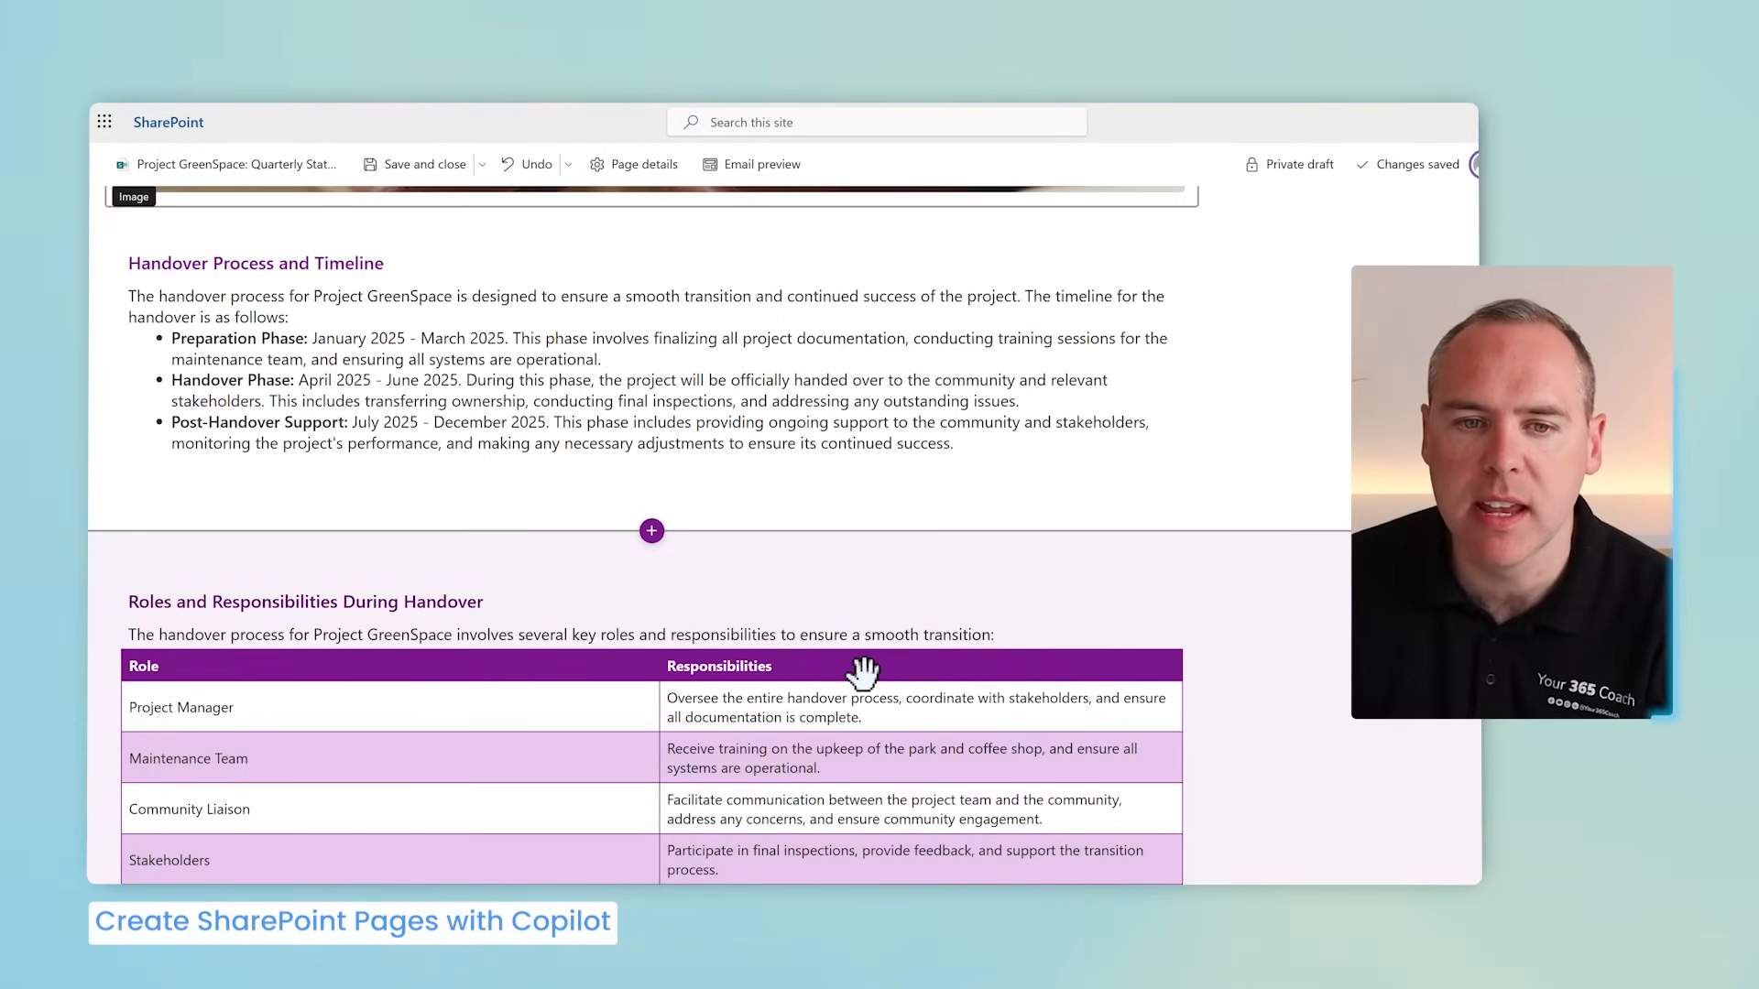
scroll(down, 3)
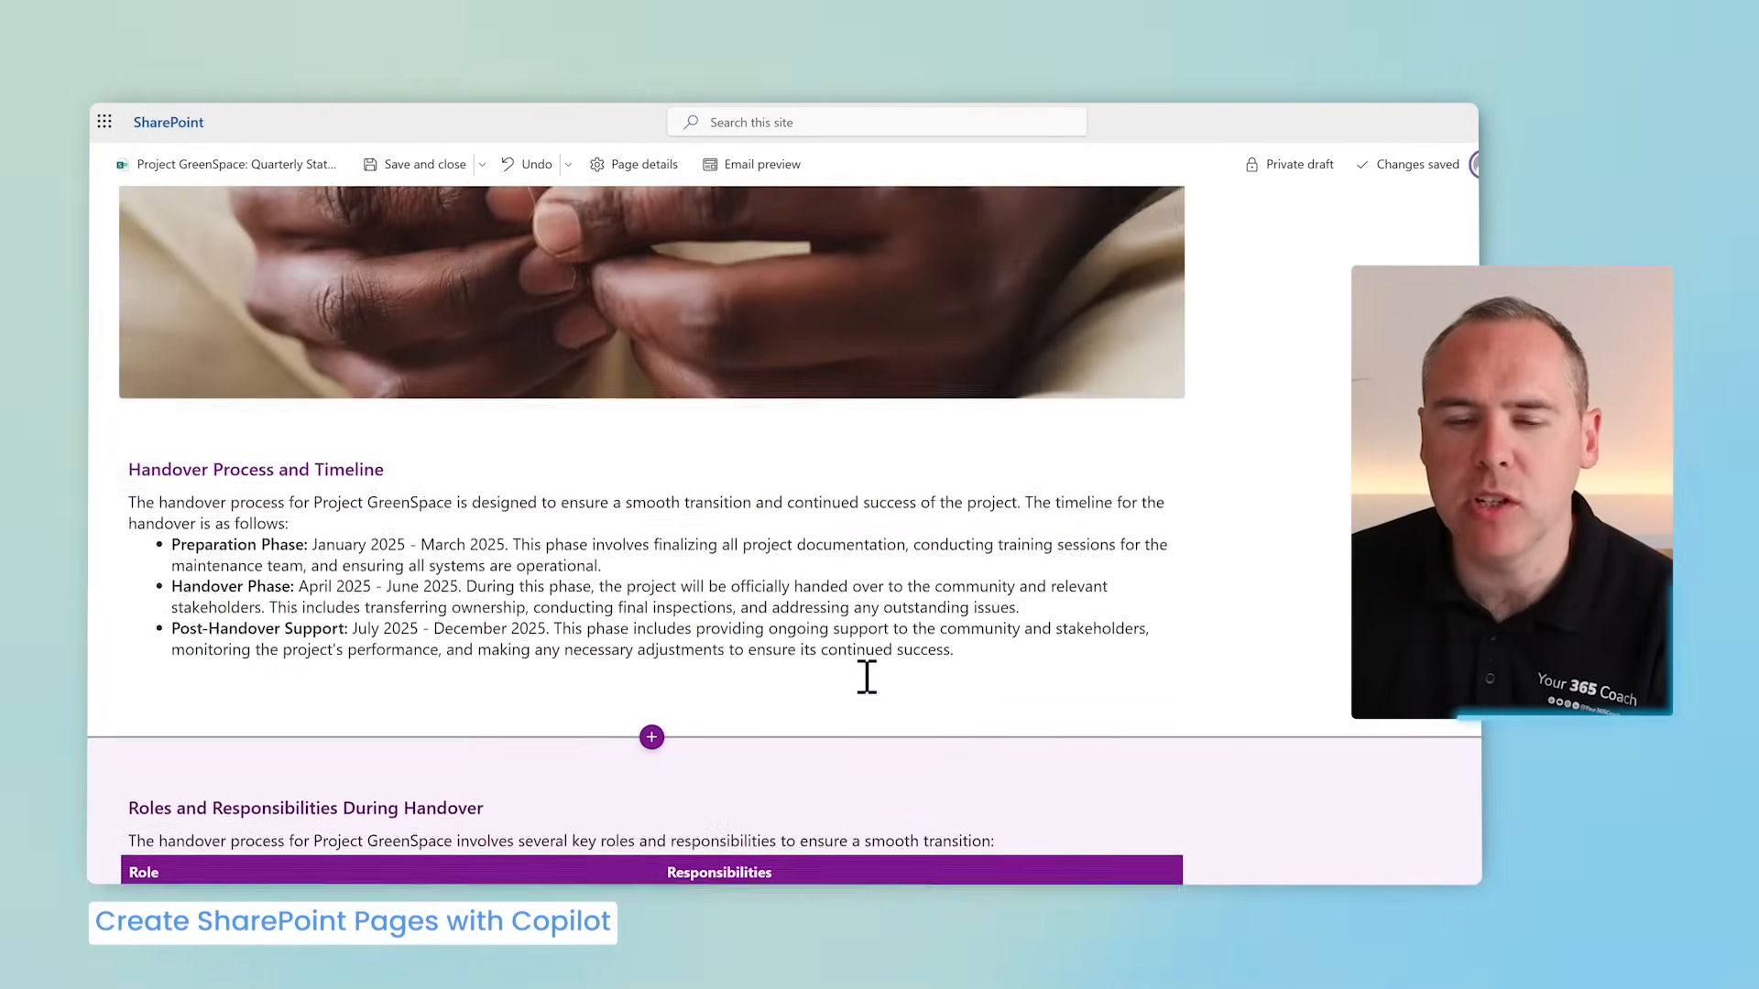
scroll(down, 3)
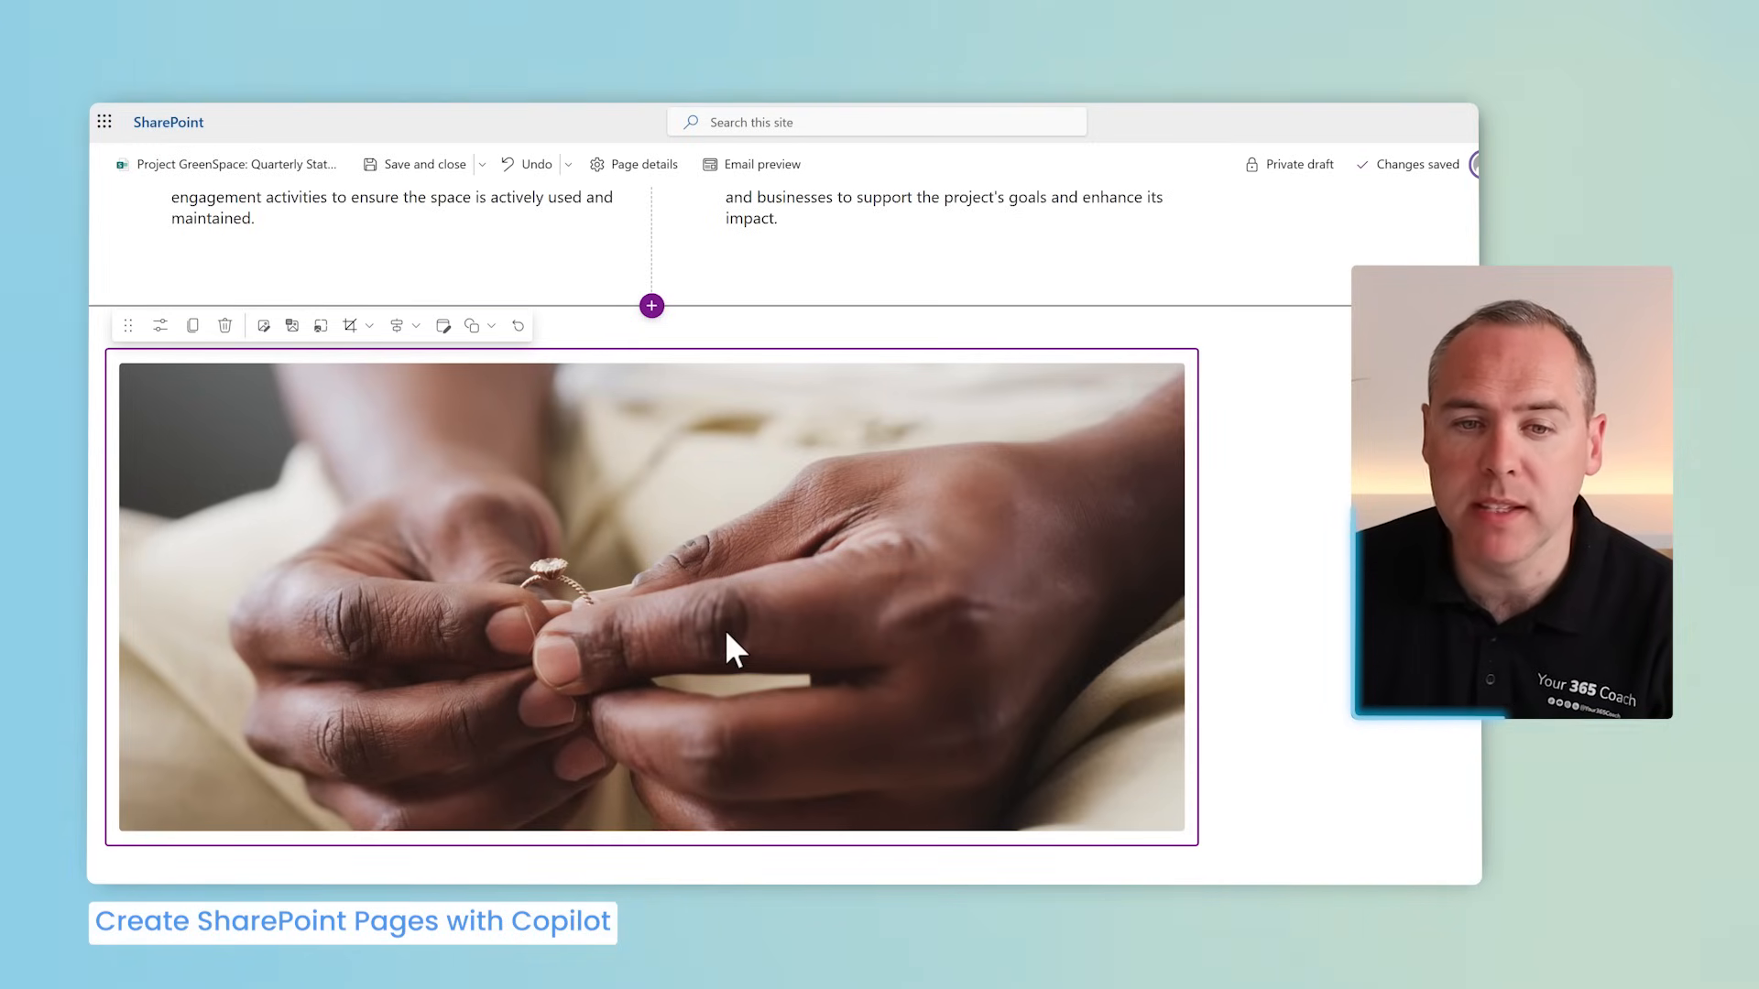
mouse_move(263, 325)
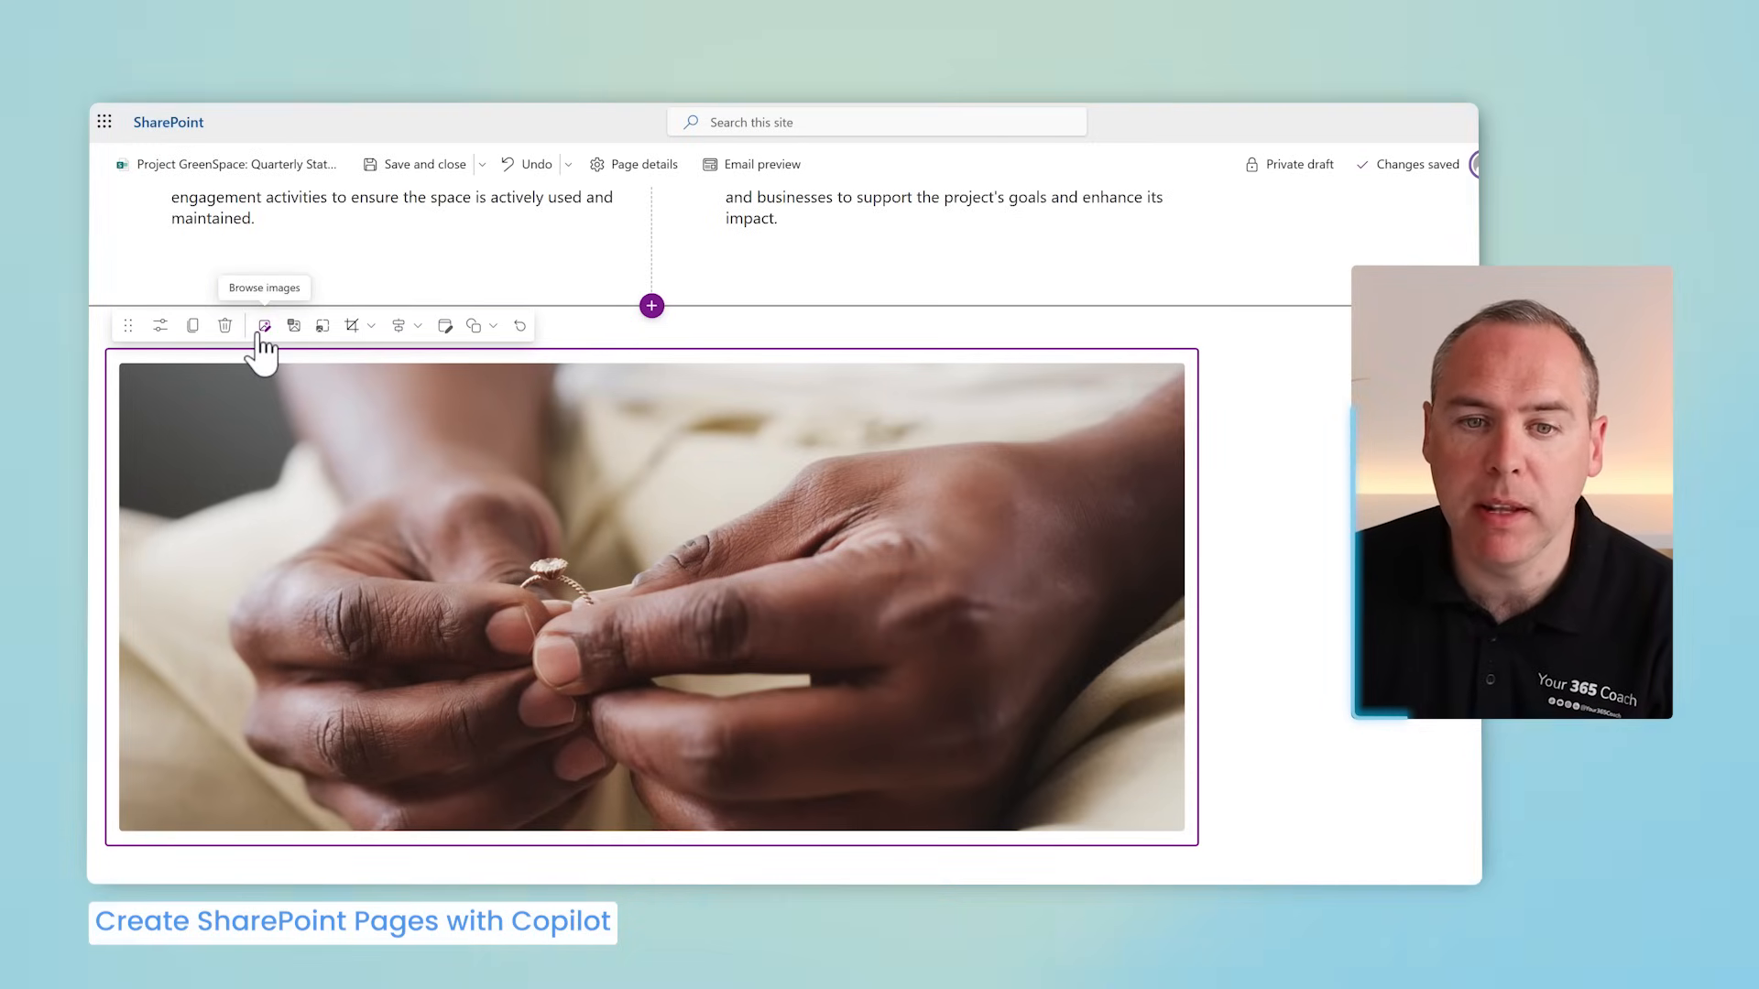
Step: Browse images for a replacement for the ring photo on the status update page
click(264, 325)
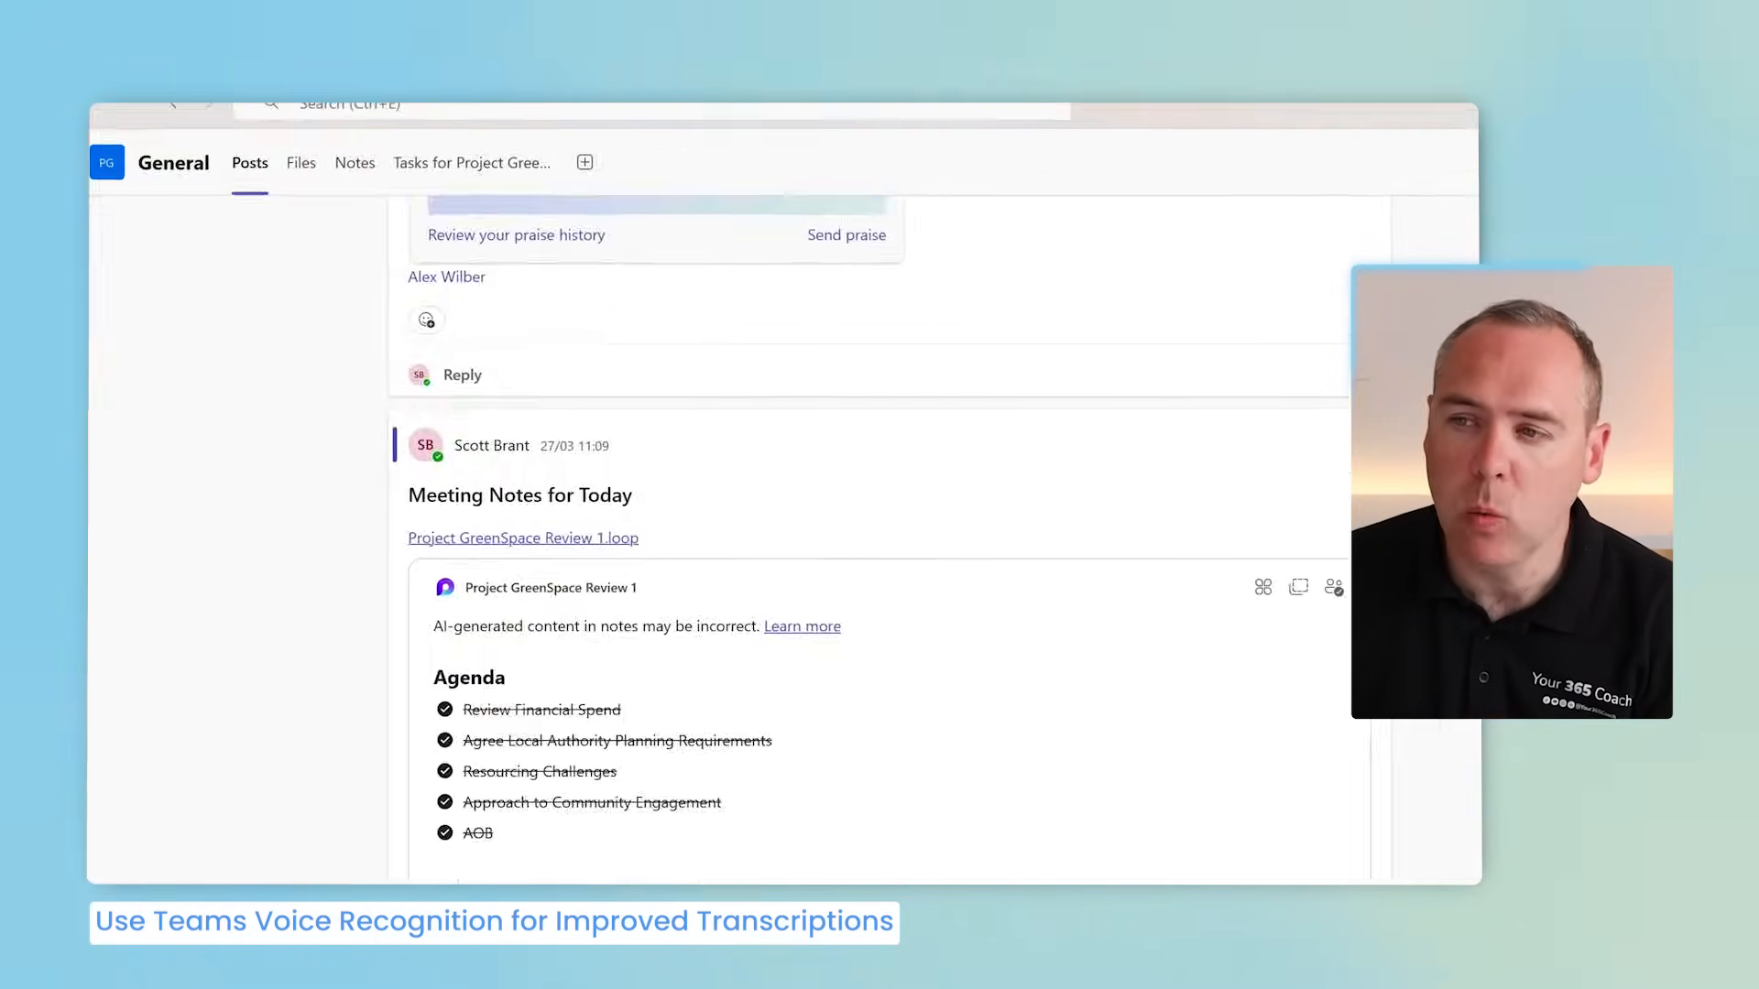
Step: Go to Teams Settings > Recognition and start creating a voice profile
click(1192, 134)
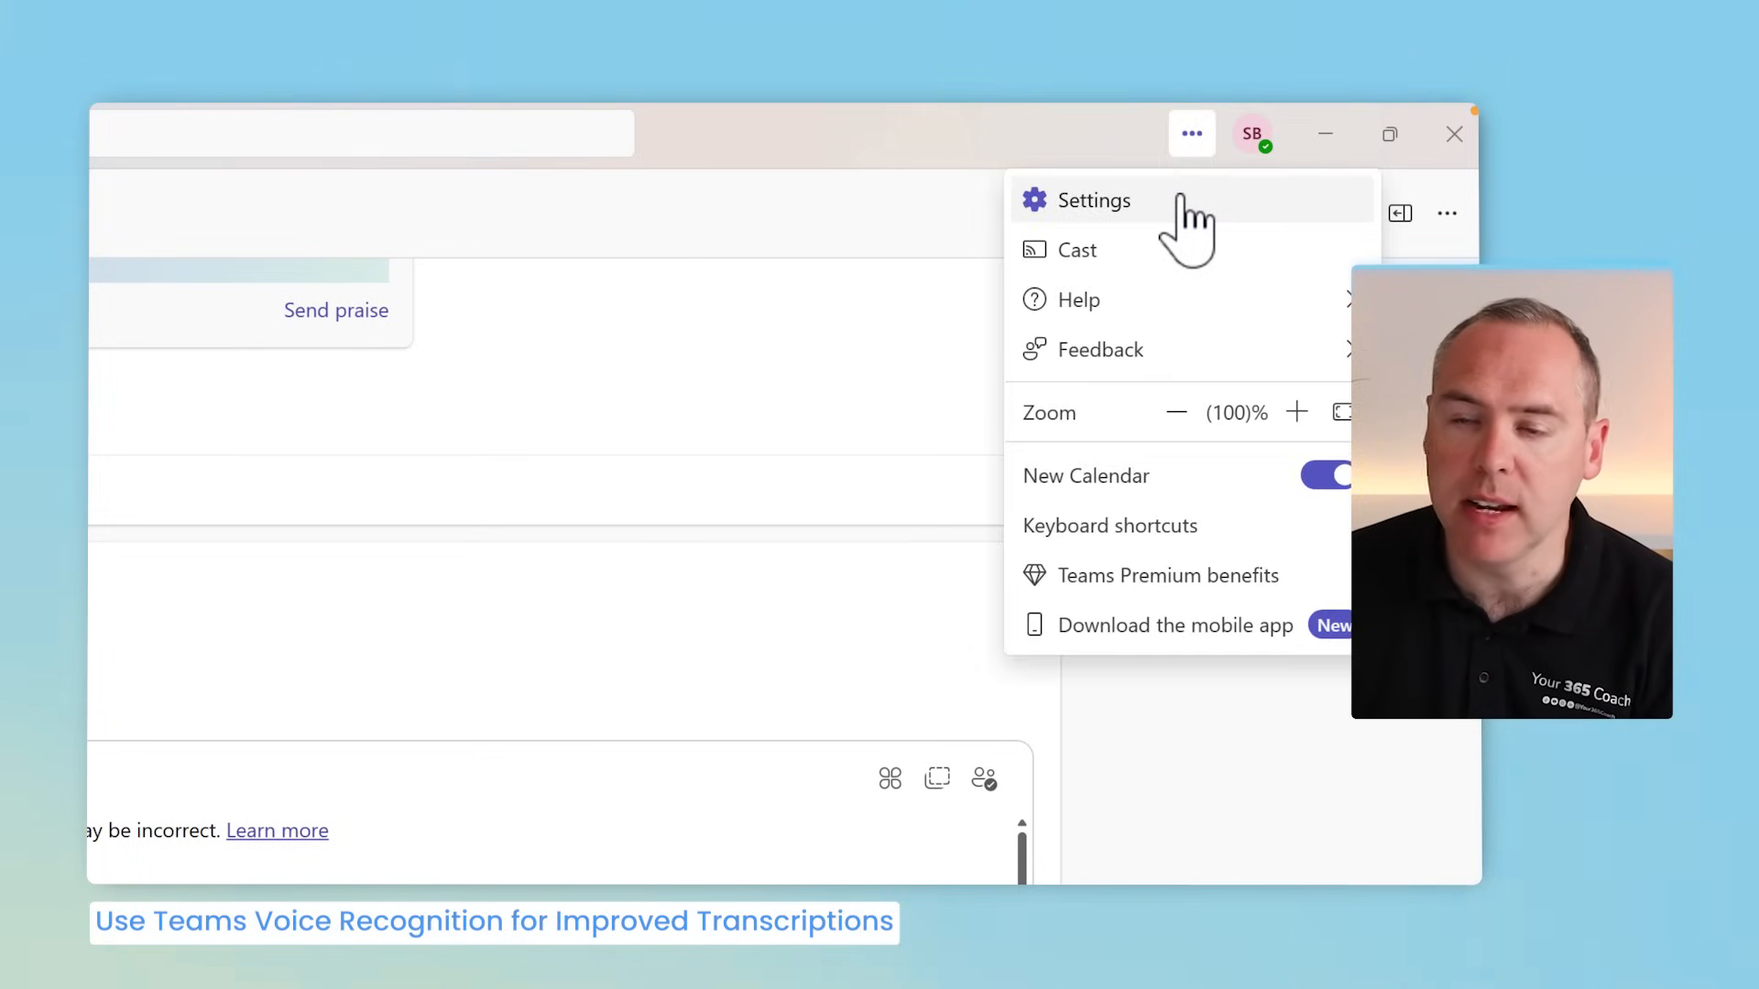
click(1095, 199)
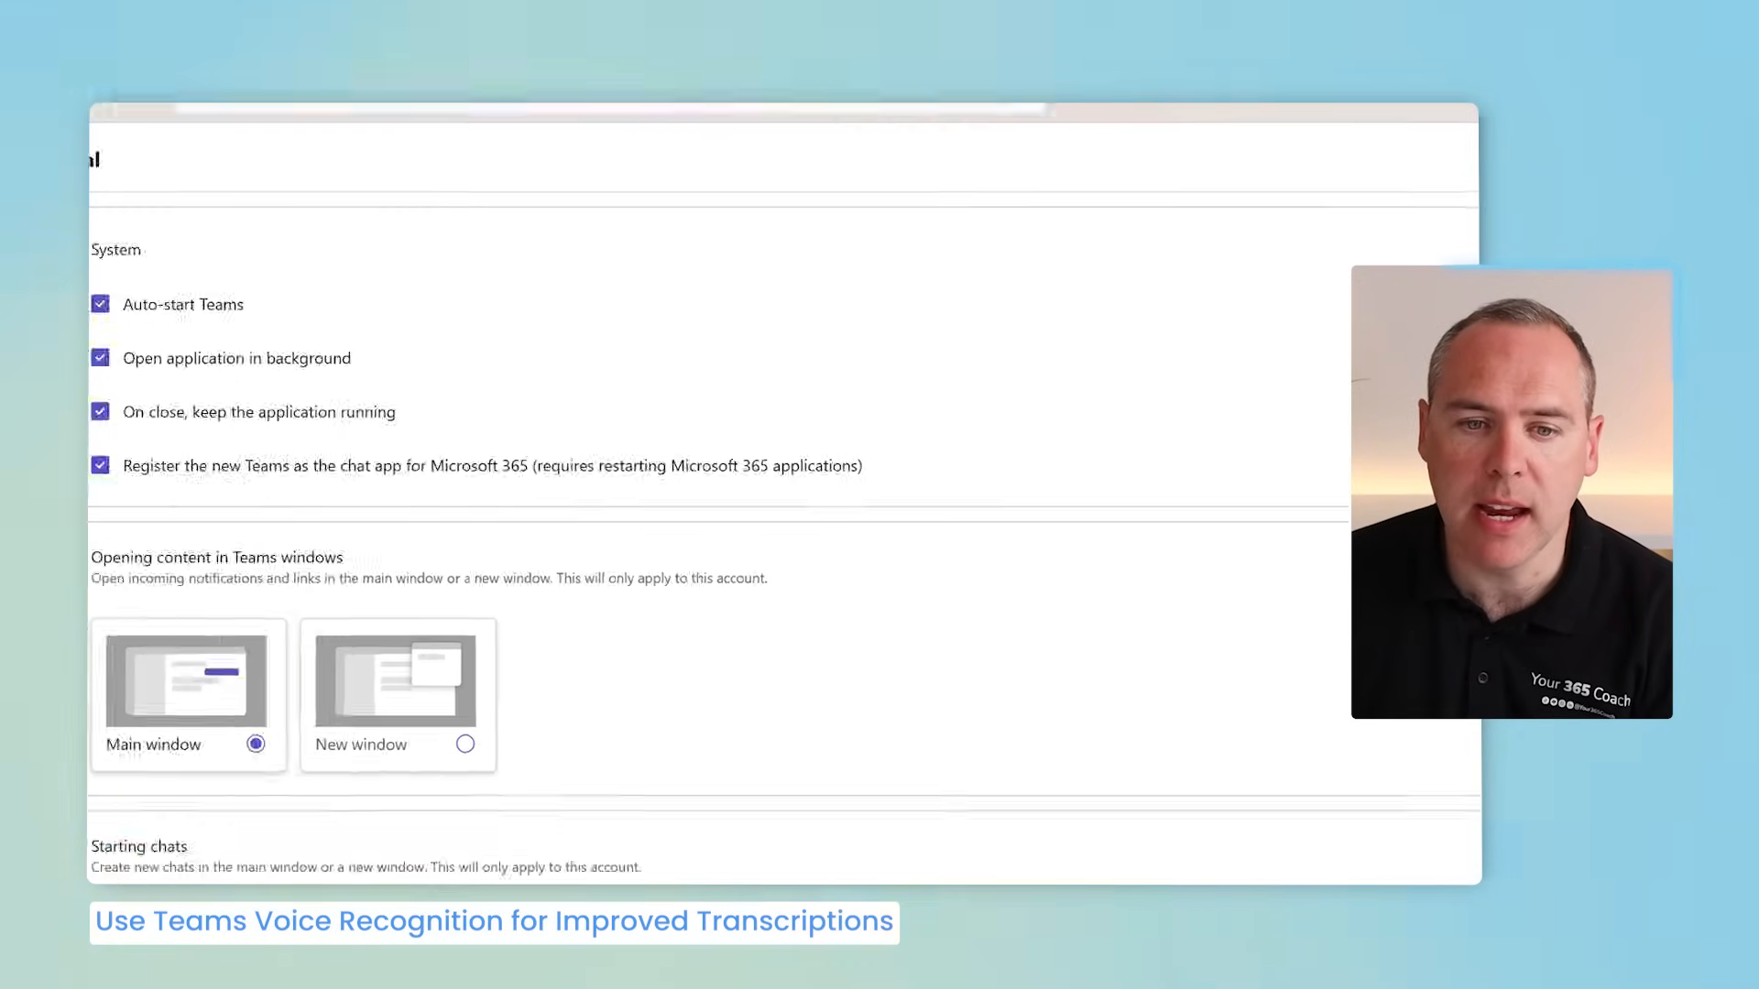
click(170, 528)
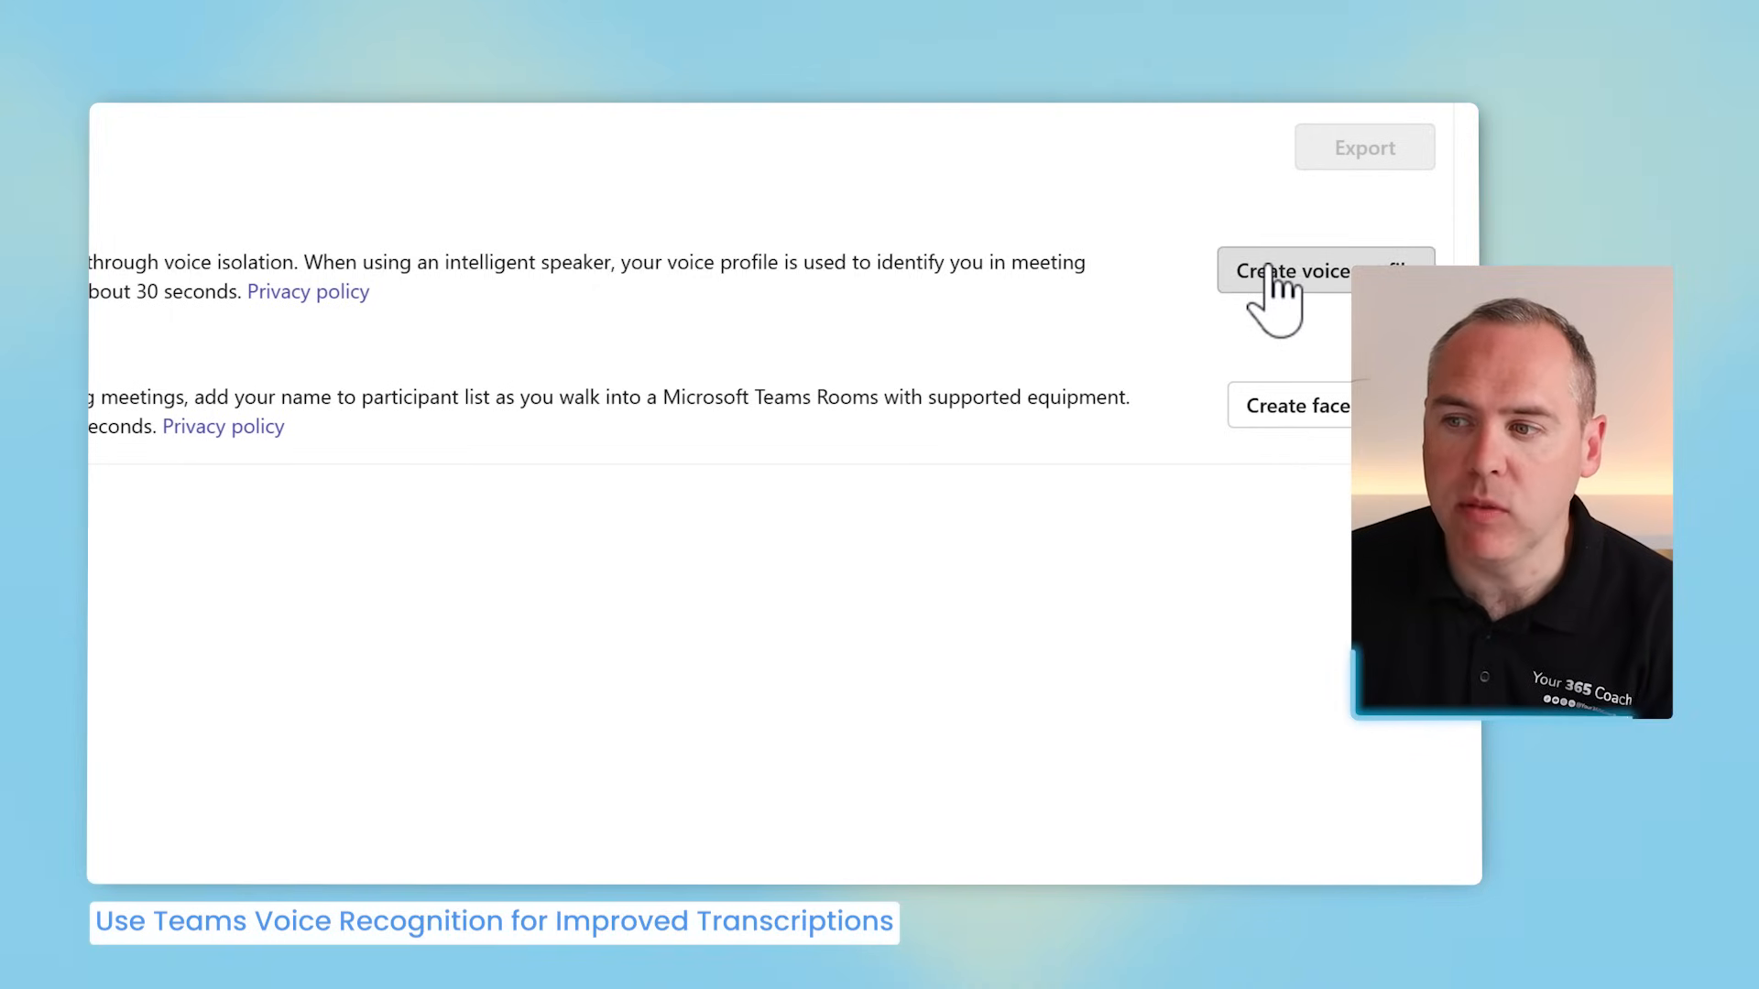
click(1295, 271)
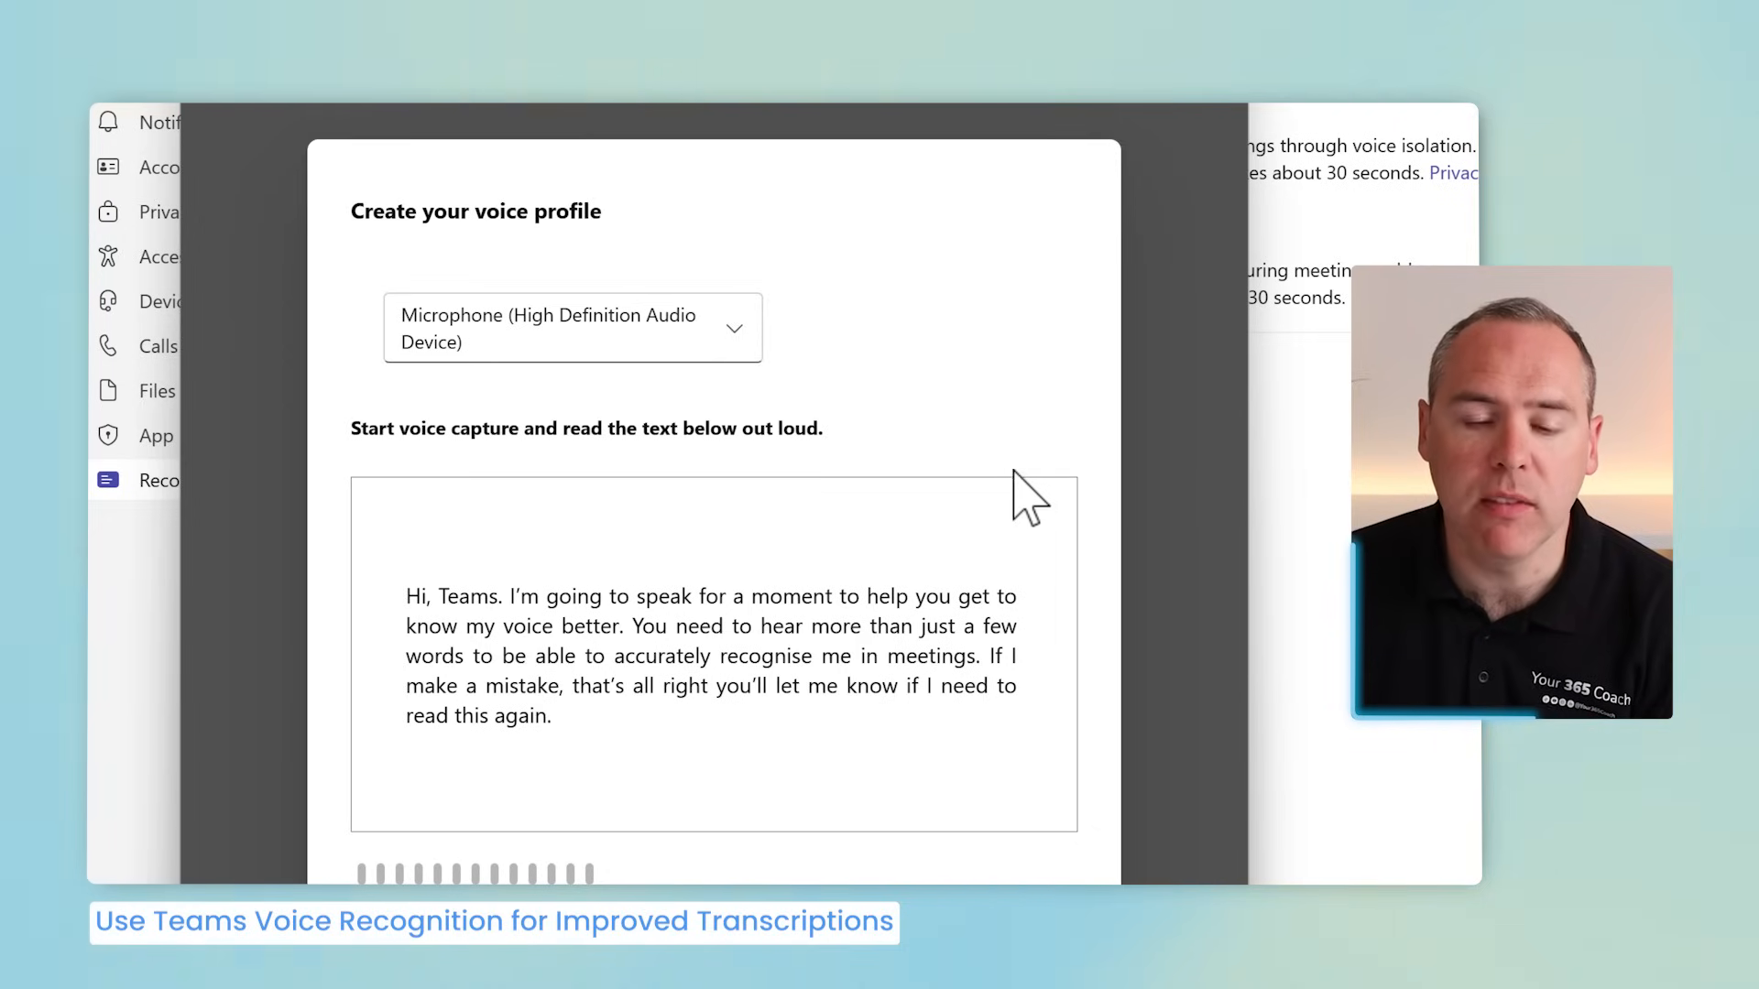